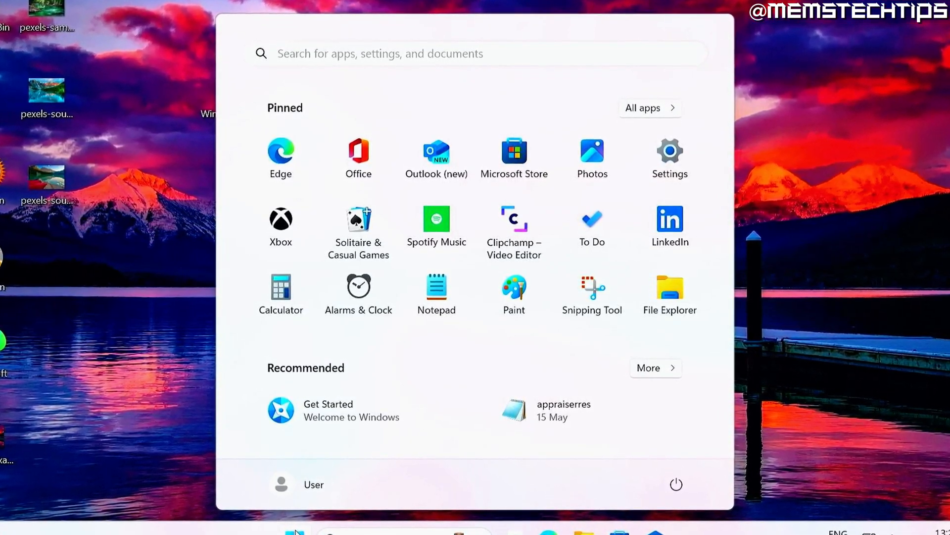
Expand the Activation state details to confirm activation, then collapse them again.
left_click(670, 149)
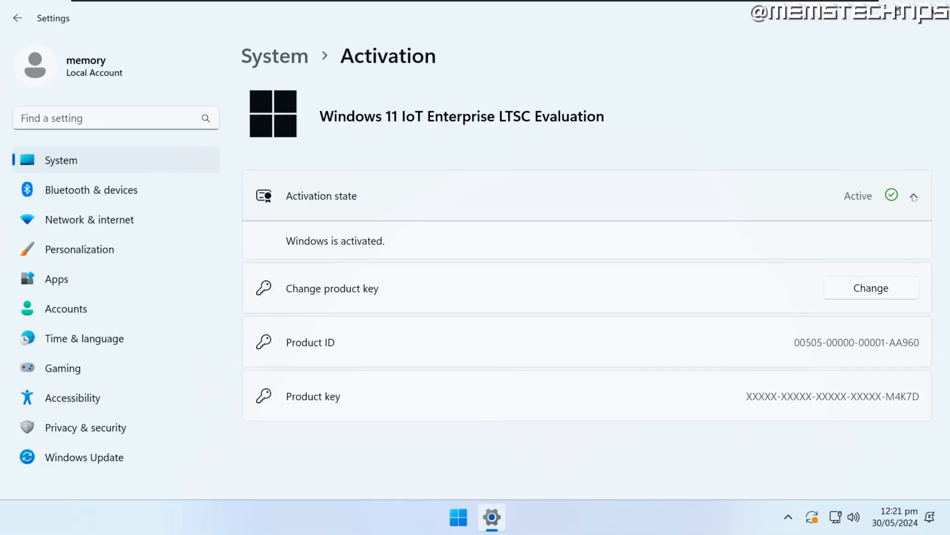
left_click(915, 196)
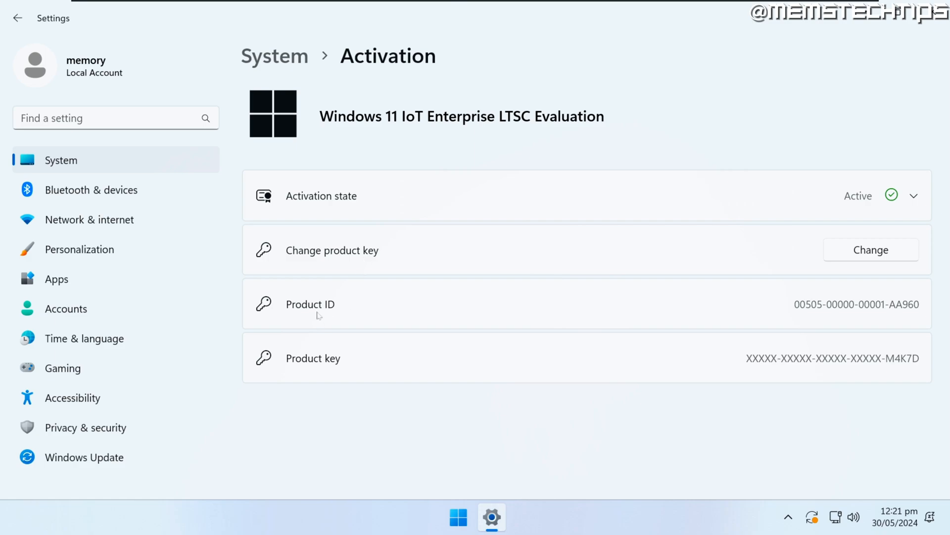
mouse_move(906, 363)
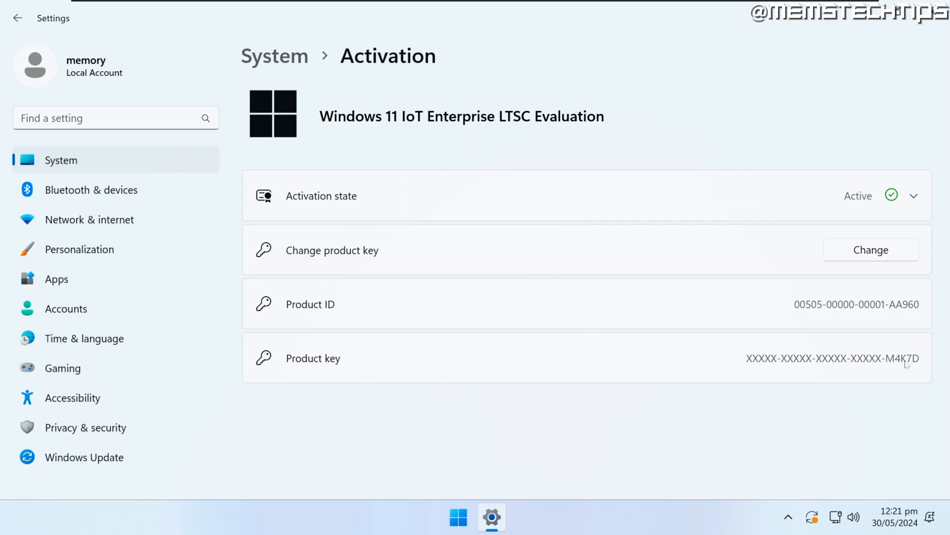
mouse_move(633, 155)
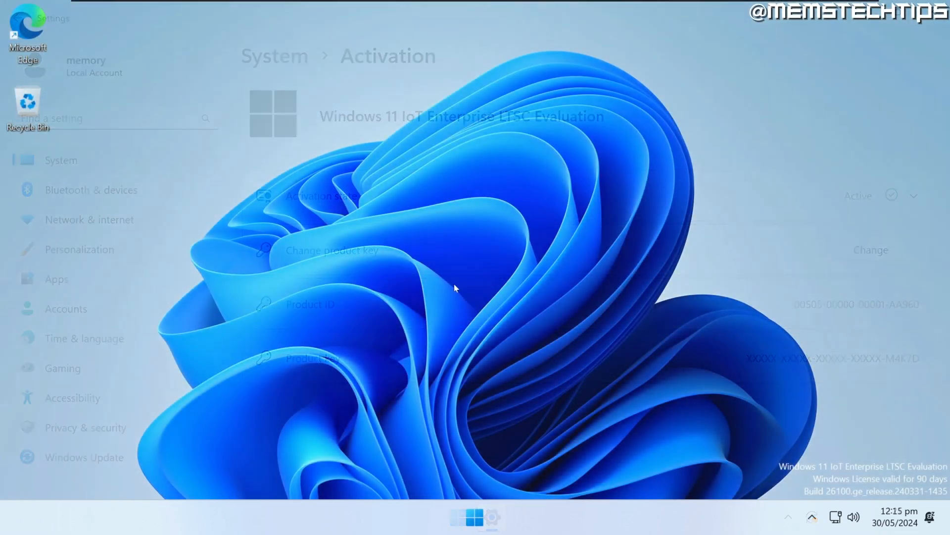
Browse the Start menu's All apps list down to Windows Backup and Windows Tools.
left_click(475, 517)
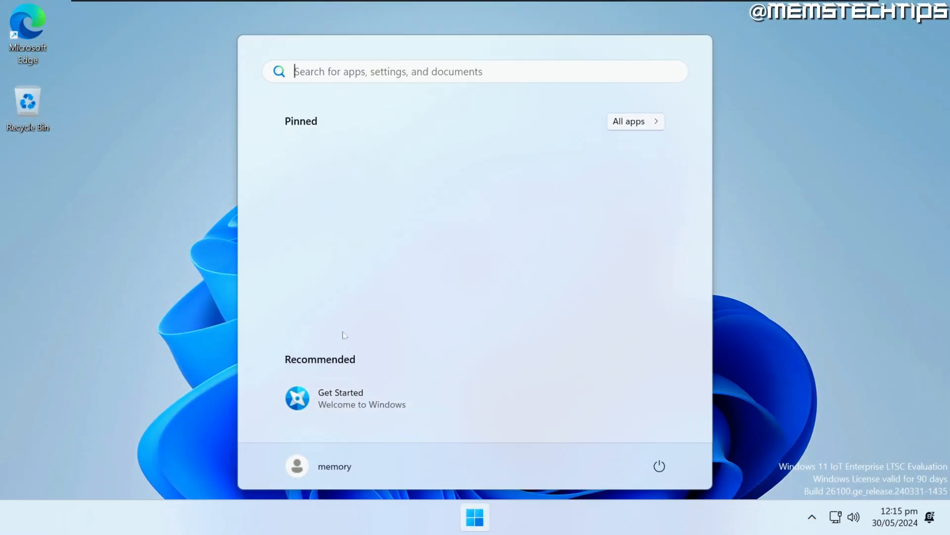
mouse_move(563, 148)
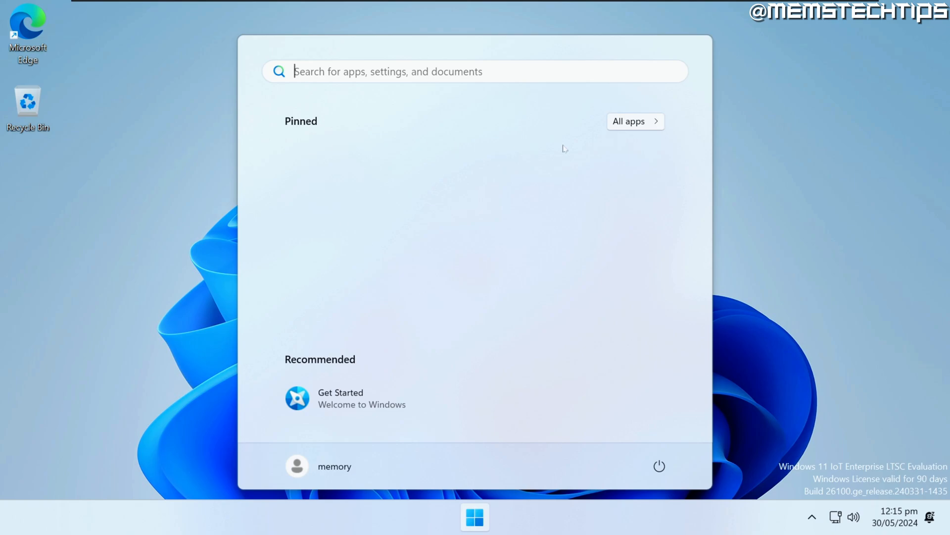
left_click(629, 121)
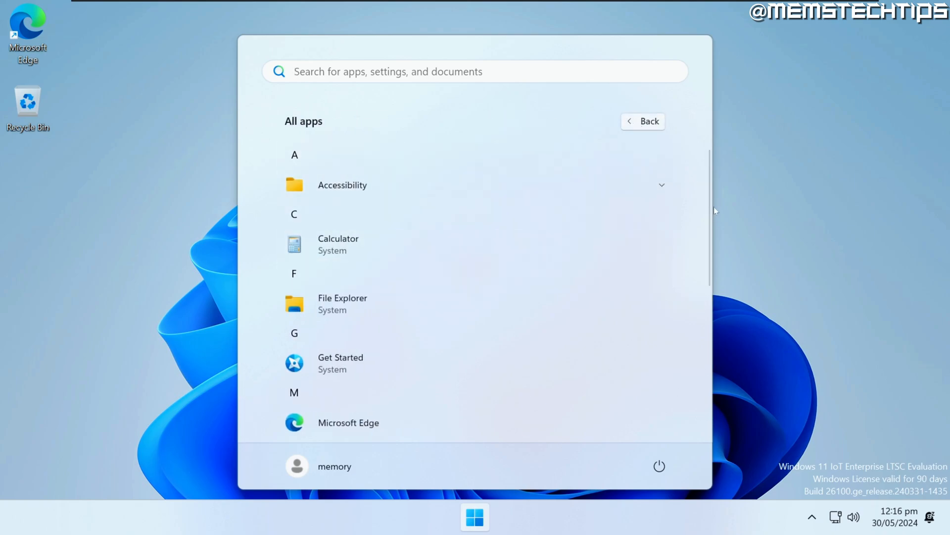
scroll("down", 3)
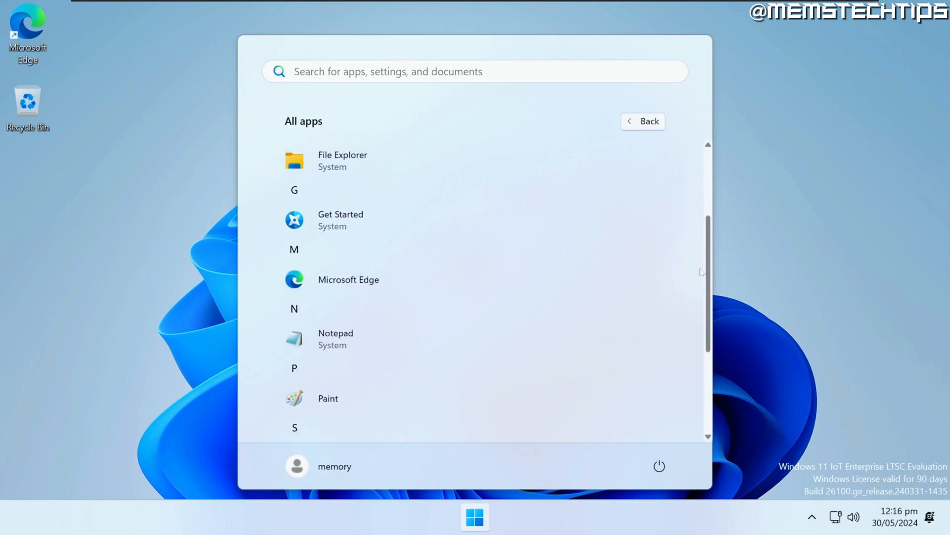
scroll("down", 3)
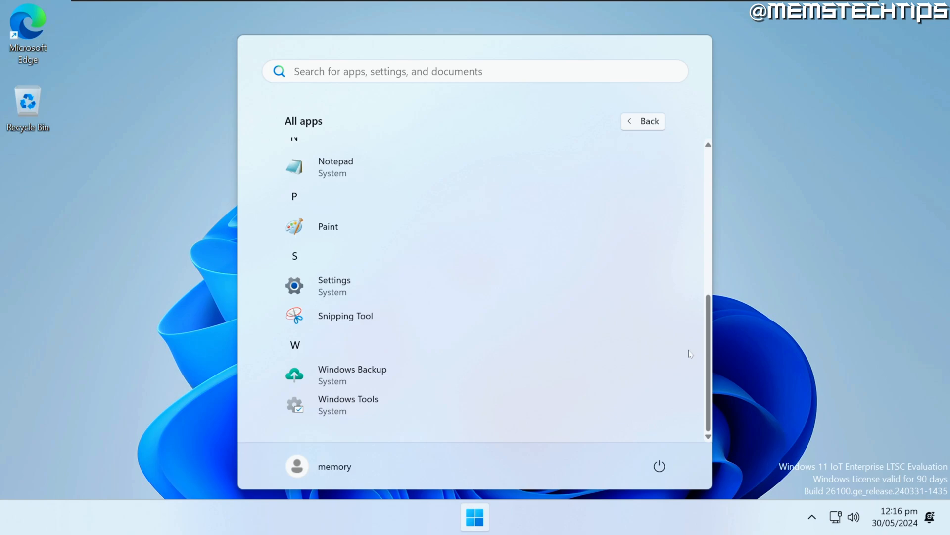
scroll("up", 3)
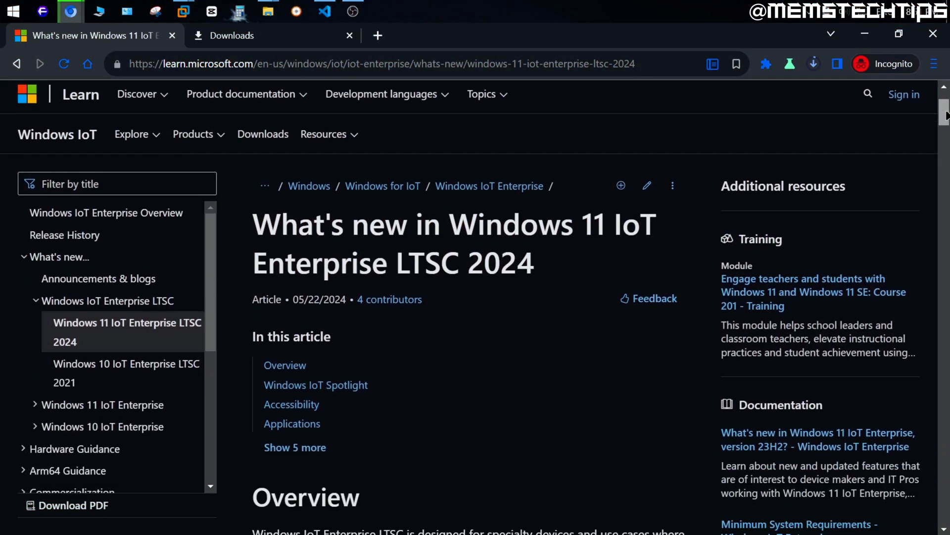
Scroll the LTSC 2024 article down to its Overview heading.
scroll("down", 3)
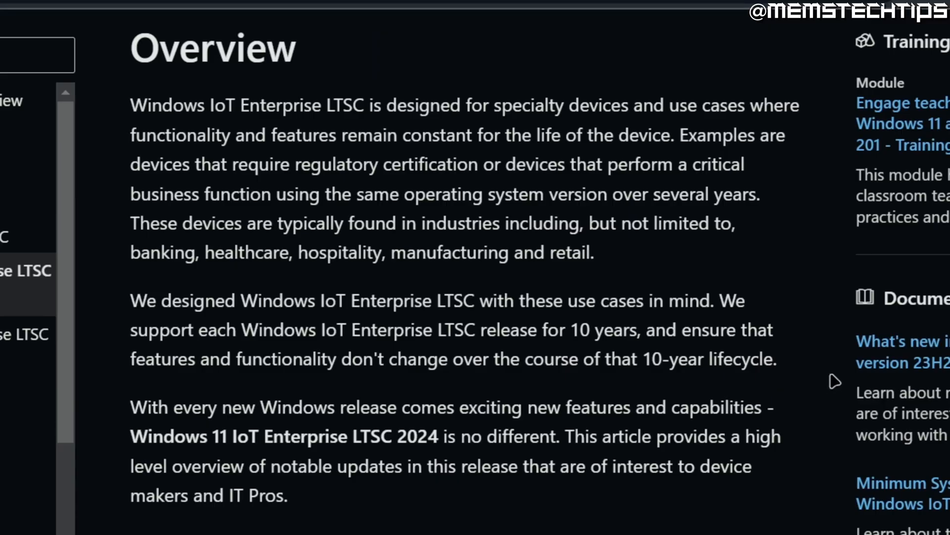
mouse_move(800, 269)
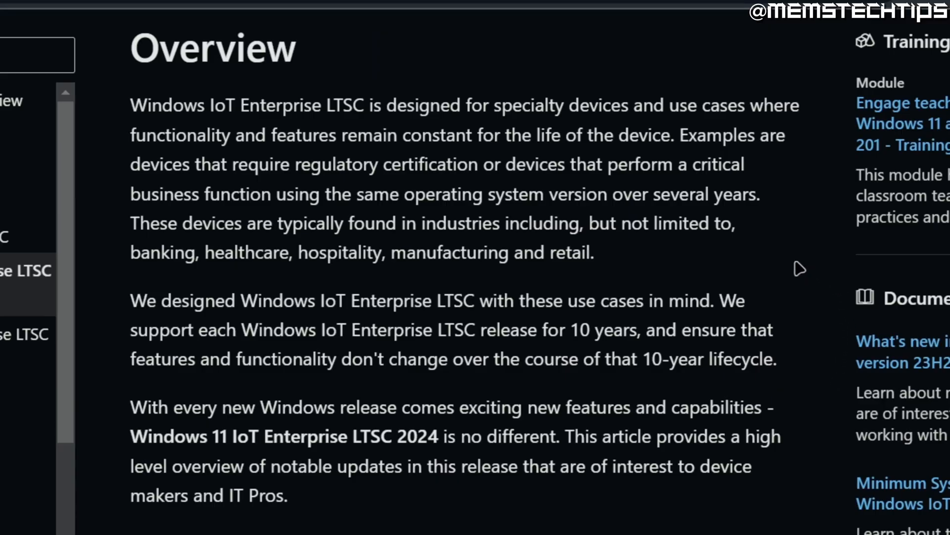
mouse_move(703, 266)
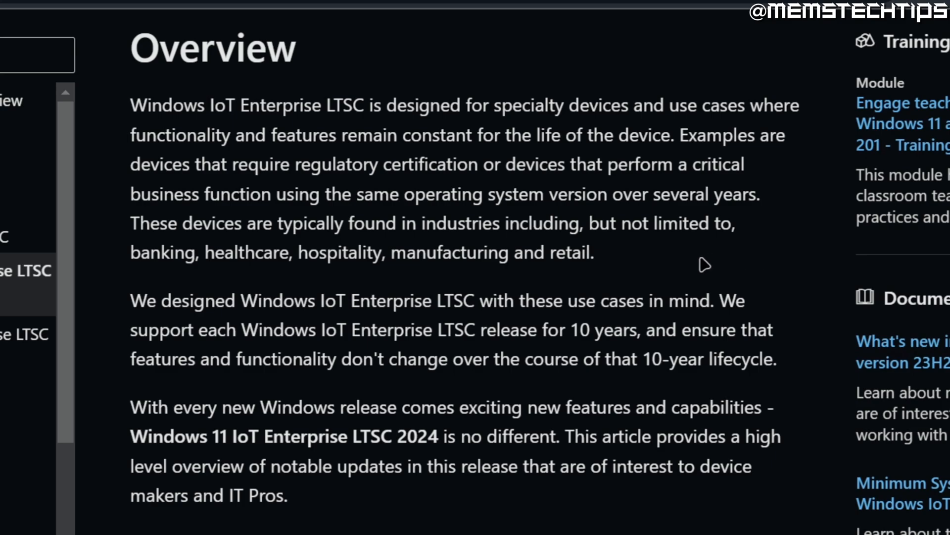
mouse_move(619, 260)
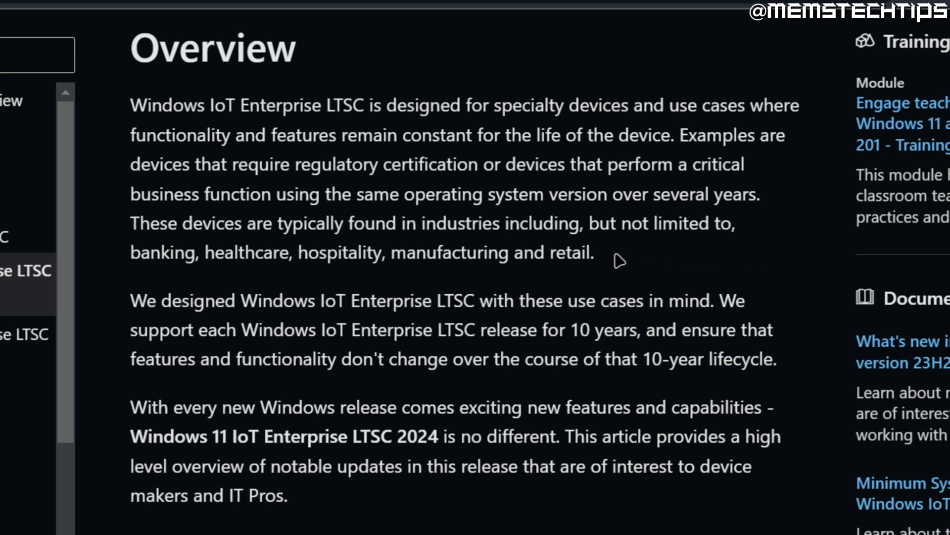
mouse_move(711, 266)
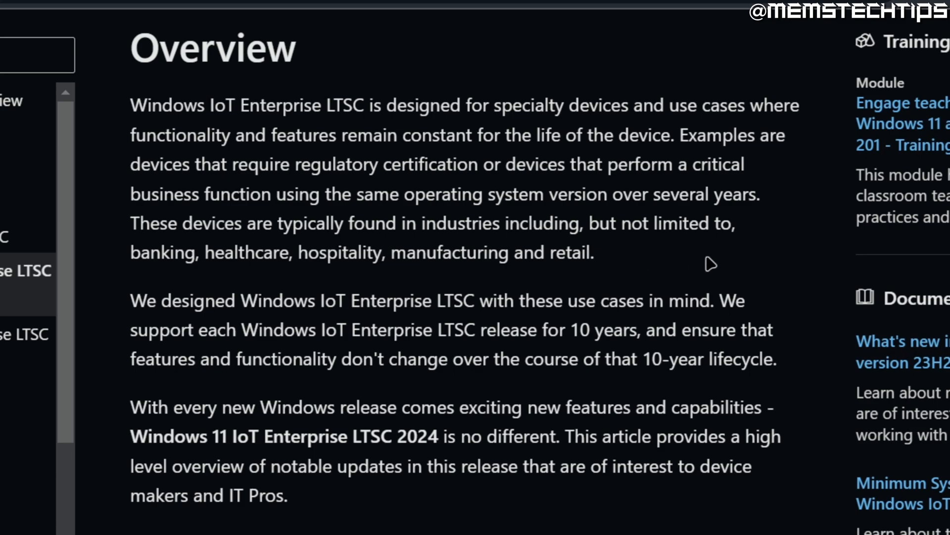
mouse_move(781, 272)
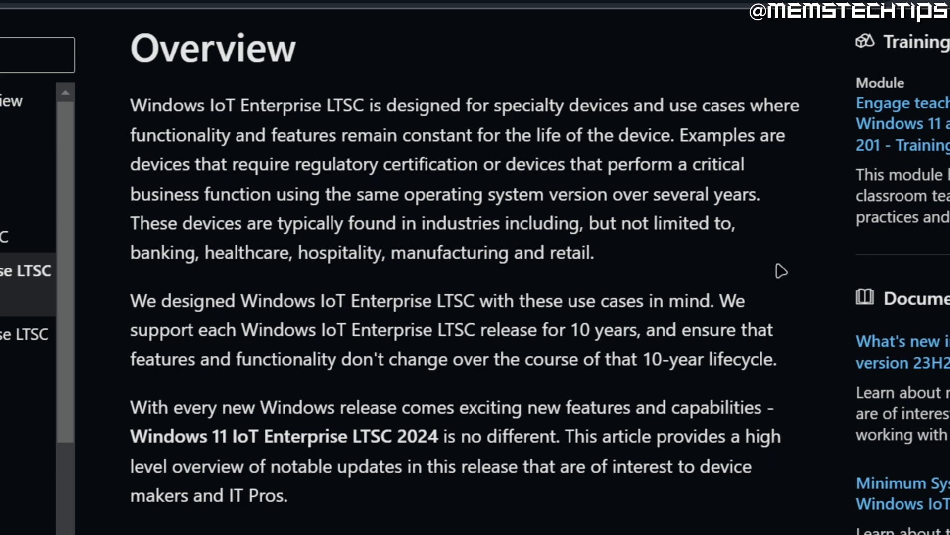
mouse_move(811, 271)
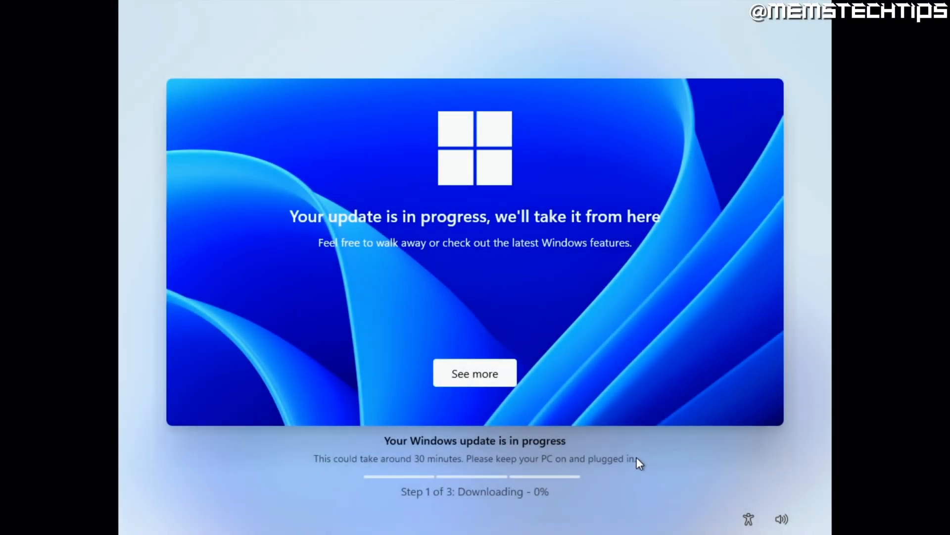
mouse_move(121, 506)
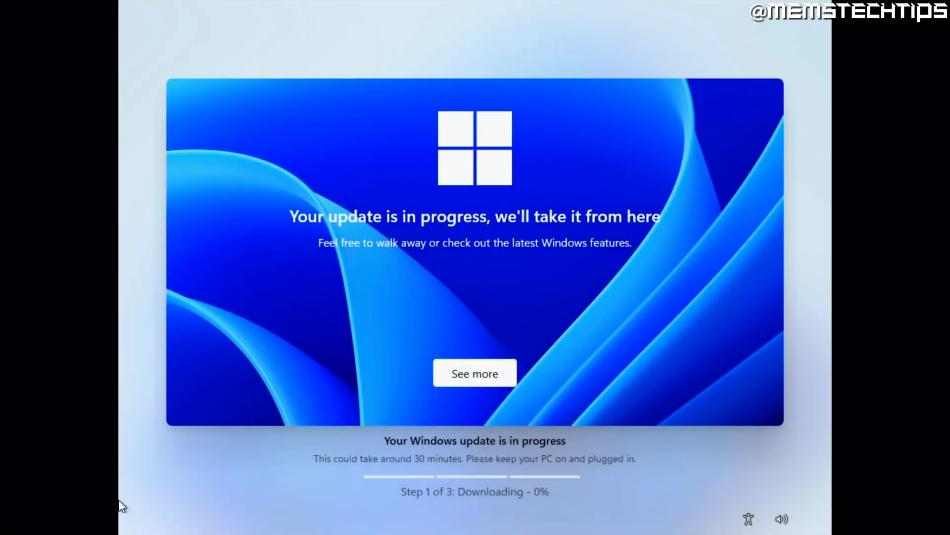
View See more on the update screen and page through the feature tips to Create folders in Start.
left_click(475, 373)
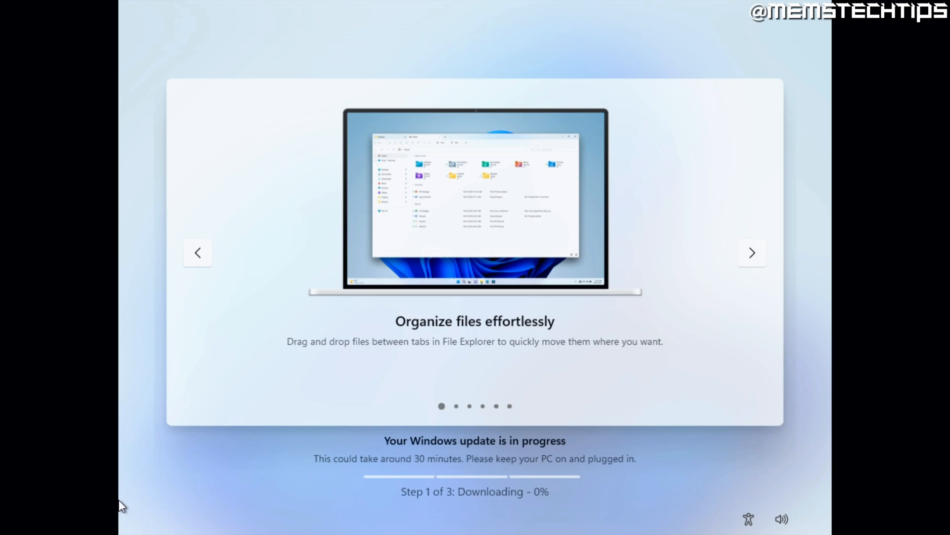
left_click(752, 252)
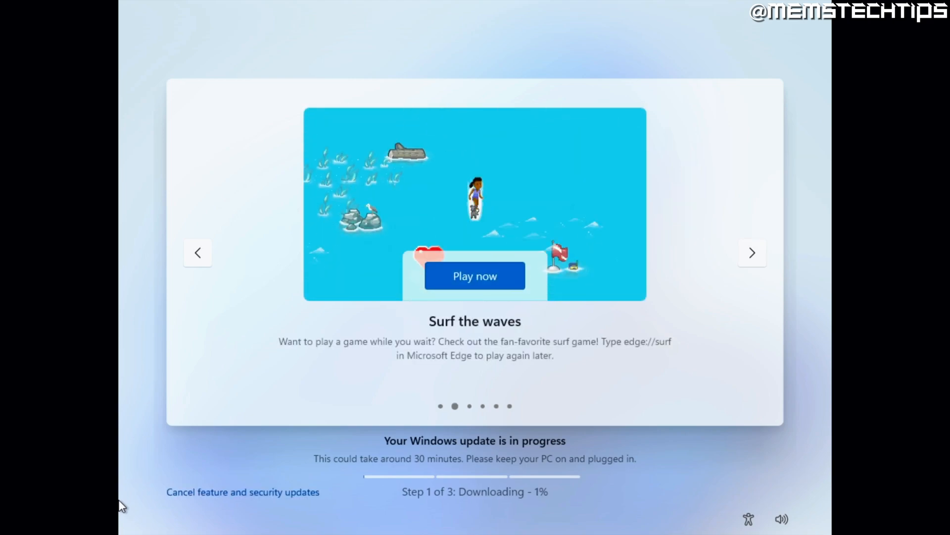
mouse_move(537, 514)
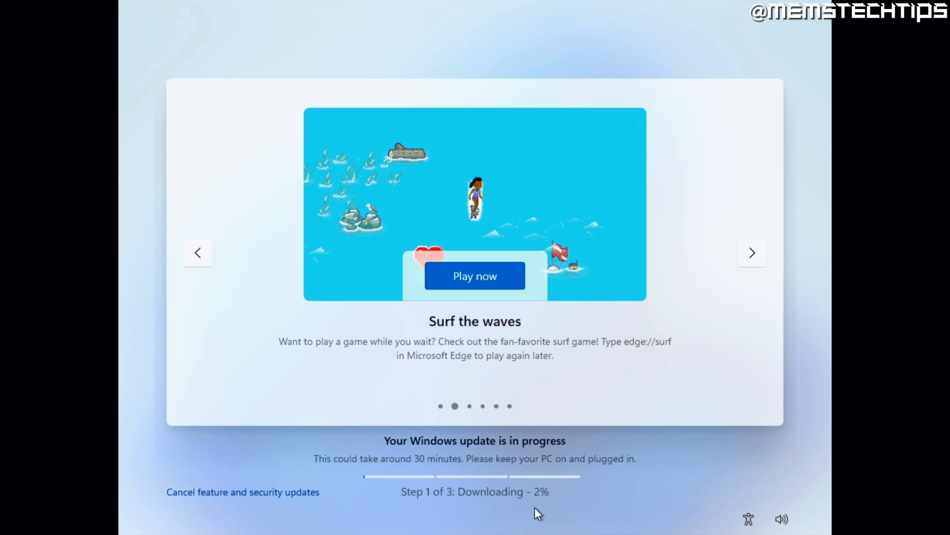
left_click(751, 252)
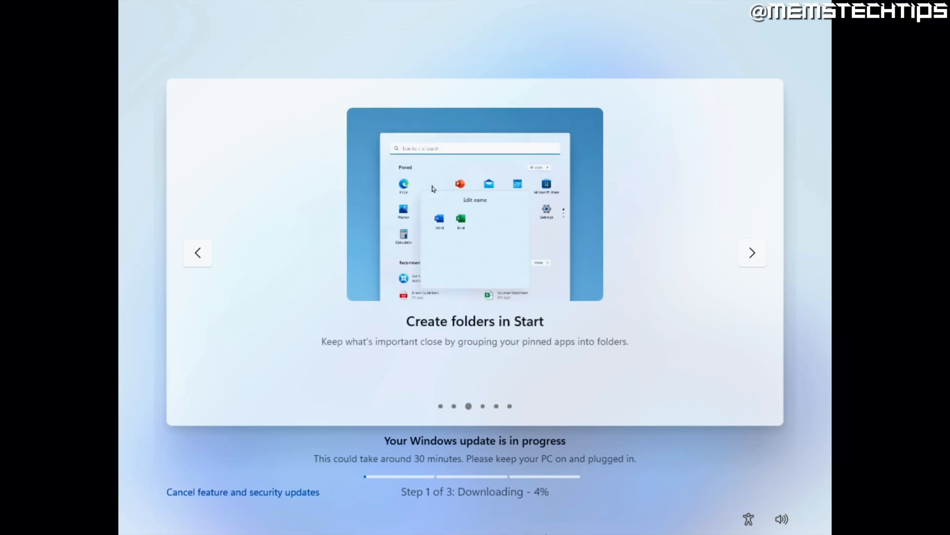
left_click(752, 252)
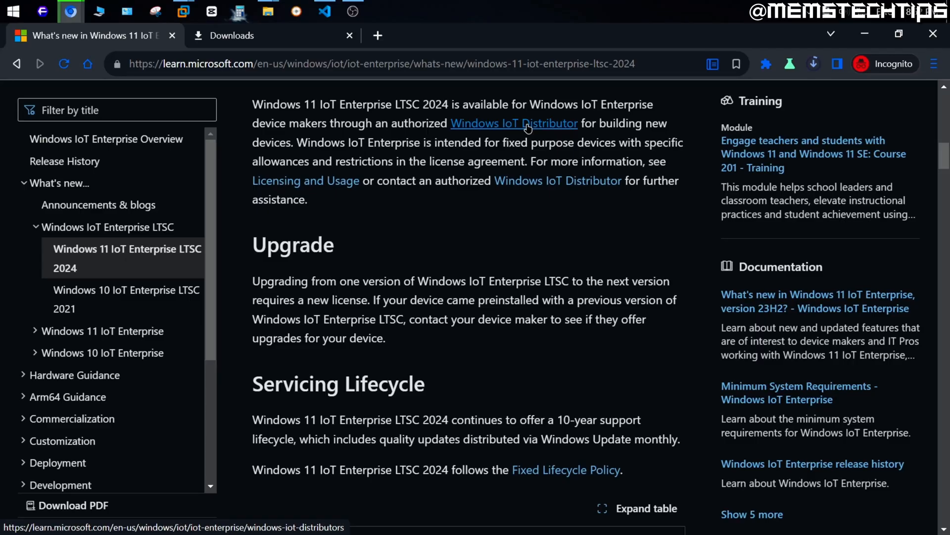
Follow the Windows IoT Distributor link and scroll to the Americas distributor table.
left_click(513, 123)
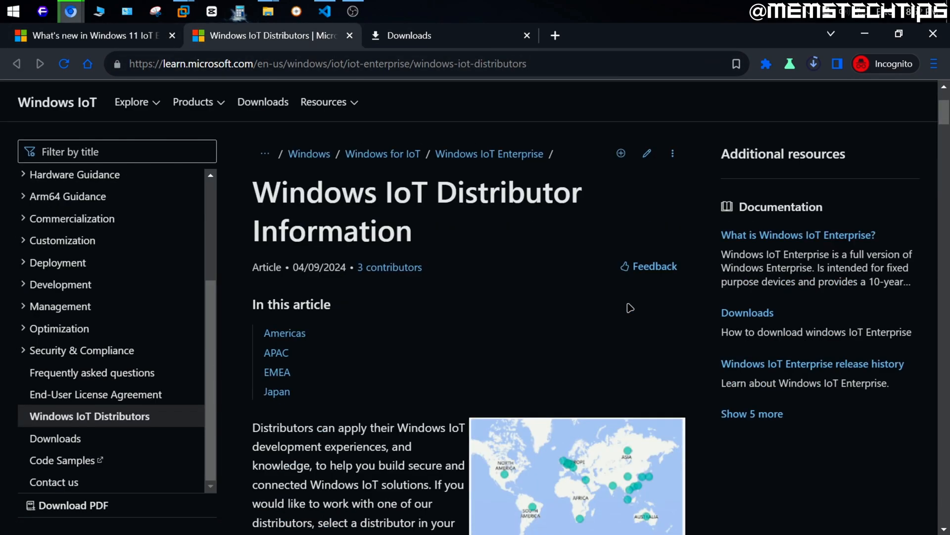
scroll("down", 3)
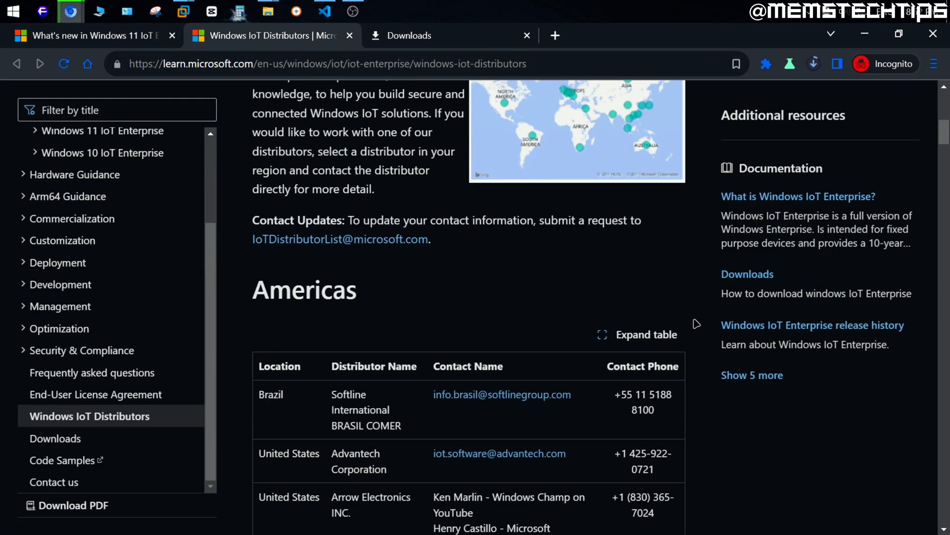
scroll("down", 3)
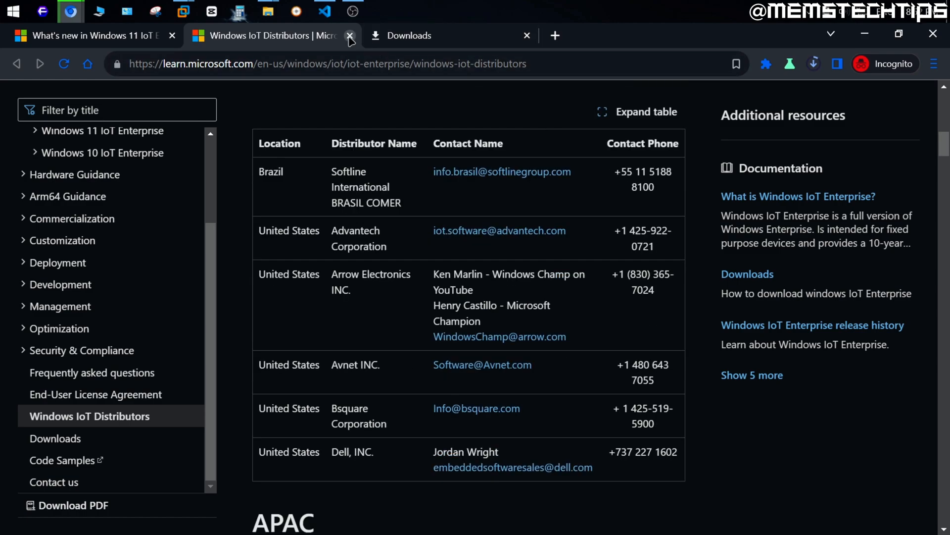
Return to the LTSC 2024 tab's Servicing Lifecycle and highlight the 10-year support period.
left_click(349, 35)
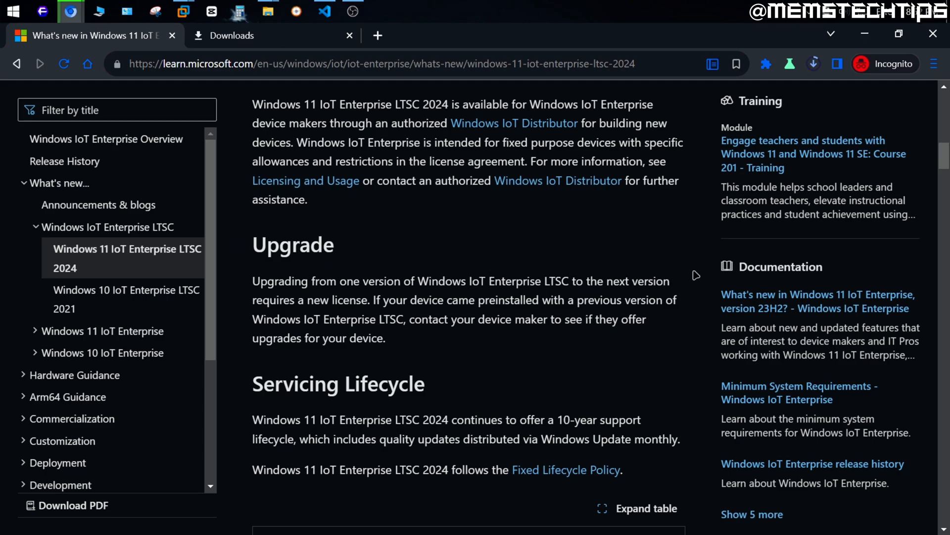
scroll("down", 3)
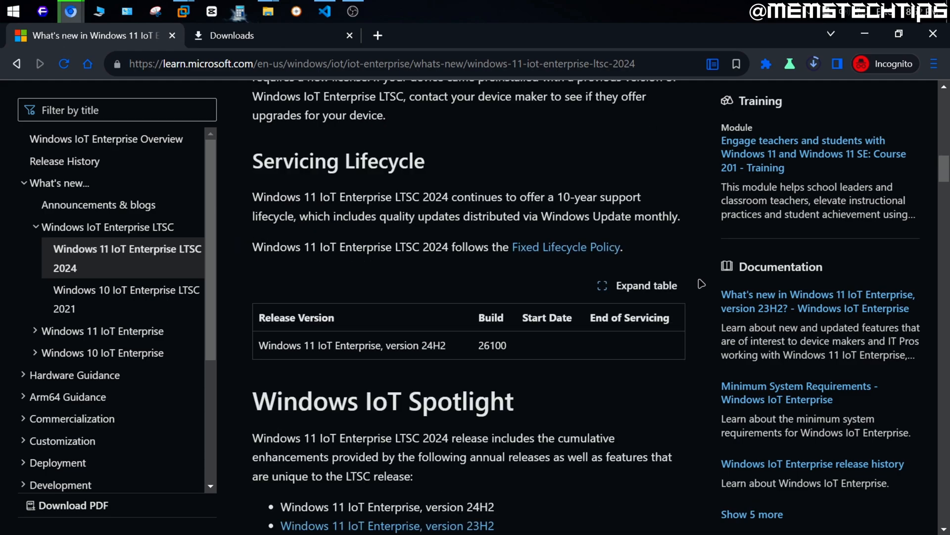
mouse_move(560, 197)
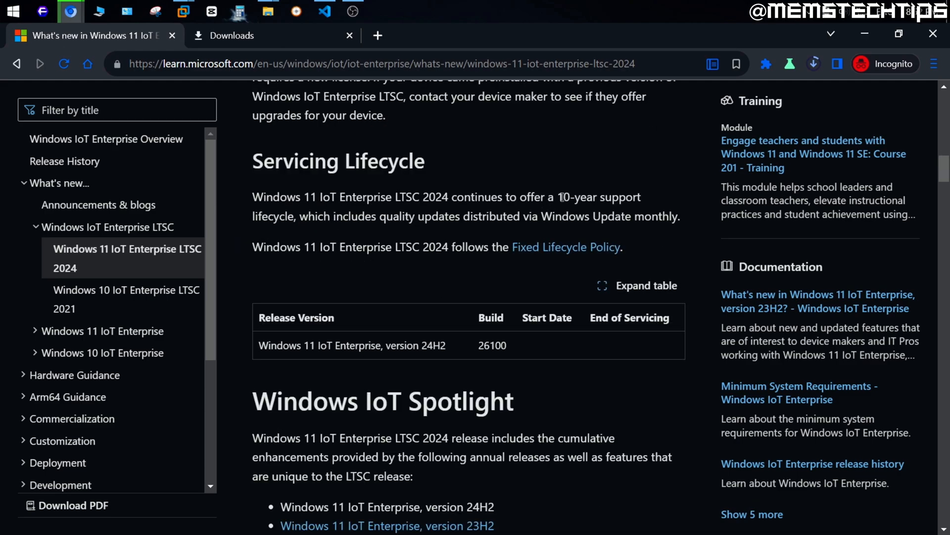
double_click(598, 196)
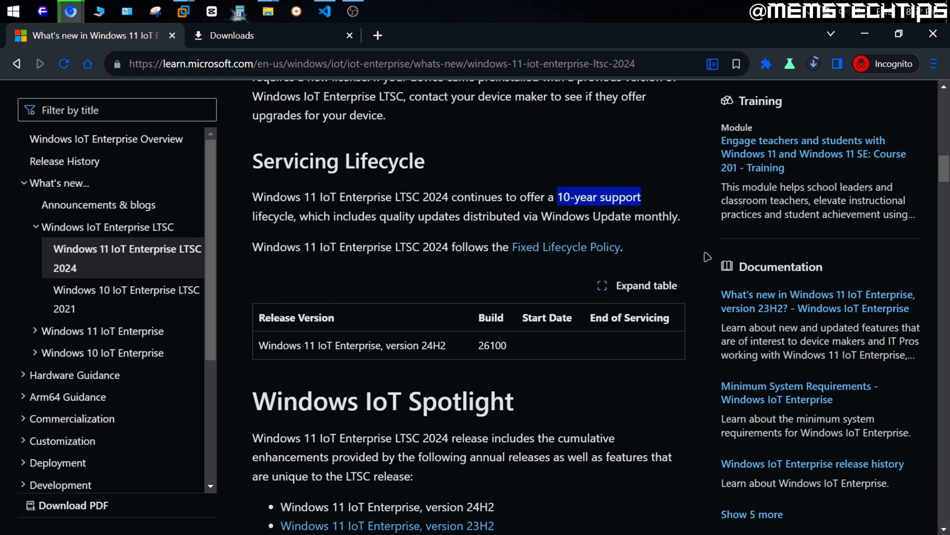
mouse_move(697, 264)
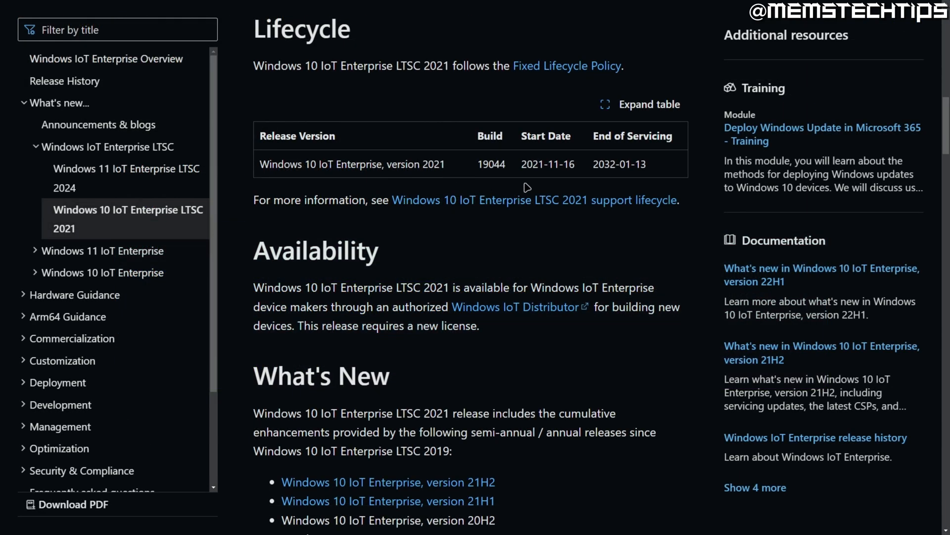
Highlight the LTSC 2021 end of servicing date 2032-01-13, then switch to the Minimum System Requirements tab.
double_click(618, 164)
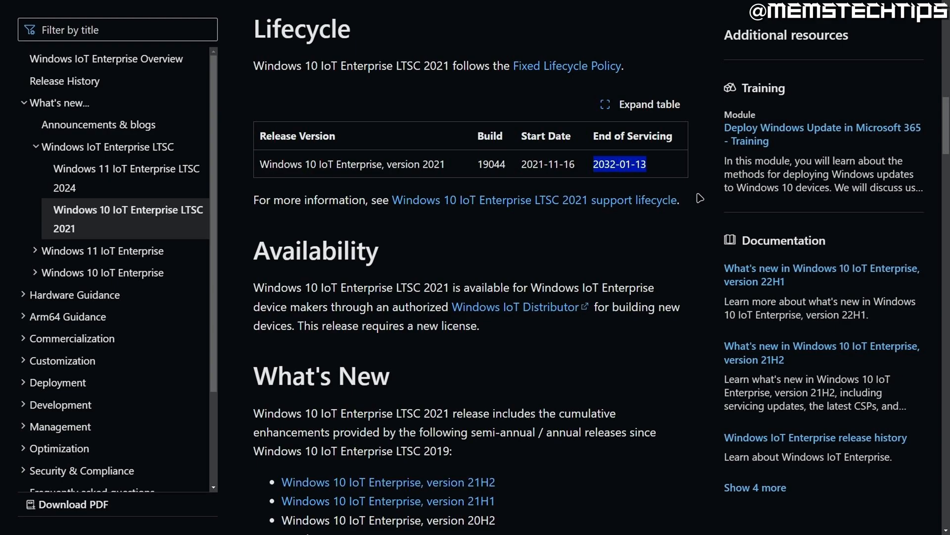
left_click(270, 36)
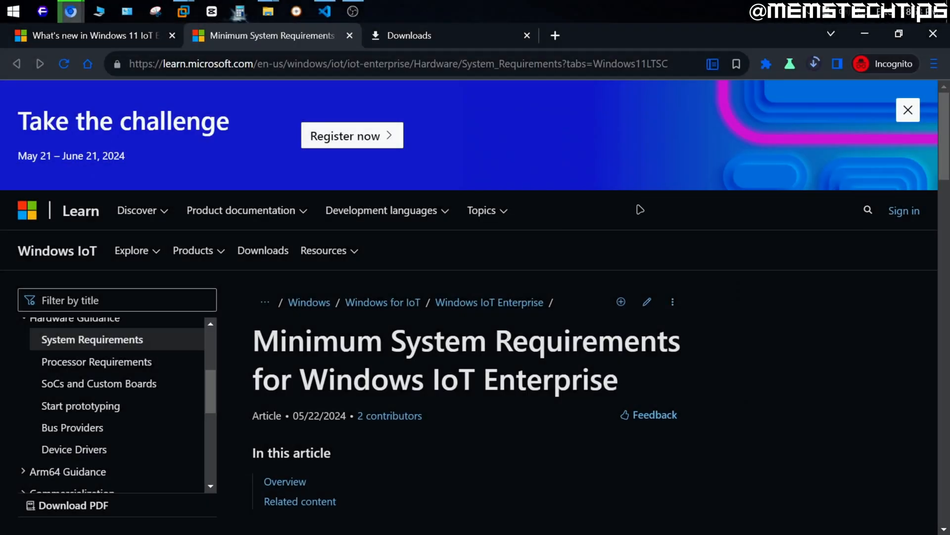
Scroll to the Windows 11 LTSC requirements table and expand it to full width.
scroll("down", 3)
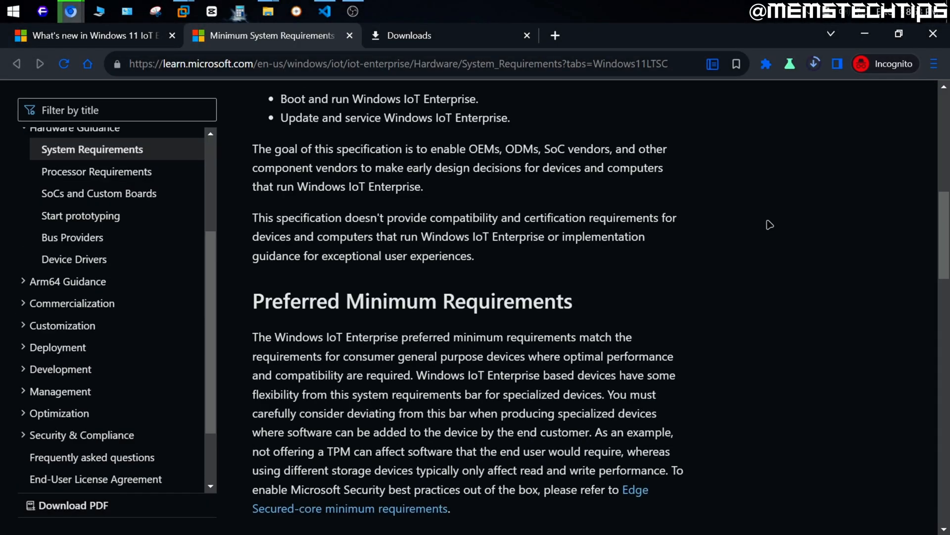
scroll("up", 3)
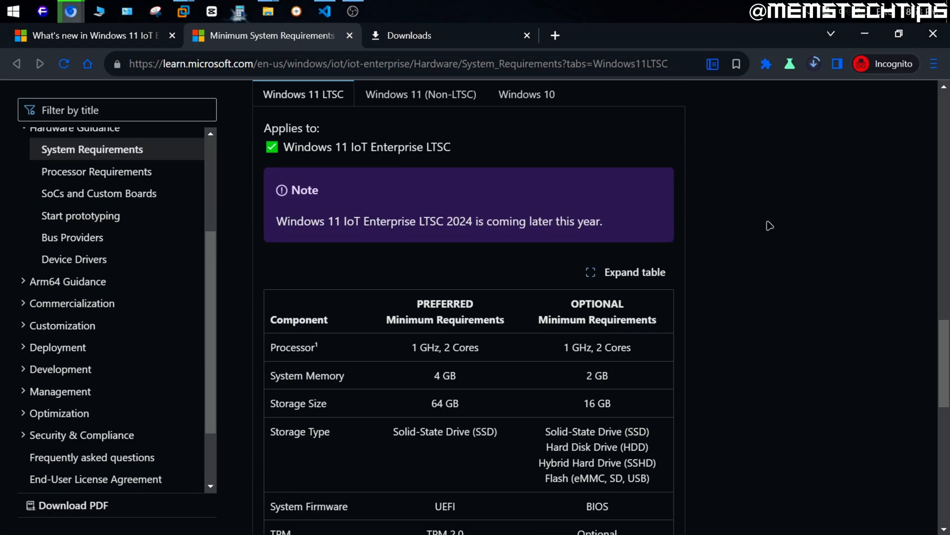
scroll("down", 3)
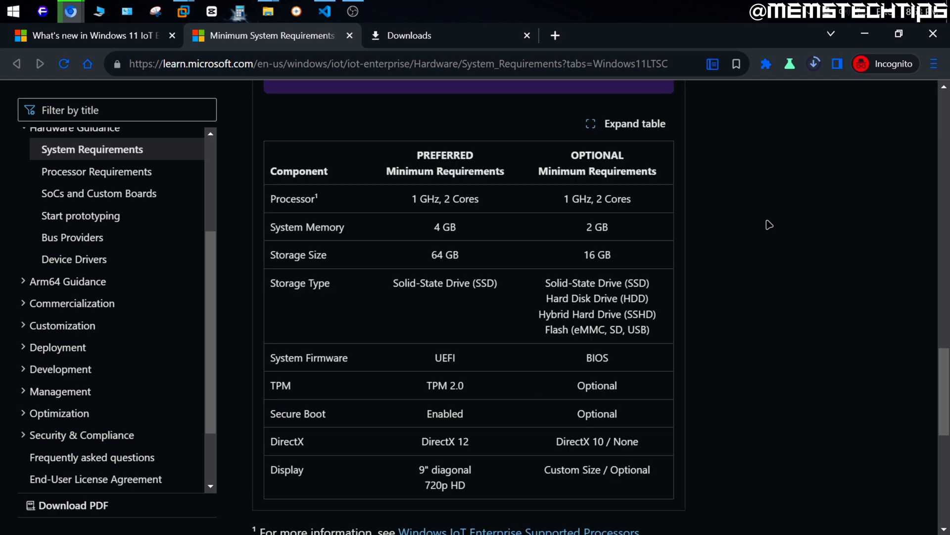
left_click(626, 123)
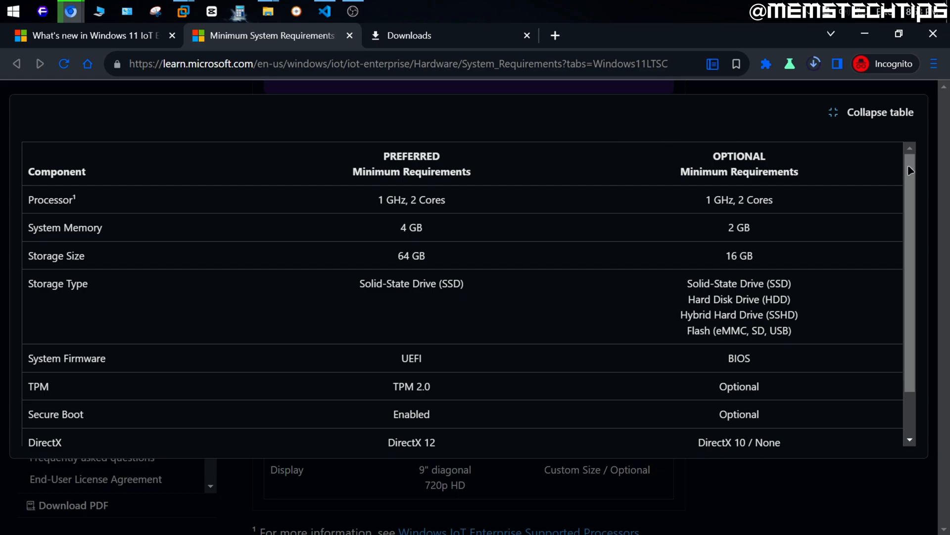
Review the expanded table and highlight the 16 GB optional storage requirement.
scroll("up", 3)
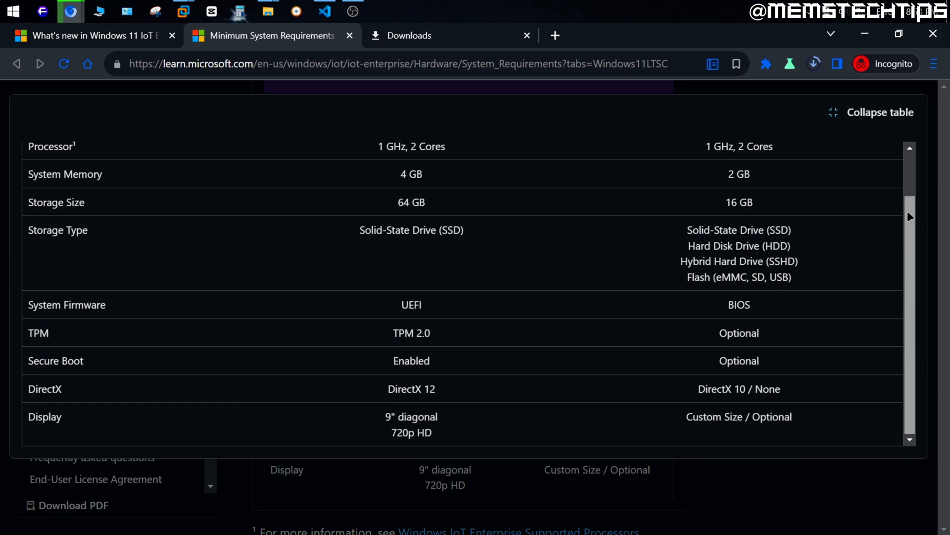
scroll("up", 3)
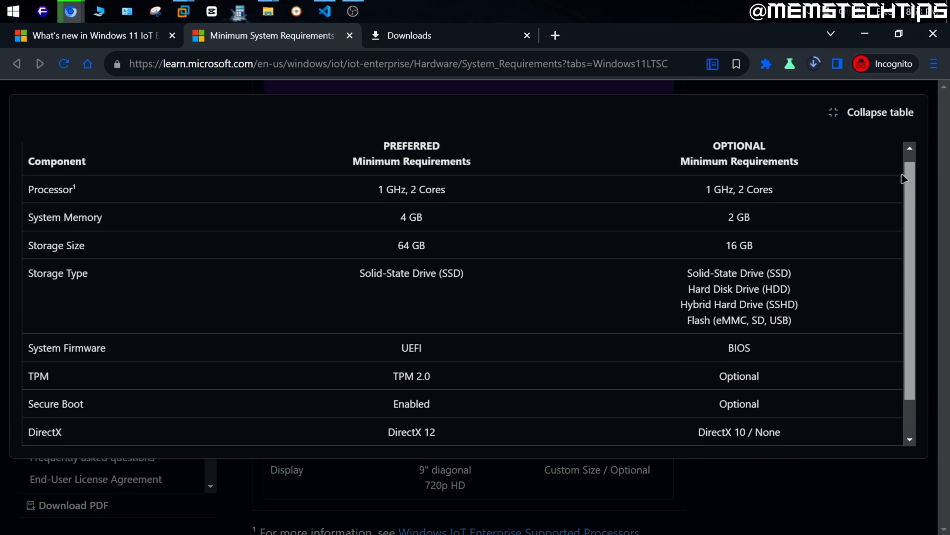
scroll("up", 3)
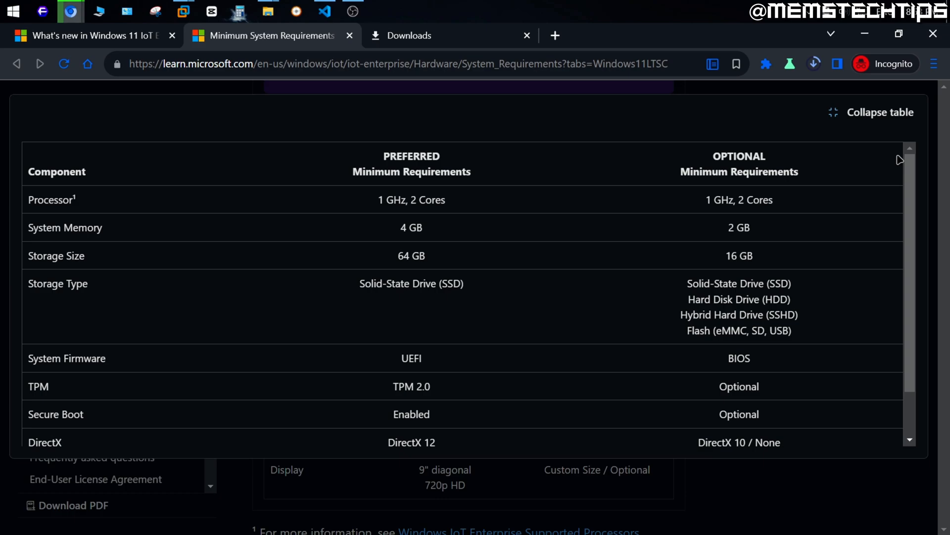
mouse_move(733, 257)
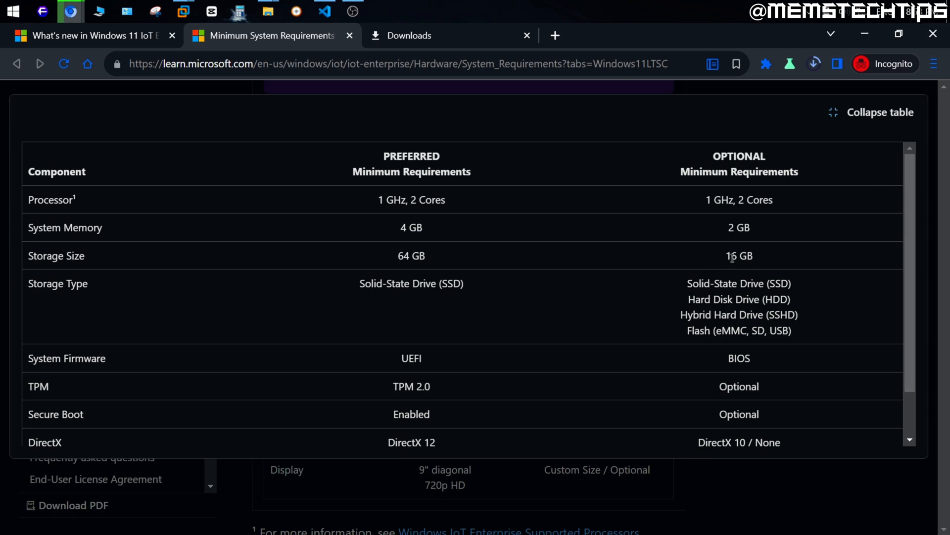
double_click(739, 255)
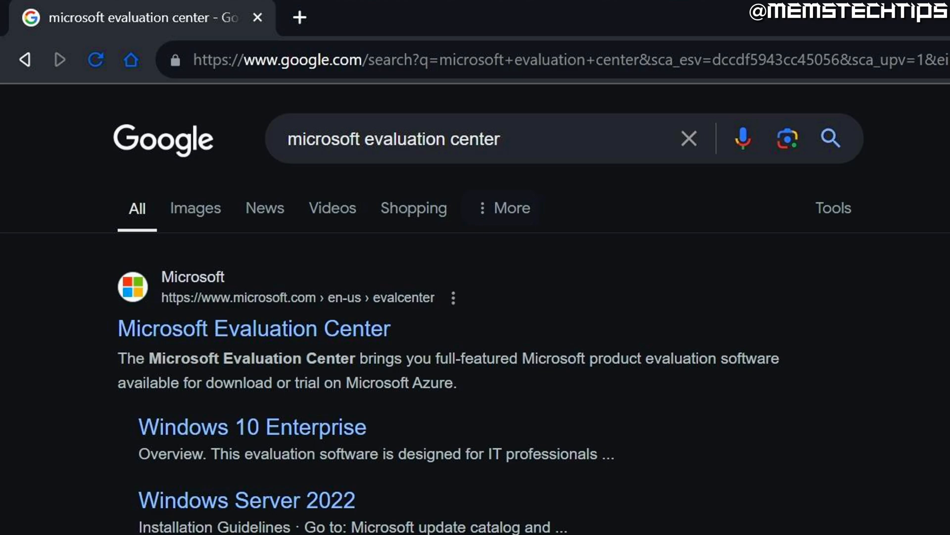
mouse_move(701, 190)
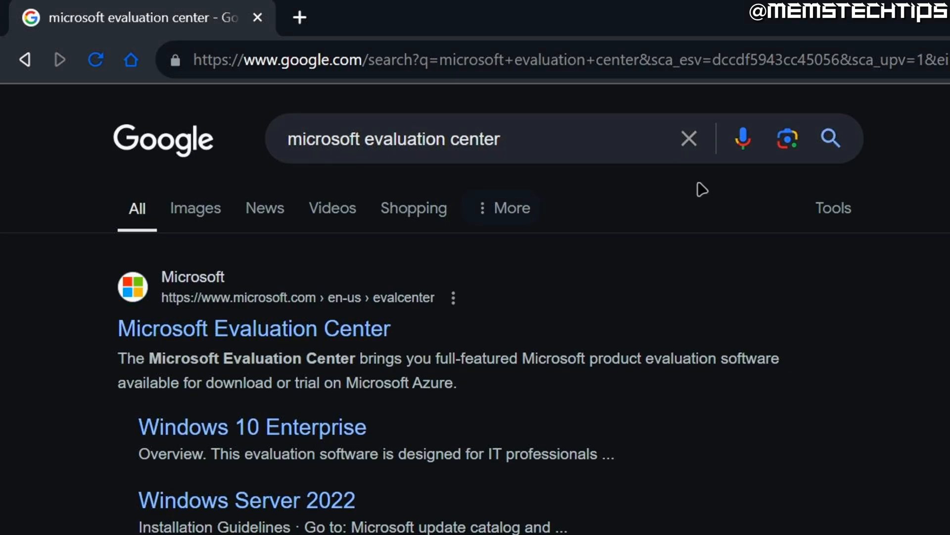
mouse_move(359, 375)
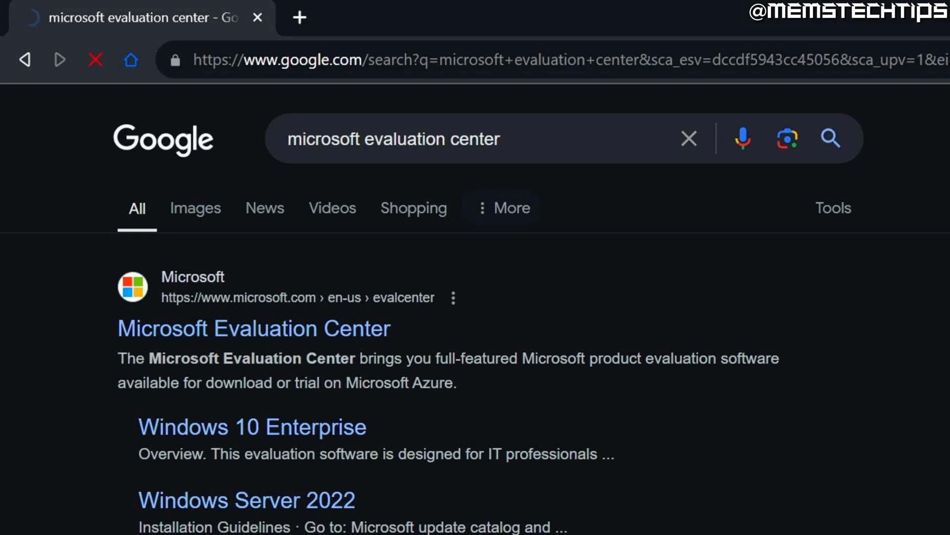
From the Evaluation Center result, navigate to the Windows 11 IoT Enterprise LTSC downloads page.
left_click(253, 329)
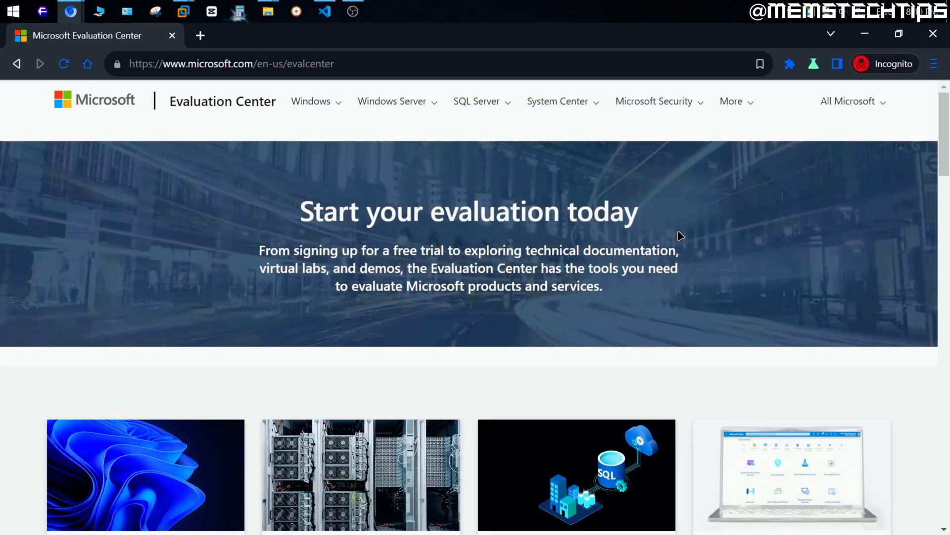
mouse_move(311, 101)
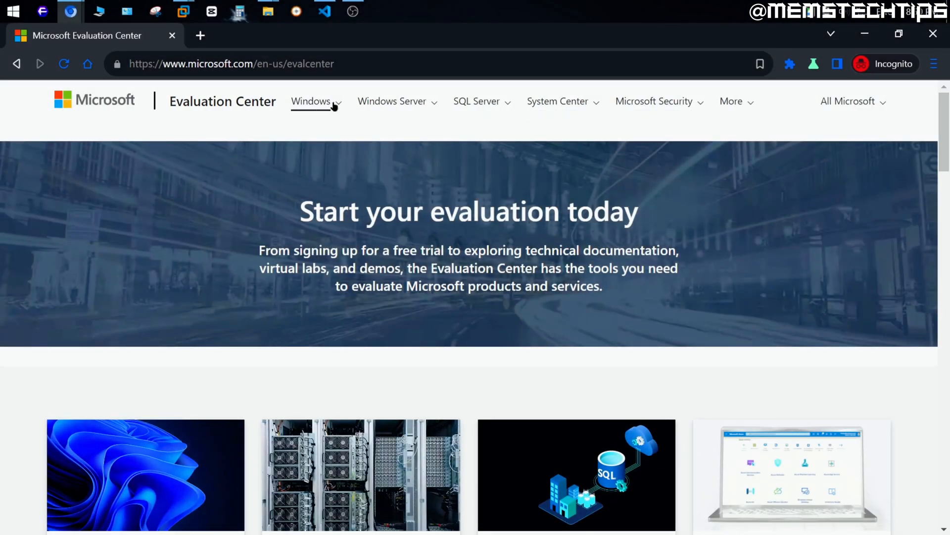
left_click(312, 101)
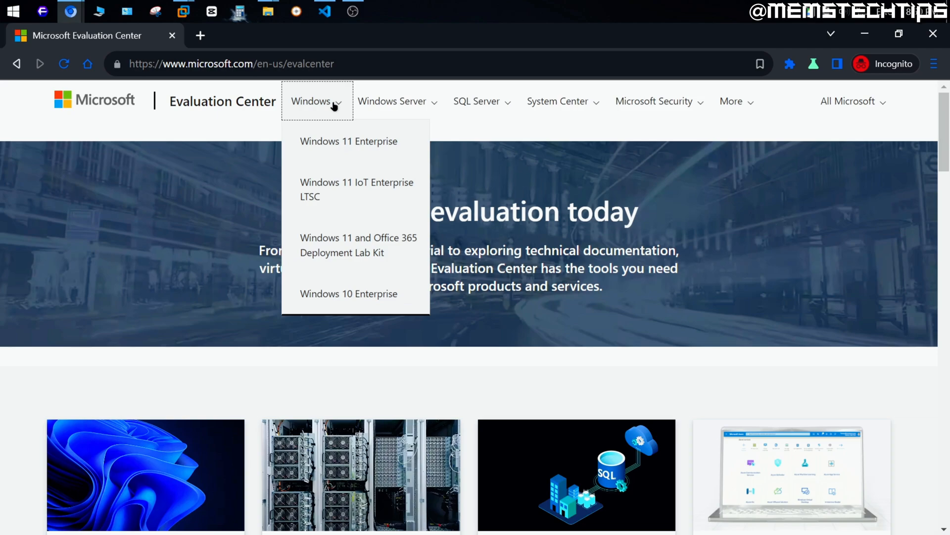
mouse_move(357, 188)
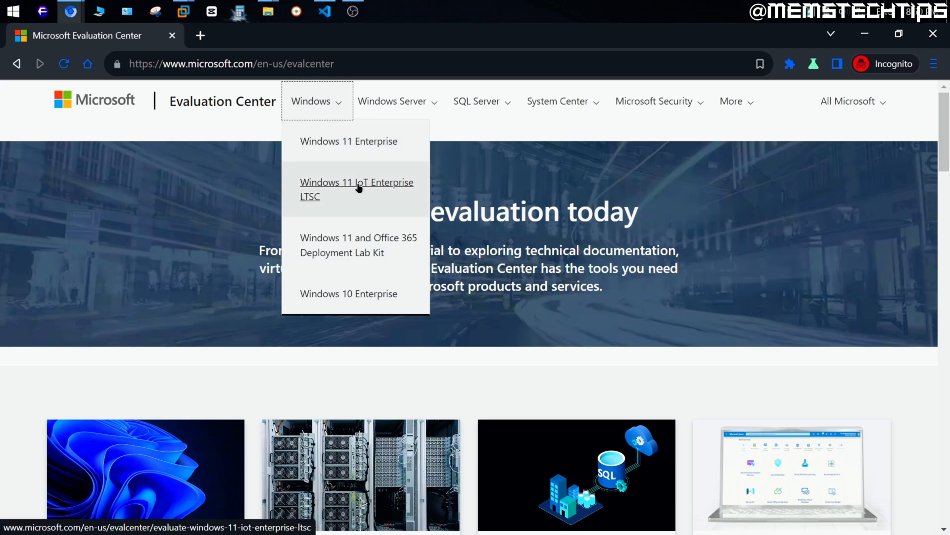
left_click(357, 182)
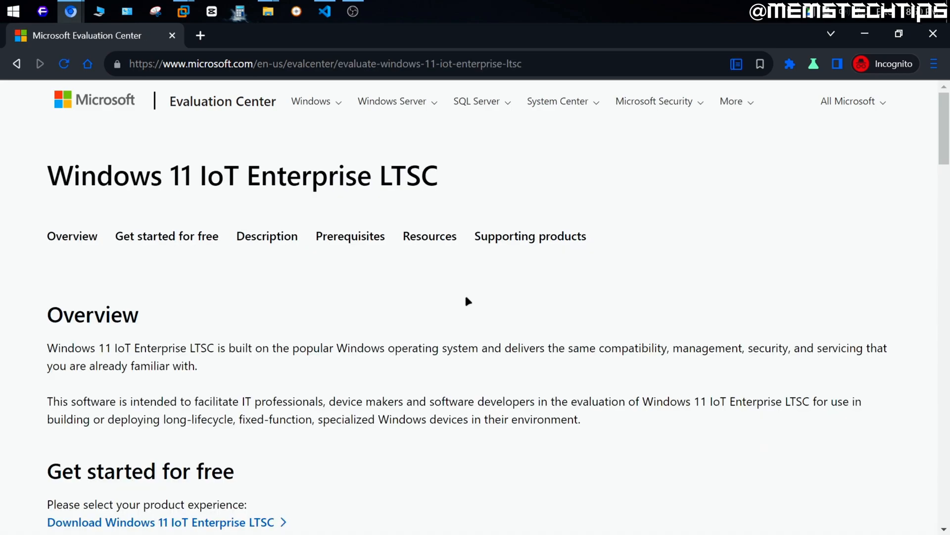
scroll("down", 3)
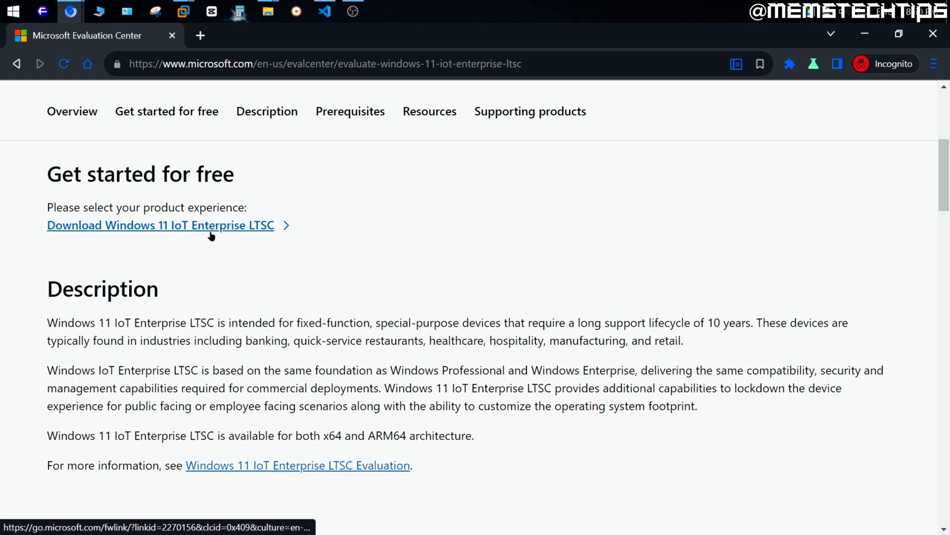
left_click(160, 225)
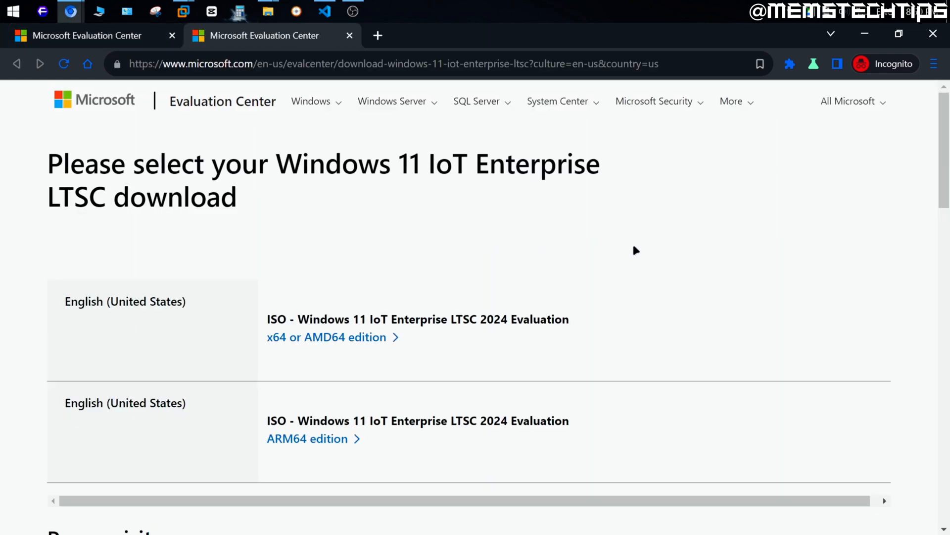
mouse_move(736, 246)
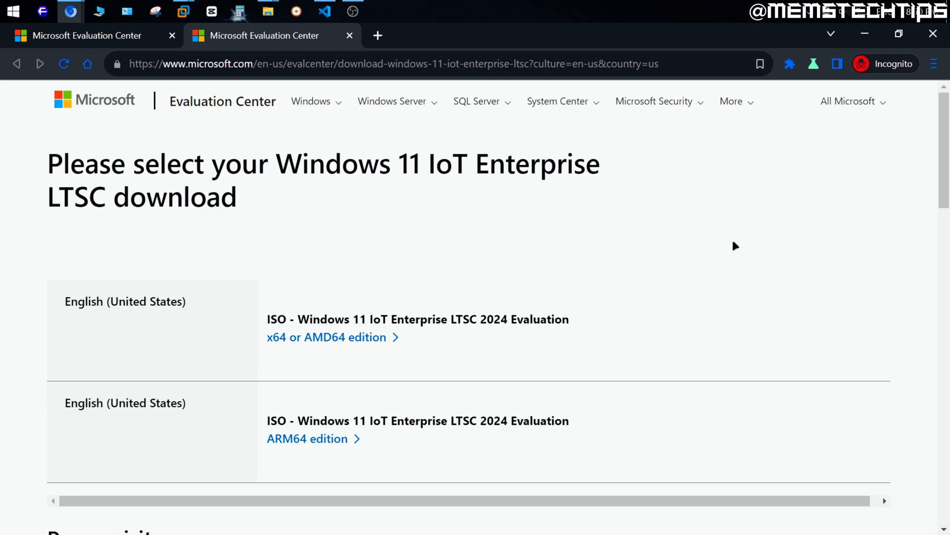
Choose the English (United States) x64 edition evaluation ISO for download.
scroll("down", 3)
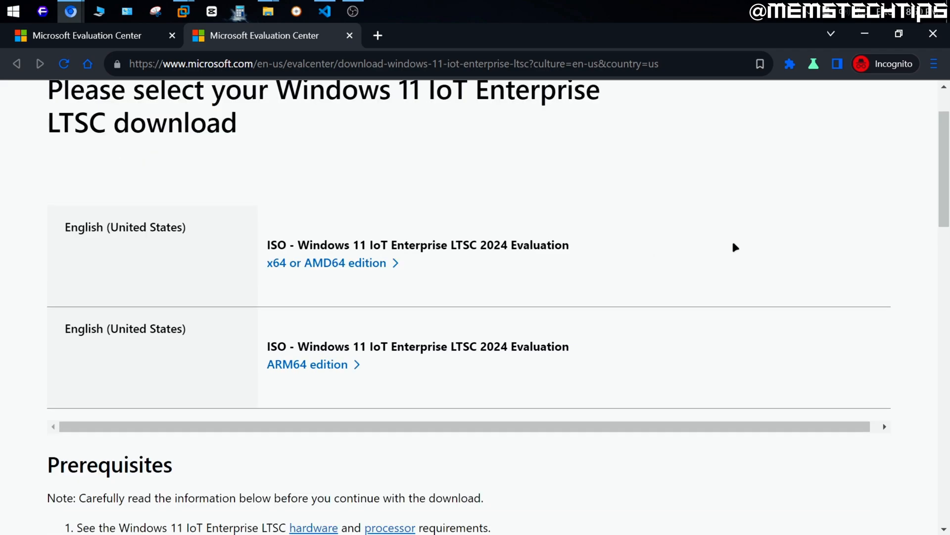
mouse_move(412, 273)
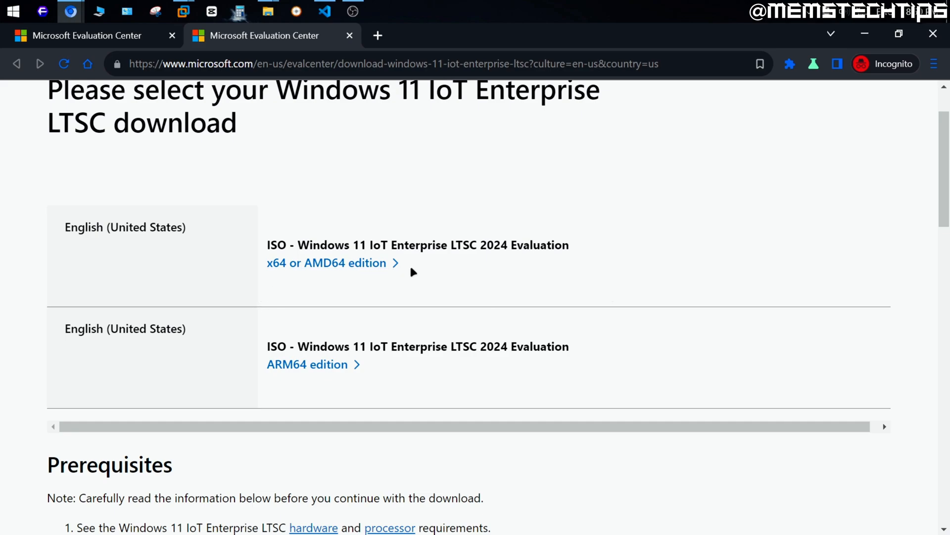
mouse_move(360, 378)
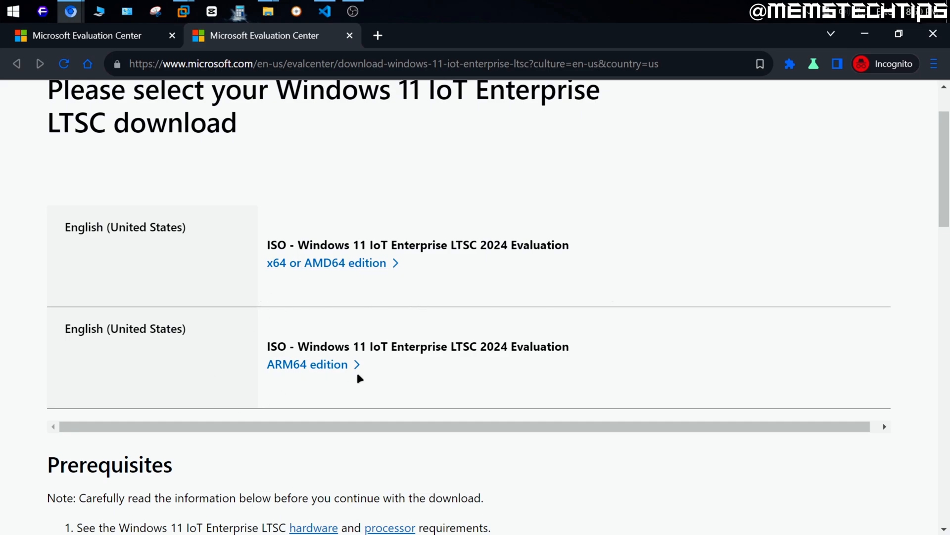
mouse_move(326, 262)
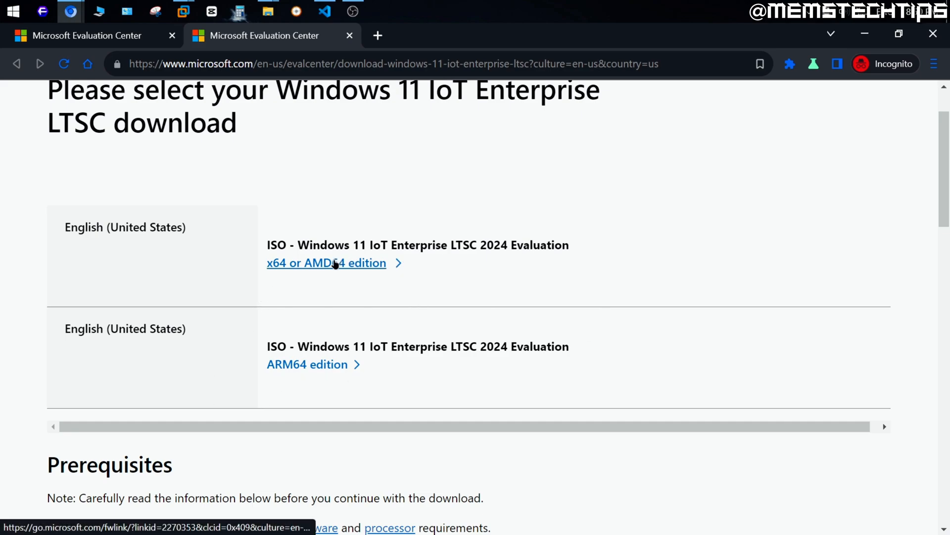
left_click(326, 262)
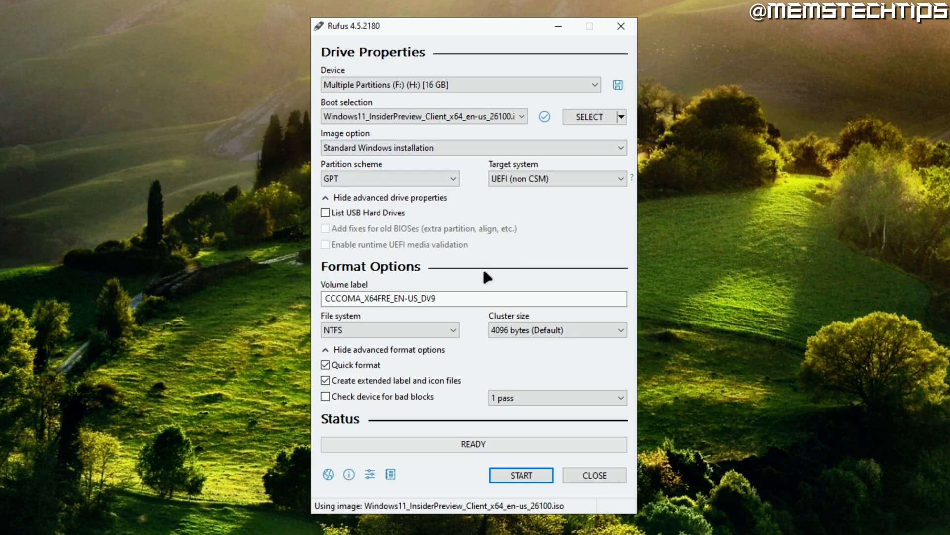
Start writing the ISO in Rufus, keeping only 'Disable BitLocker automatic device encryption' ticked.
left_click(519, 474)
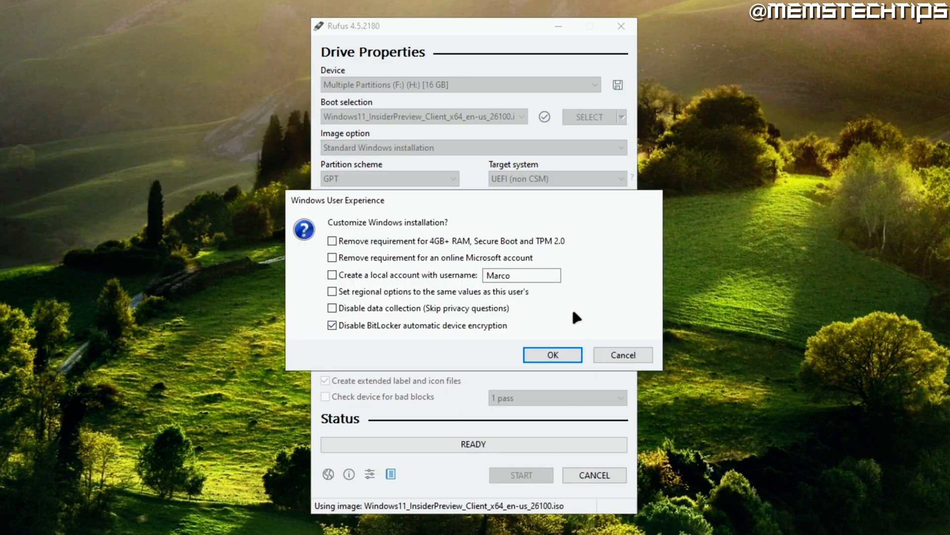
left_click(333, 325)
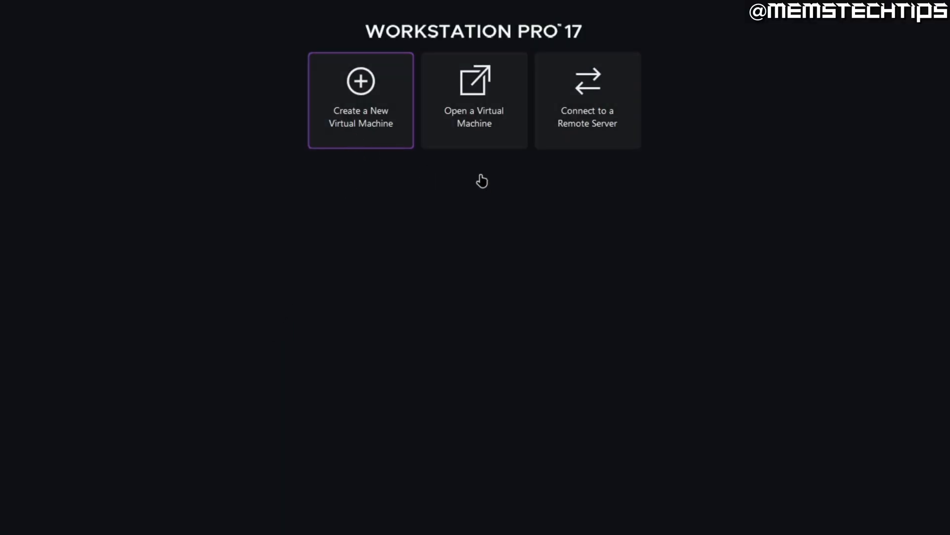
Create a new virtual machine and choose Windows 11 x64 as the guest version.
left_click(361, 100)
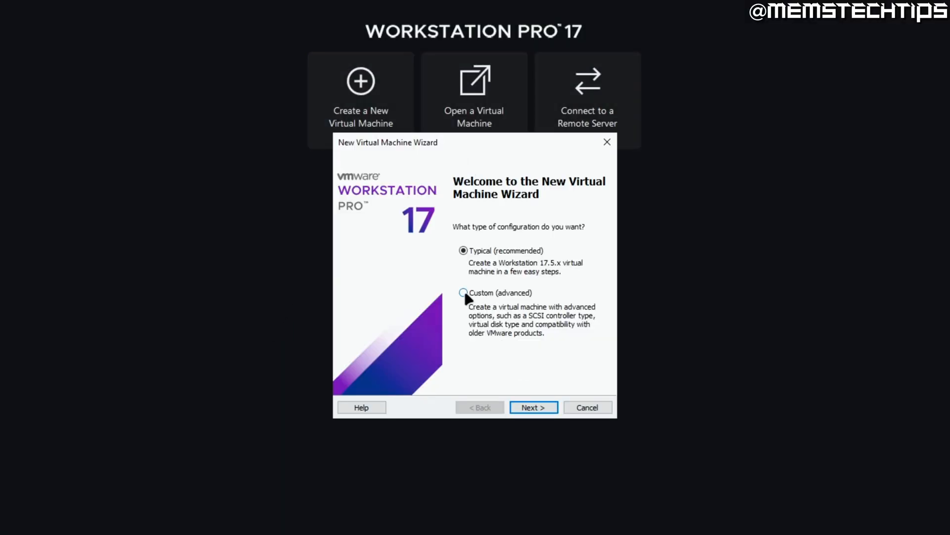
left_click(533, 407)
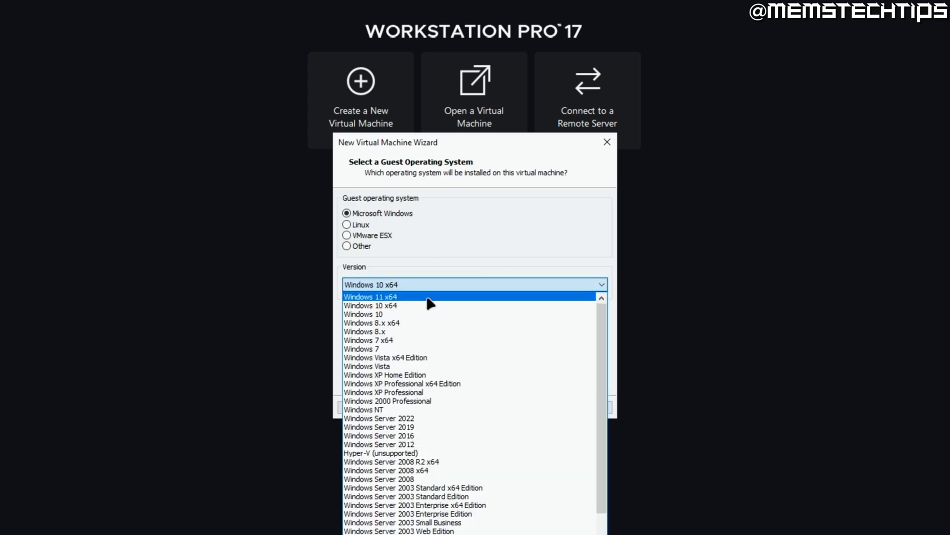
left_click(370, 296)
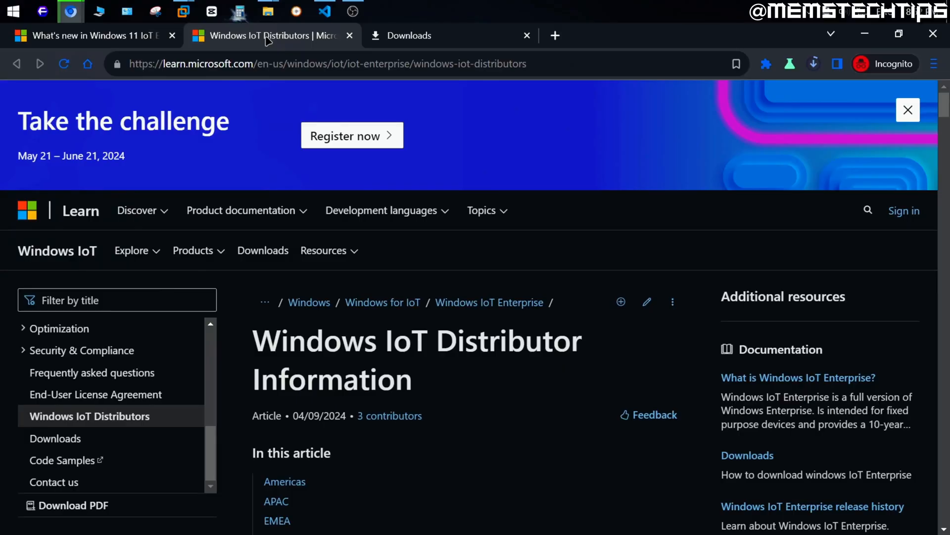
scroll("down", 3)
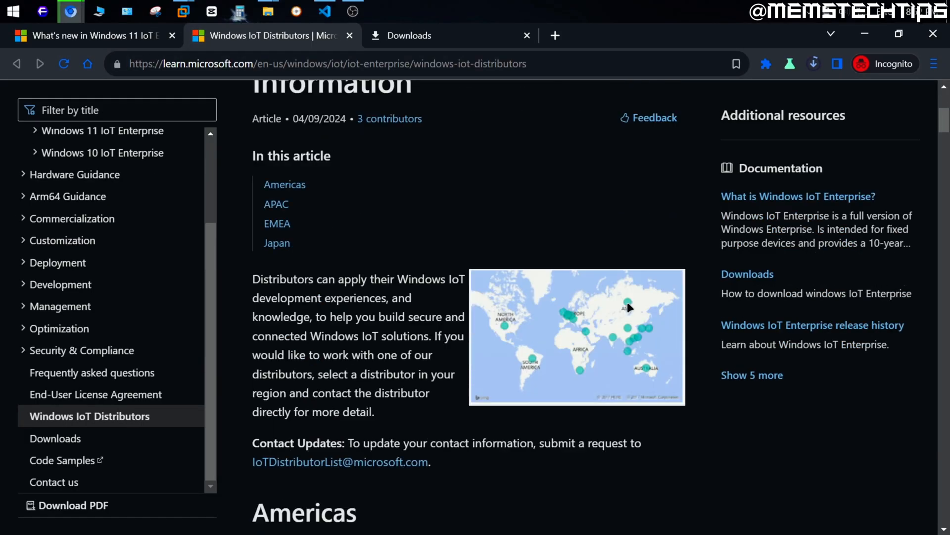
scroll("down", 3)
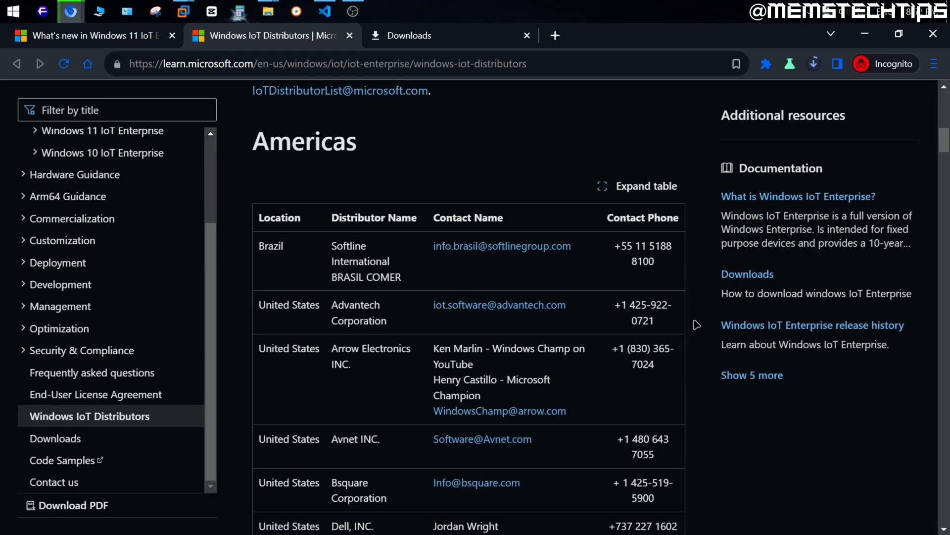
scroll("down", 3)
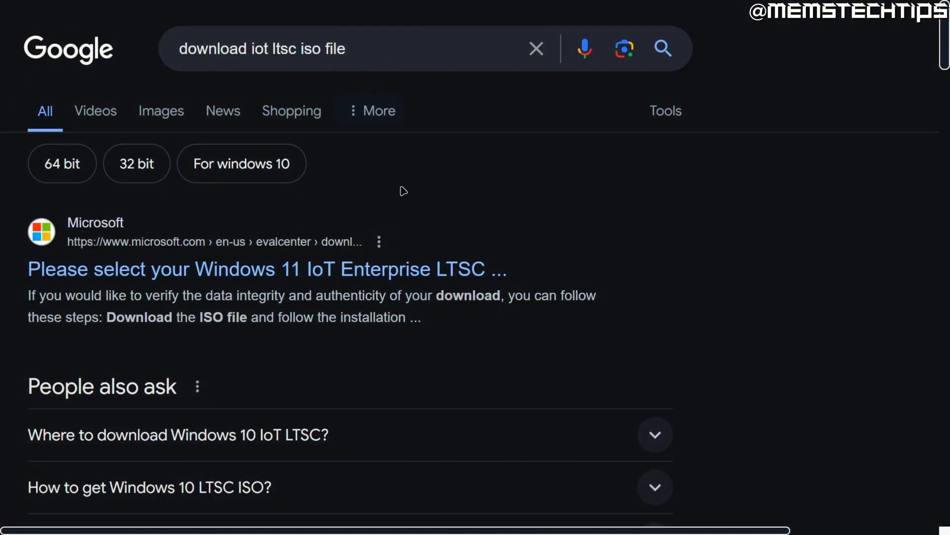
mouse_move(894, 76)
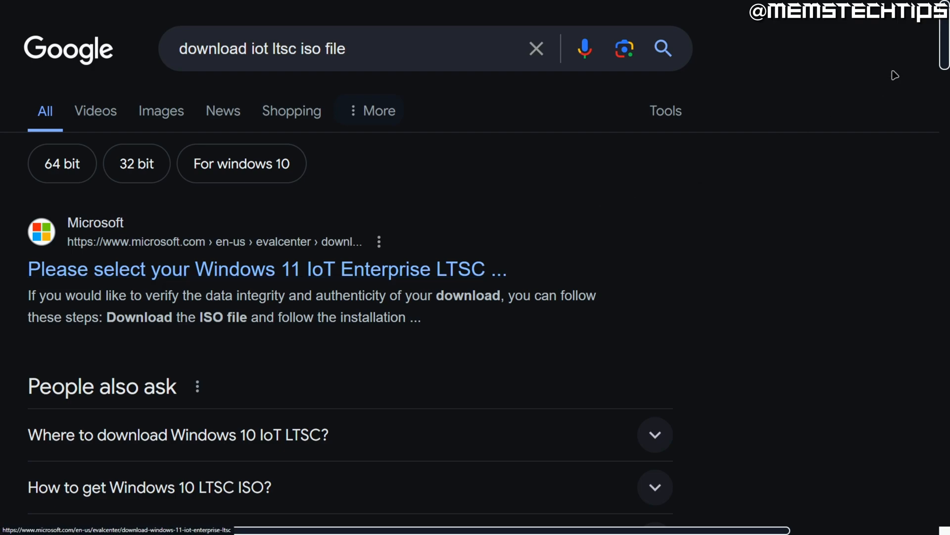
scroll("down", 3)
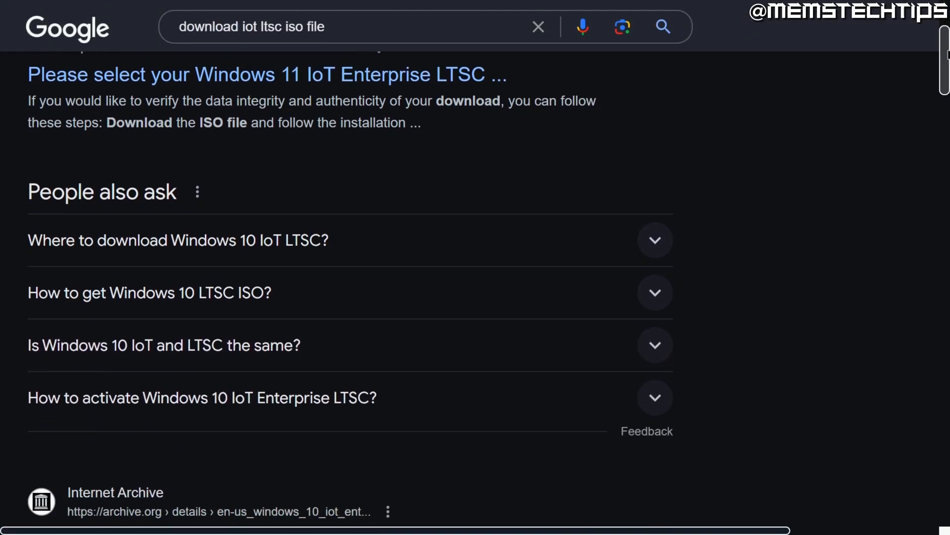
scroll("down", 3)
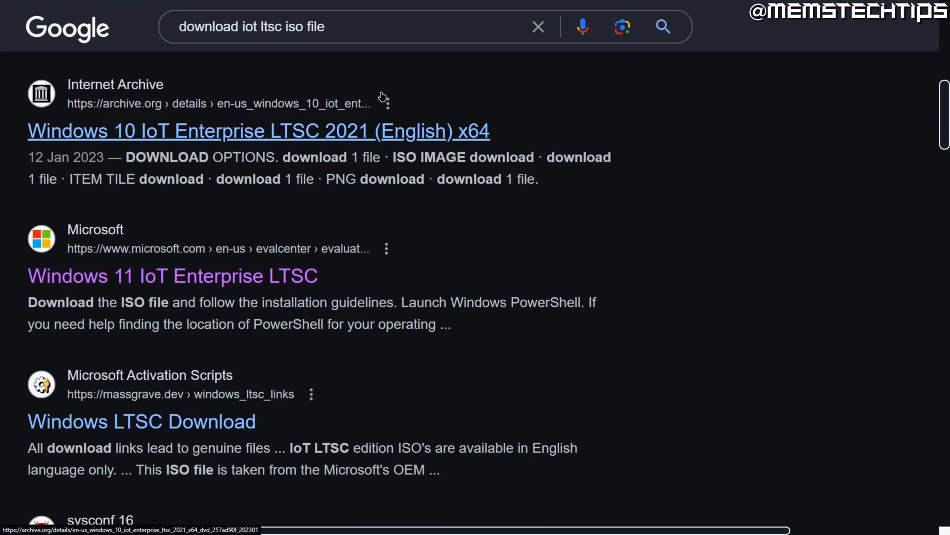
mouse_move(776, 131)
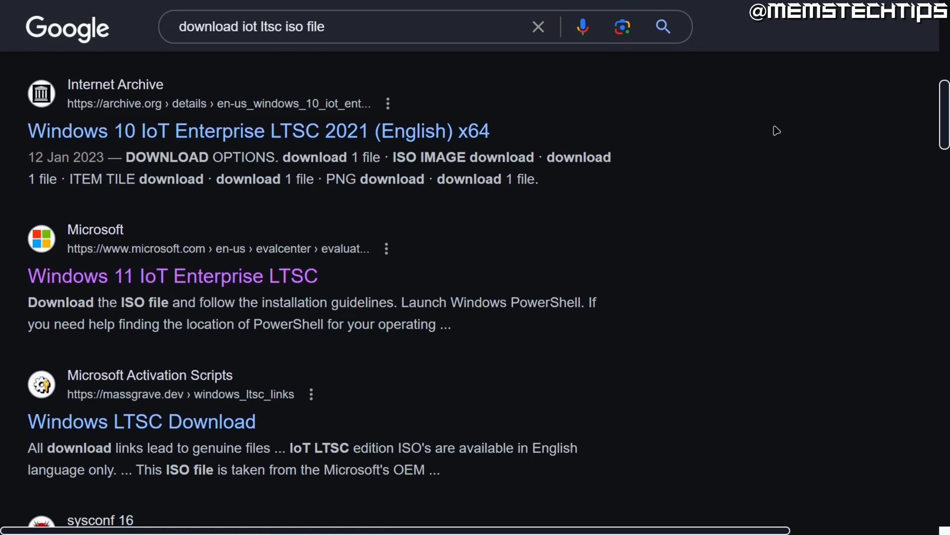
scroll("down", 3)
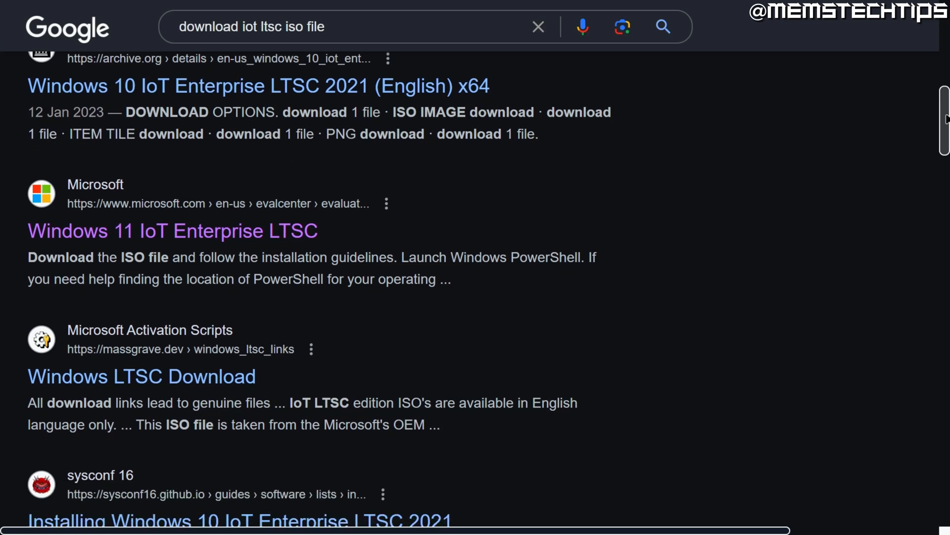
scroll("down", 3)
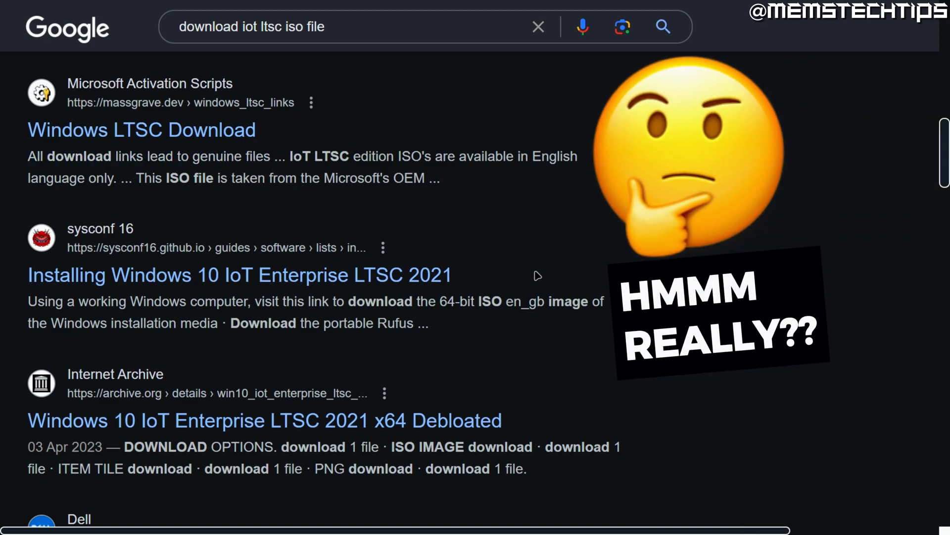
scroll("down", 3)
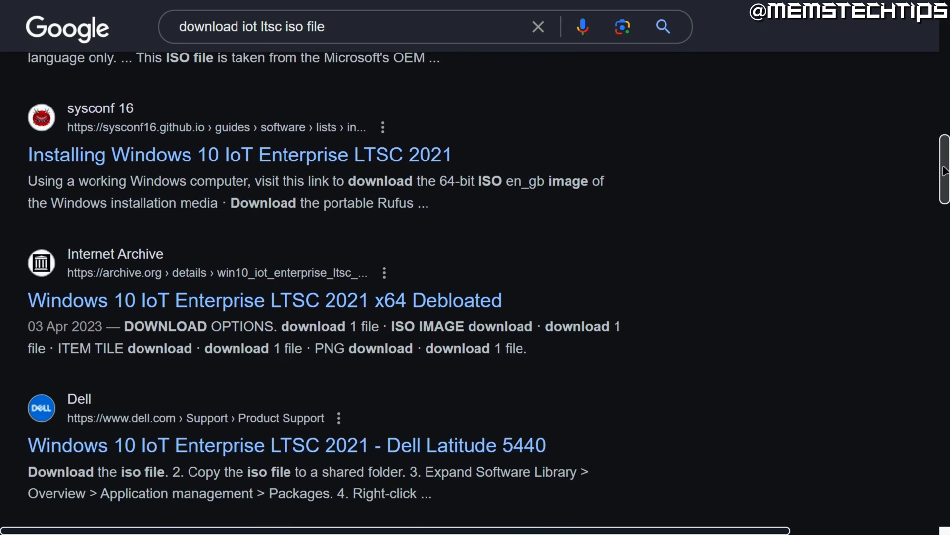
scroll("down", 3)
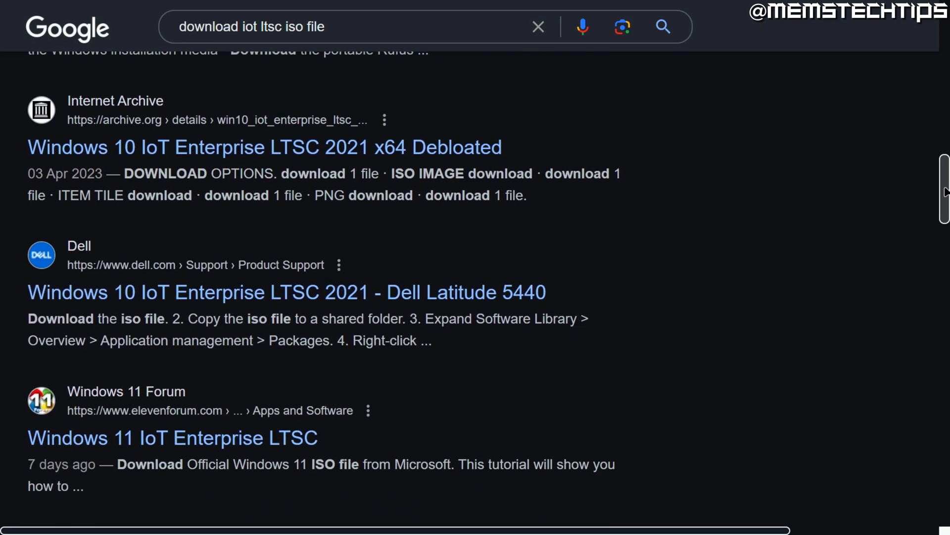
scroll("down", 3)
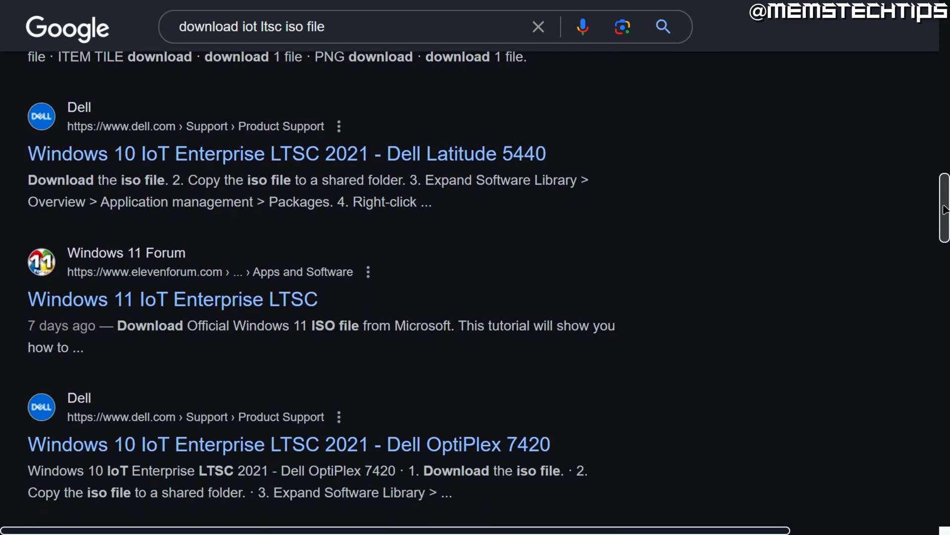
scroll("down", 3)
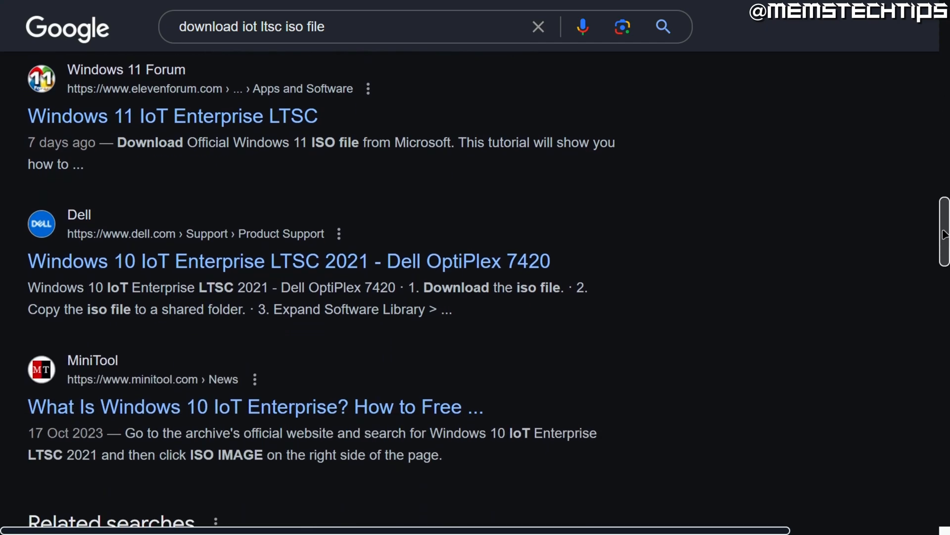
mouse_move(846, 226)
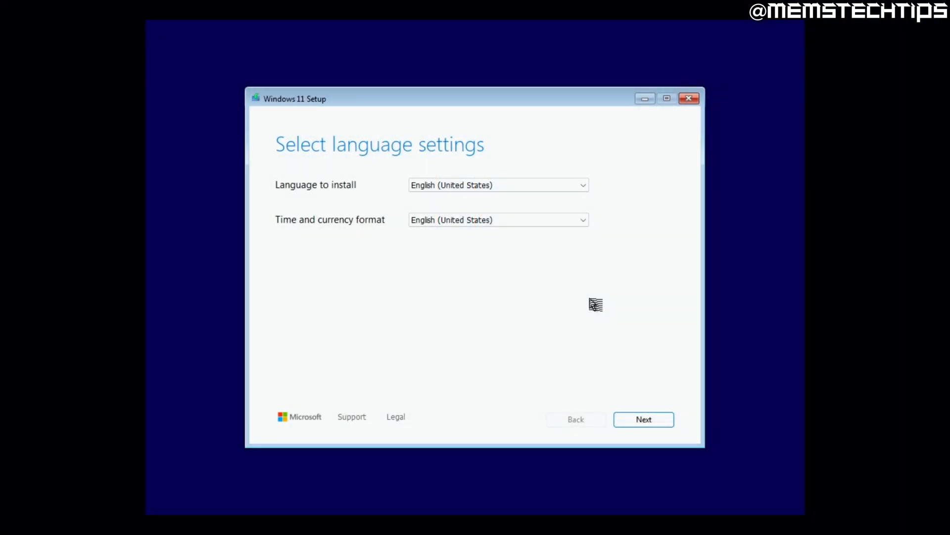
Run Windows 11 Setup with English (world) formats, accepting the license and installing onto the unallocated 64 GB disk.
left_click(497, 220)
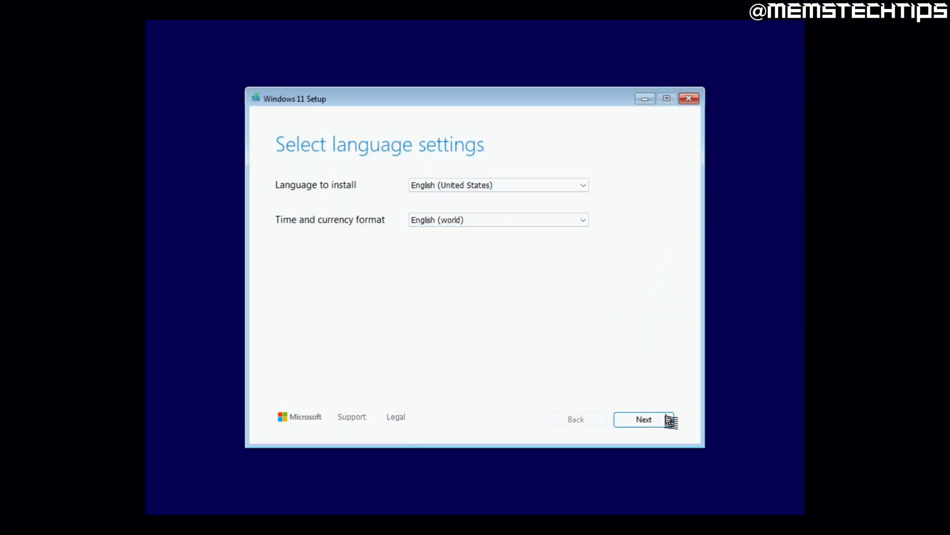
left_click(643, 419)
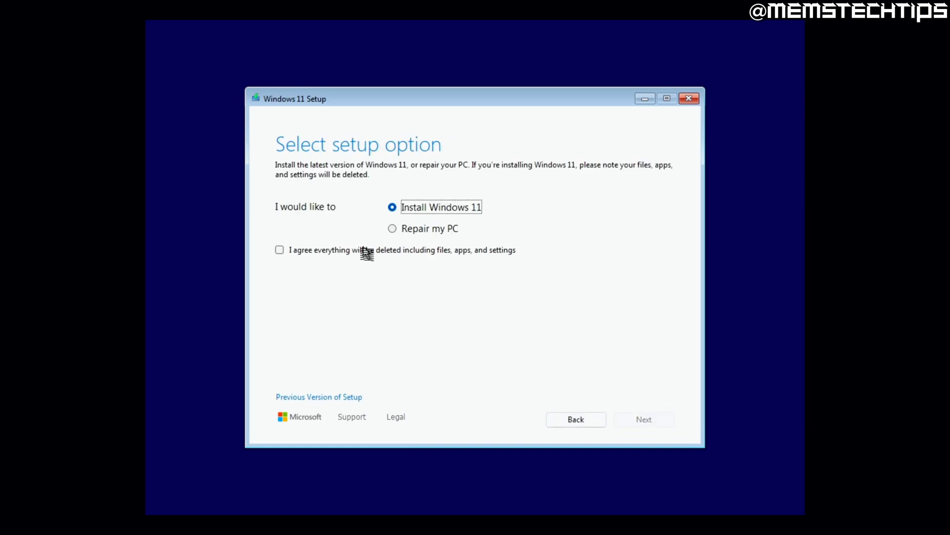
left_click(644, 419)
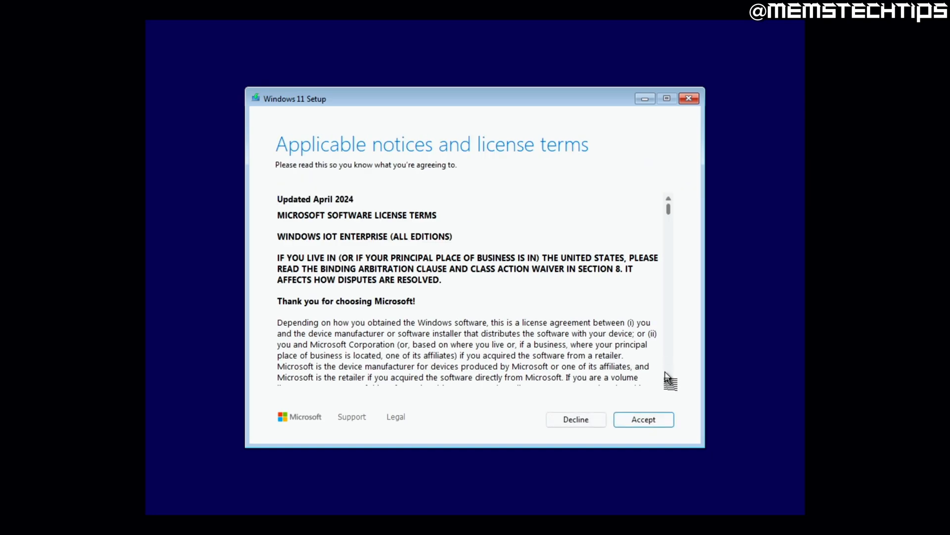
left_click(643, 419)
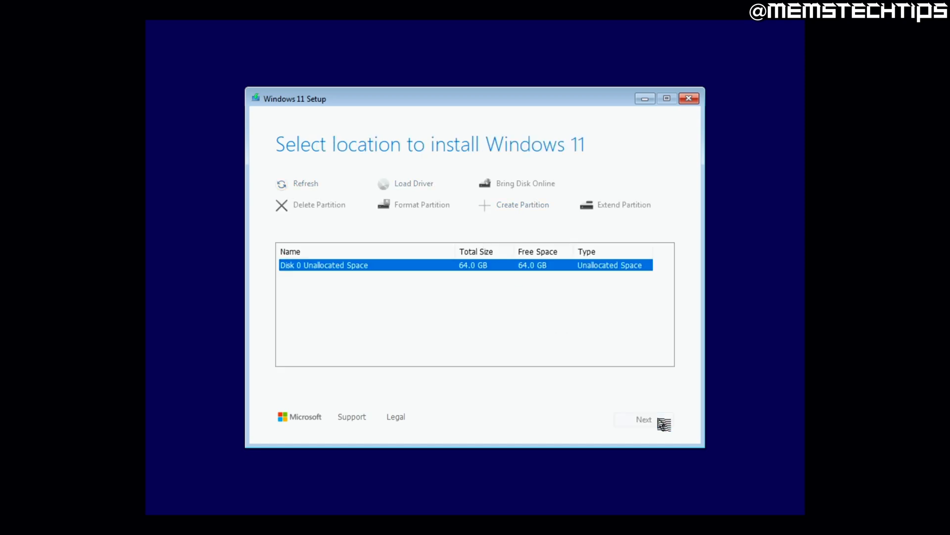
left_click(643, 419)
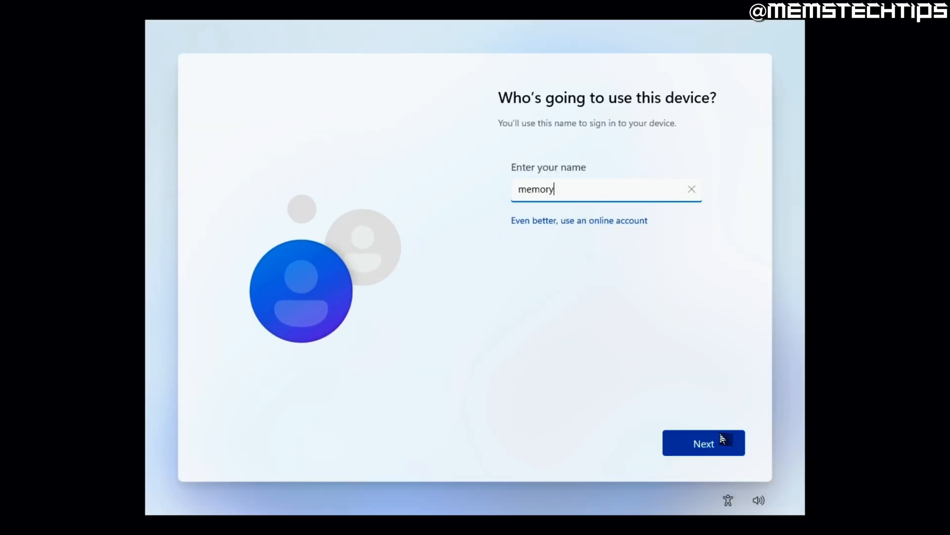
Submit 'memory' as the name of the person using the device.
left_click(703, 443)
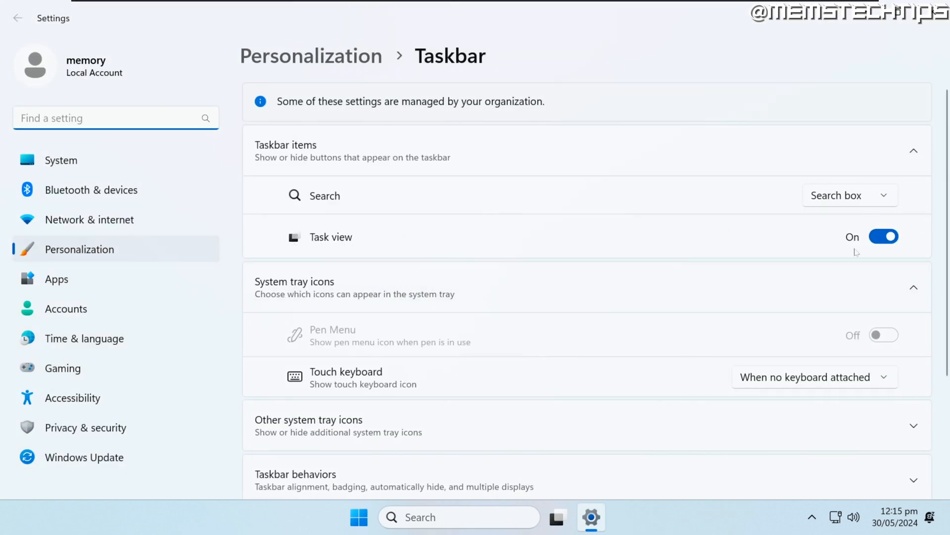
Turn off Task view and hide Search on the taskbar.
left_click(849, 195)
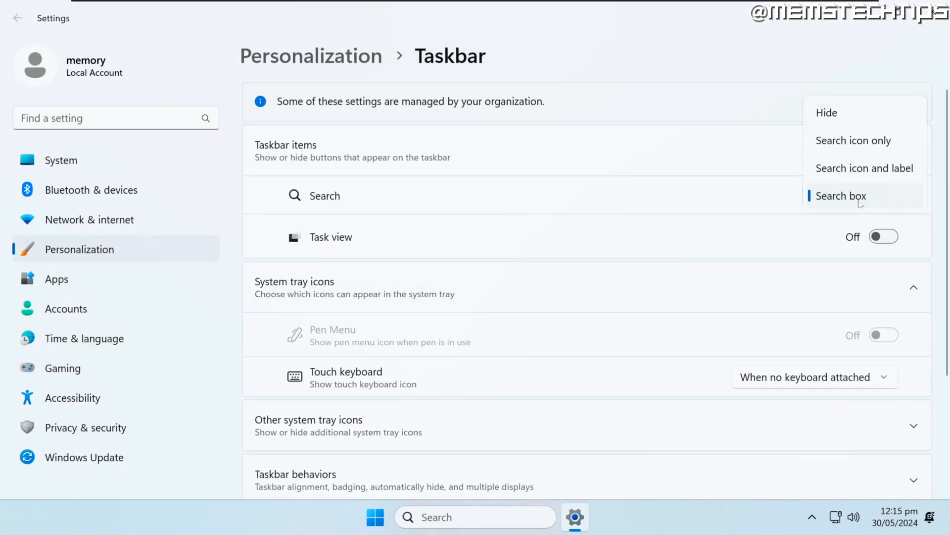
left_click(825, 112)
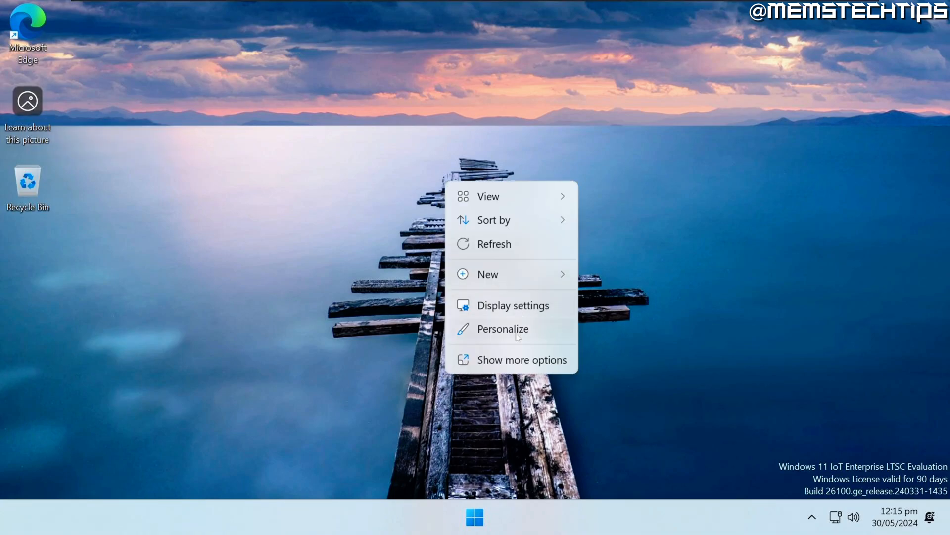
Switch the desktop background from Windows Spotlight to a Picture via Personalize.
left_click(503, 329)
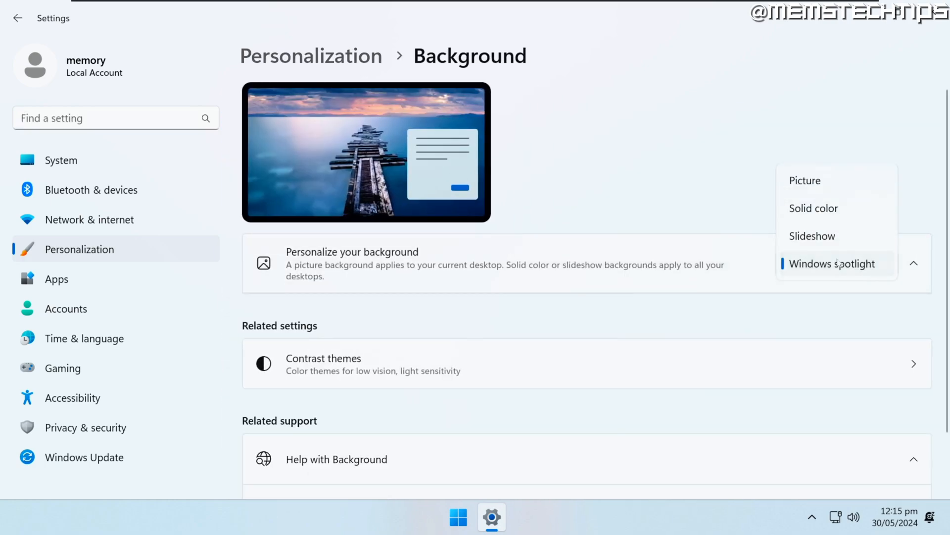
left_click(805, 180)
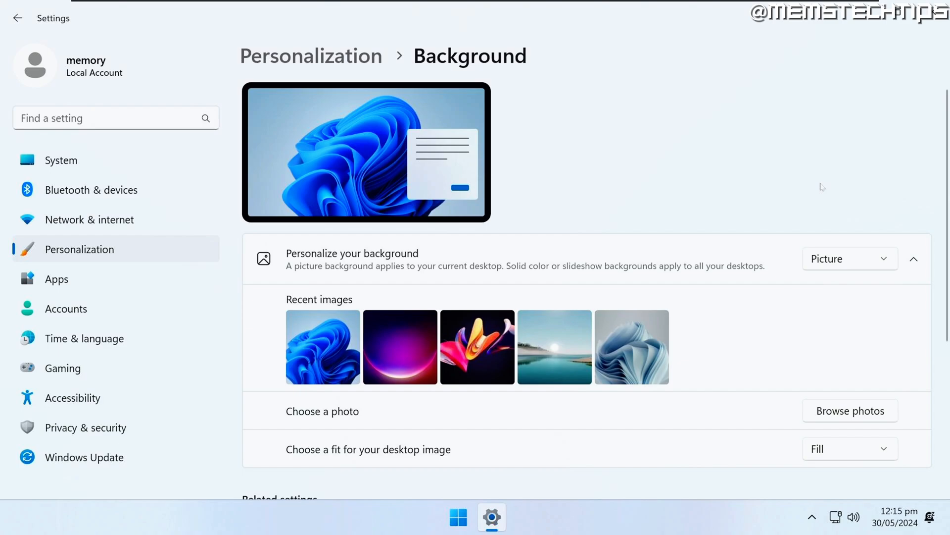
mouse_move(371, 322)
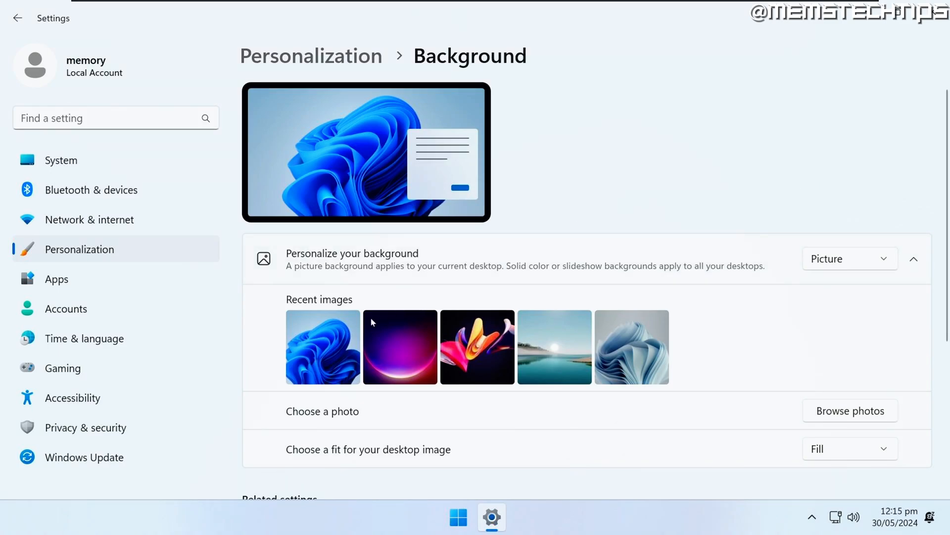
mouse_move(371, 325)
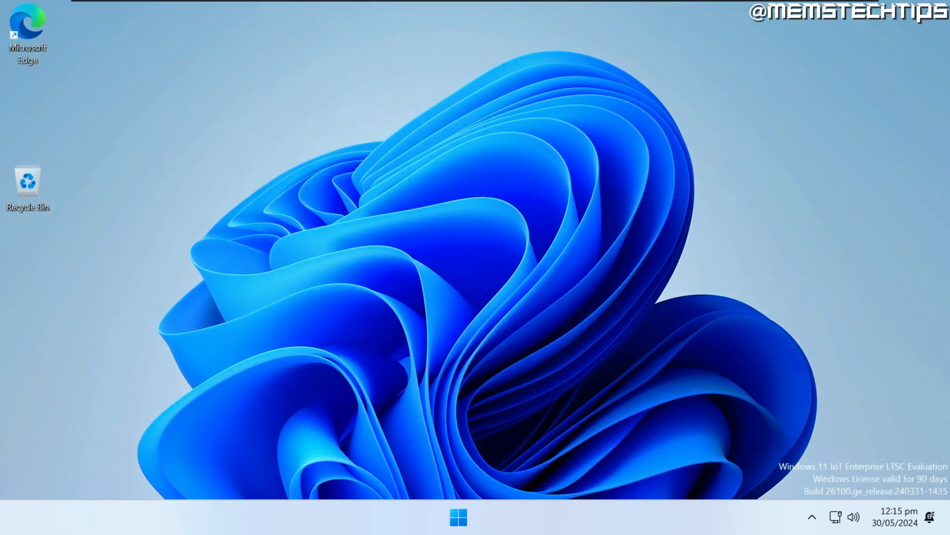
Browse the full All apps list in the Start menu.
left_click(458, 516)
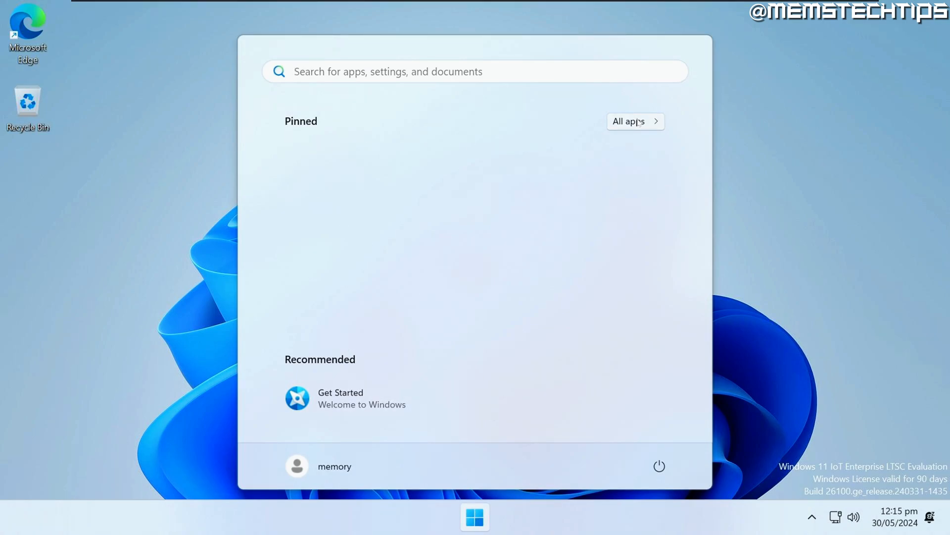
left_click(629, 121)
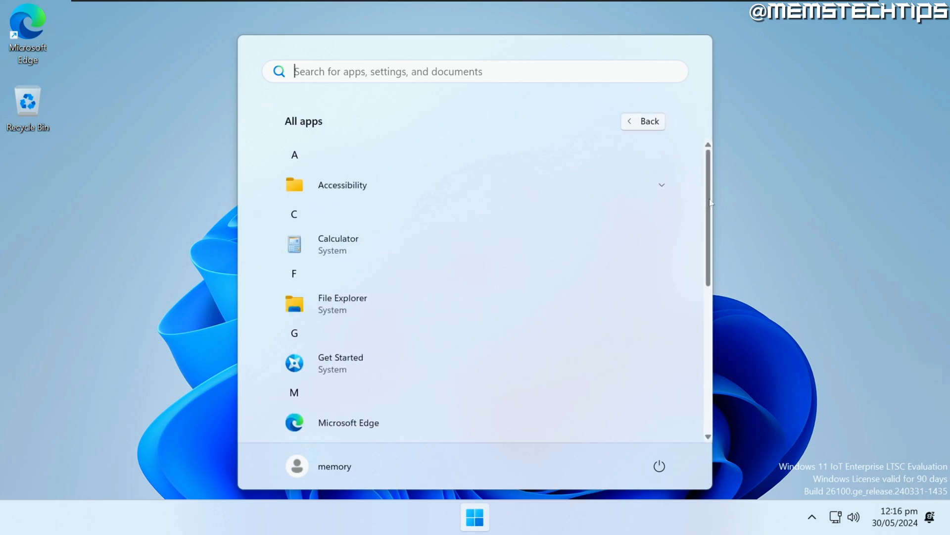
scroll("down", 3)
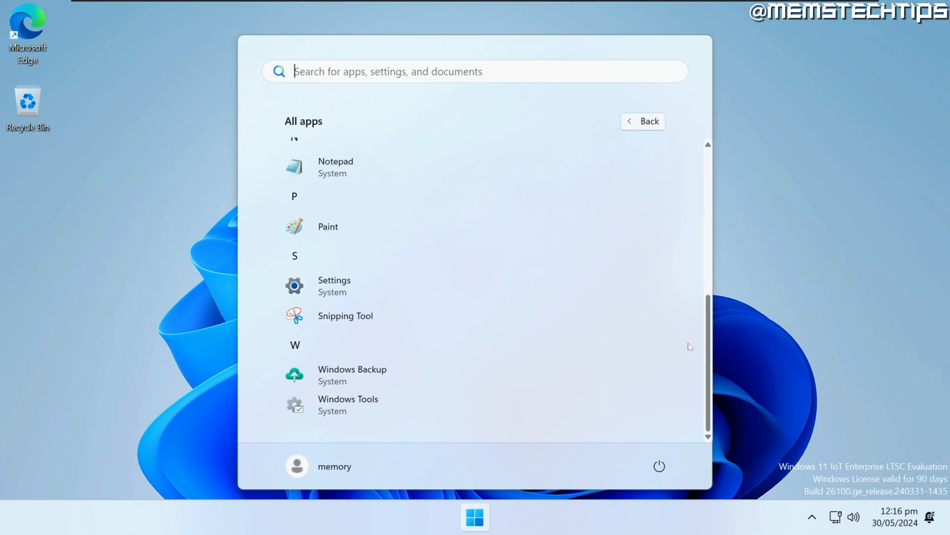
scroll("up", 3)
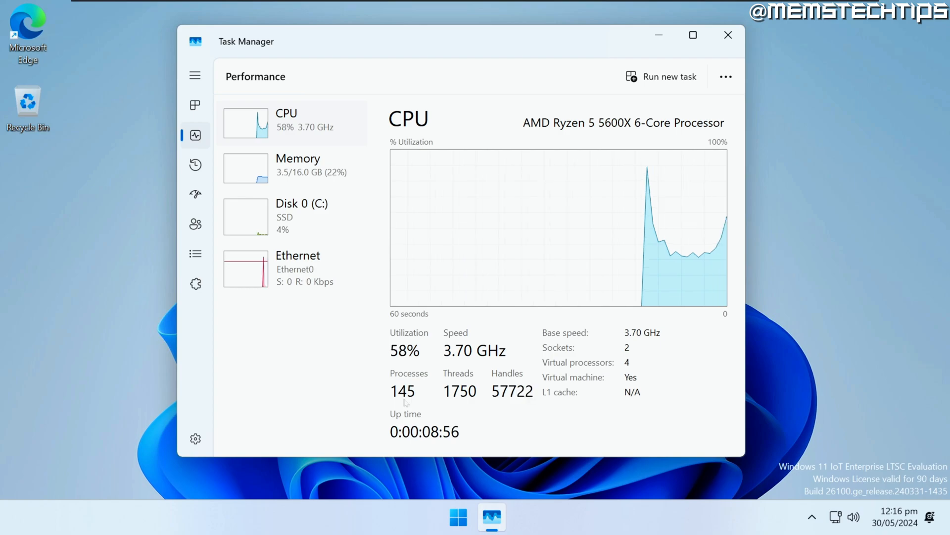
Review App history and Startup apps in Task Manager, widening the Publisher column.
left_click(195, 164)
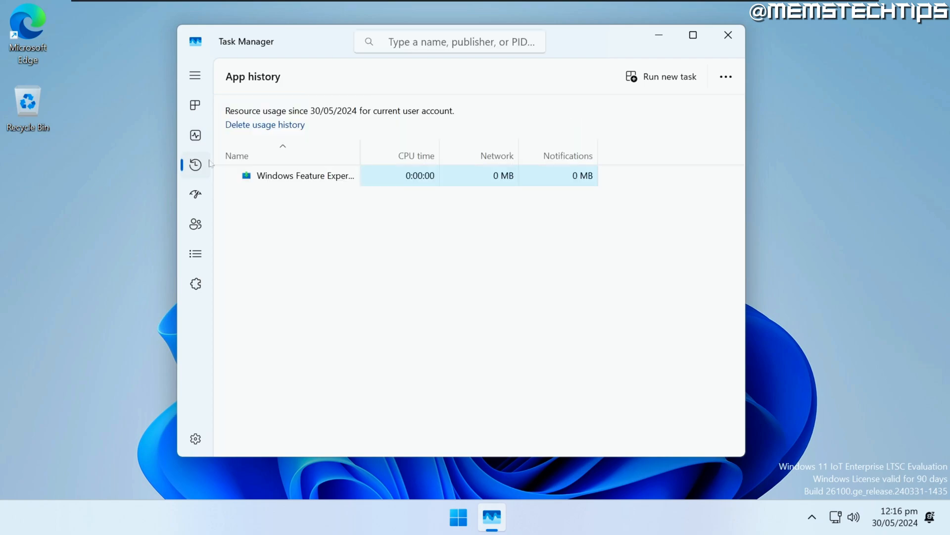
left_click(195, 194)
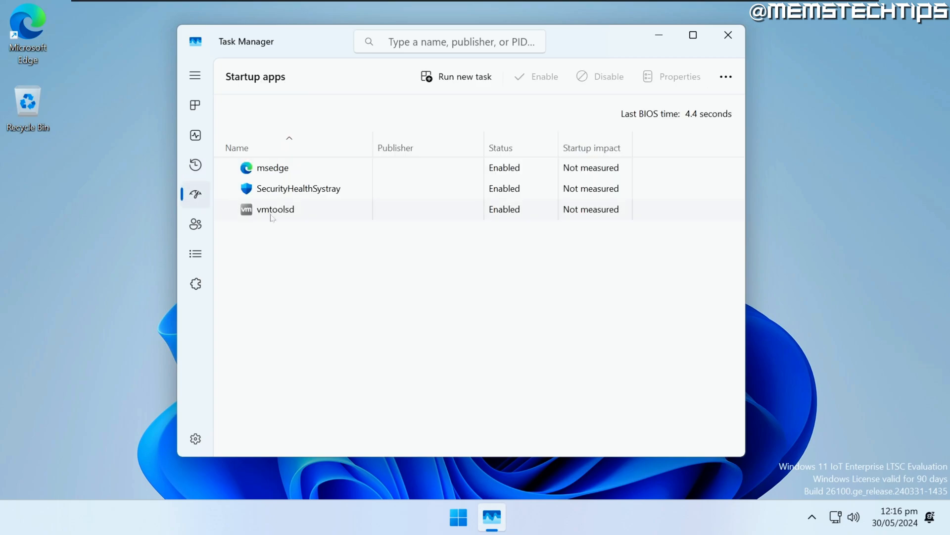
left_click_drag(373, 145, 400, 145)
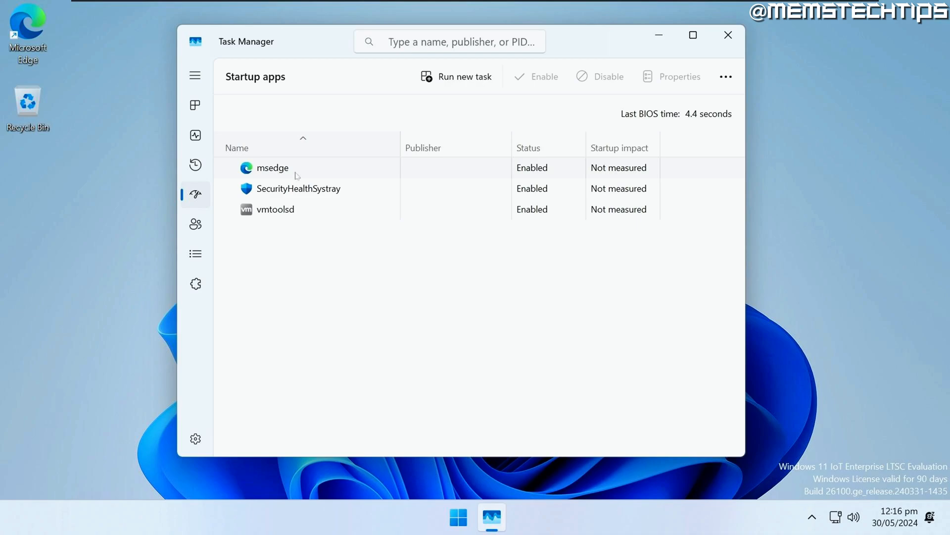
Disable msedge as a startup app, leaving the others Enabled.
left_click(272, 169)
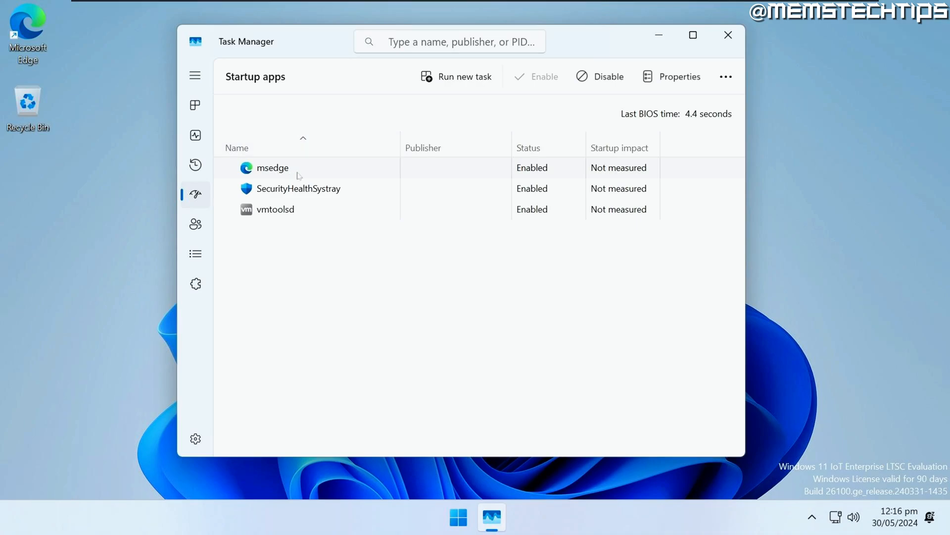
mouse_move(608, 77)
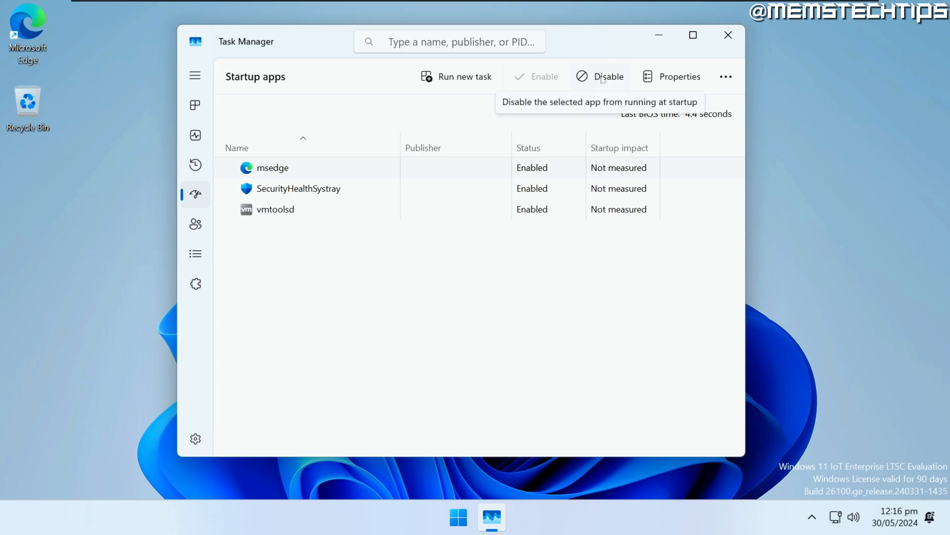
left_click(608, 76)
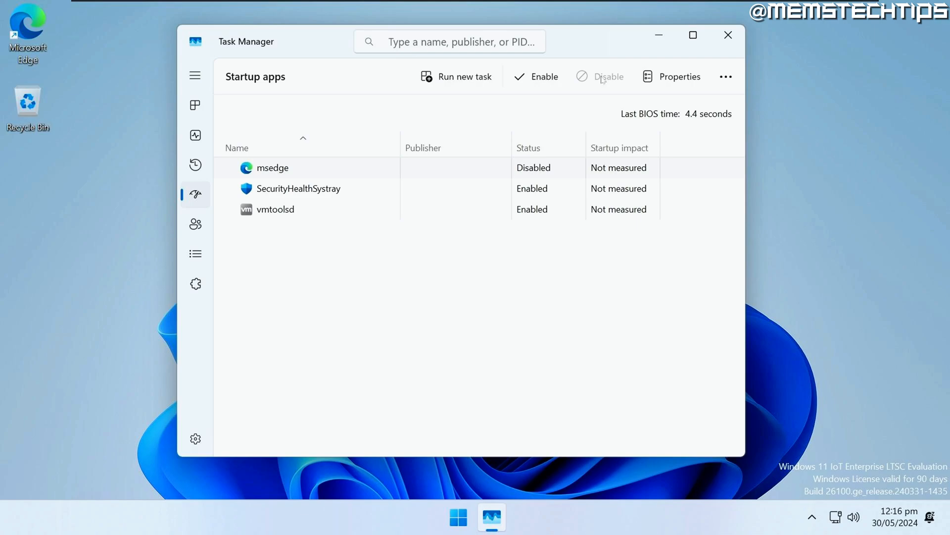
left_click(492, 517)
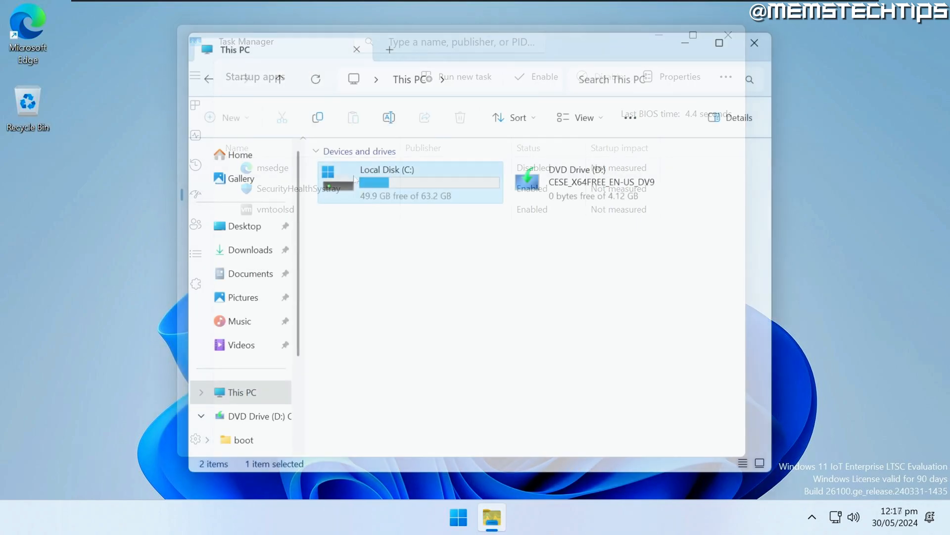
Review This PC in File Explorer and move on to Settings > System > Notifications.
left_click(680, 77)
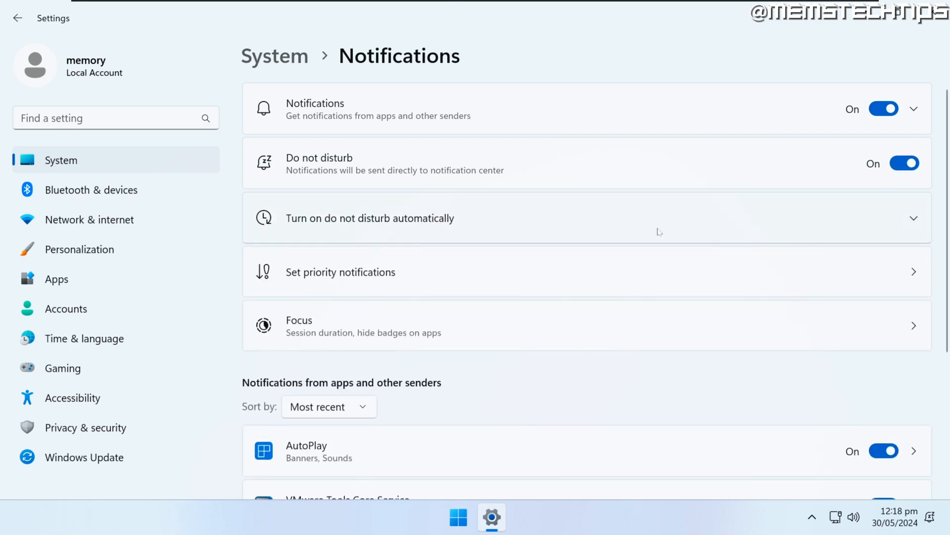
Review the diagnostic data details under Privacy & security > Diagnostics & feedback.
left_click(85, 426)
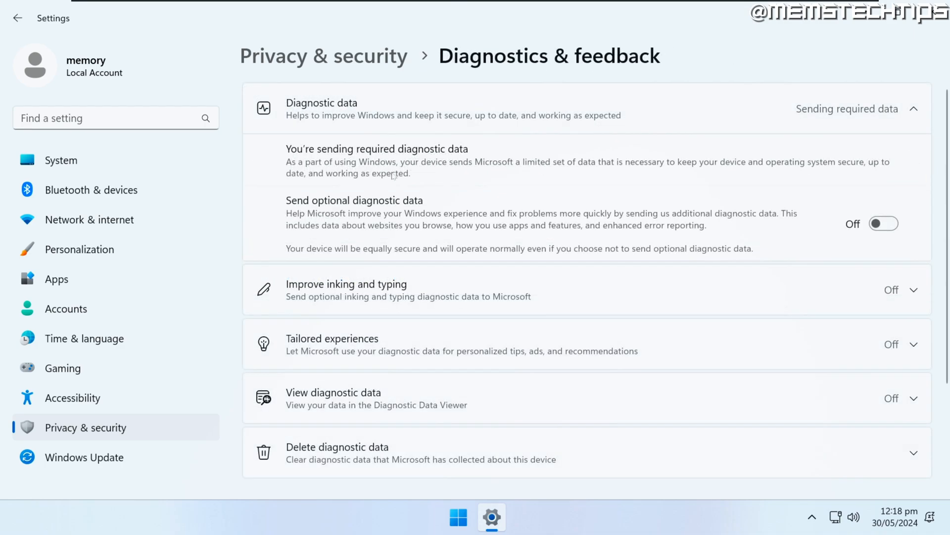
left_click(913, 110)
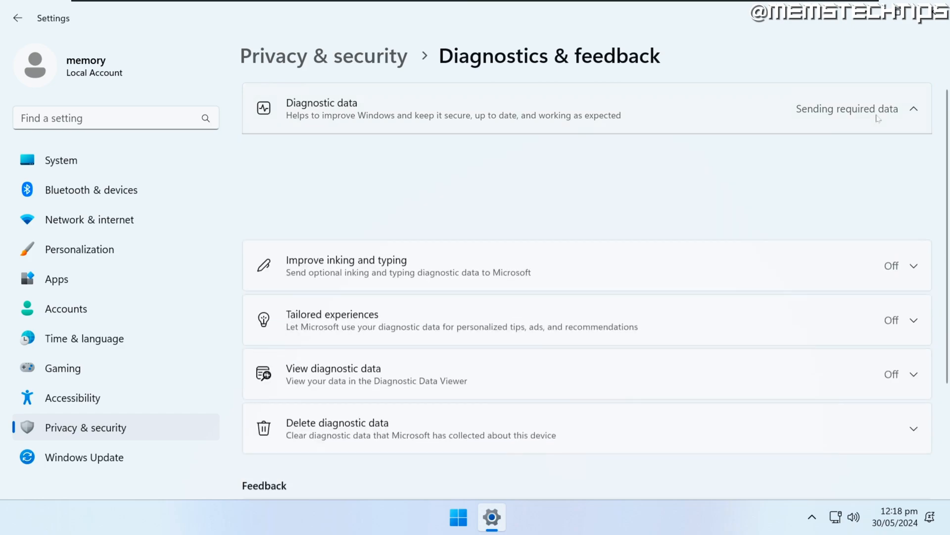
left_click(911, 110)
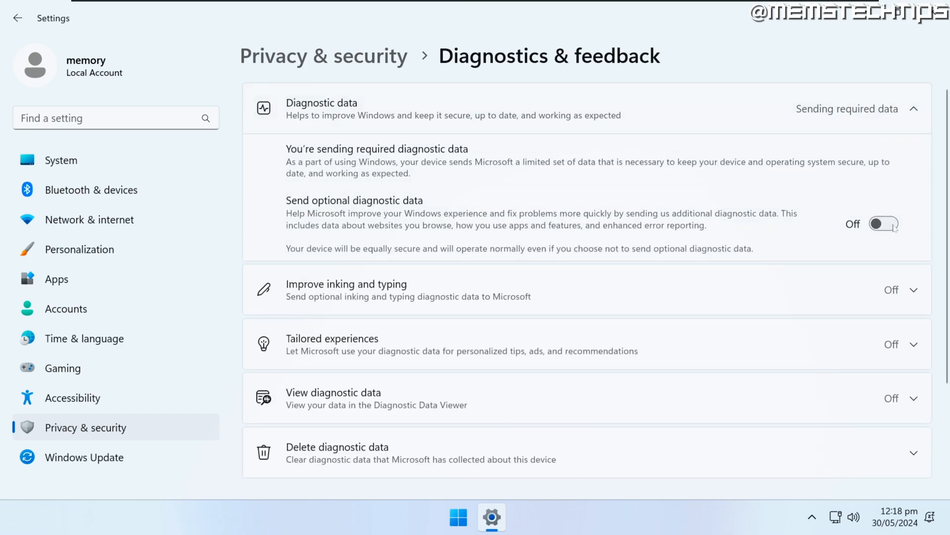
scroll("down", 3)
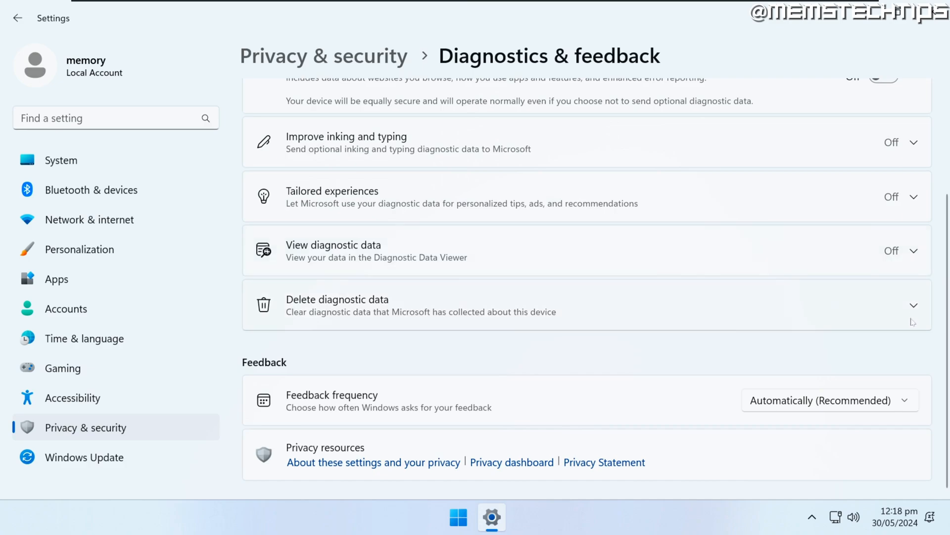
Set Feedback frequency to Never and move to the Windows Update page.
left_click(827, 400)
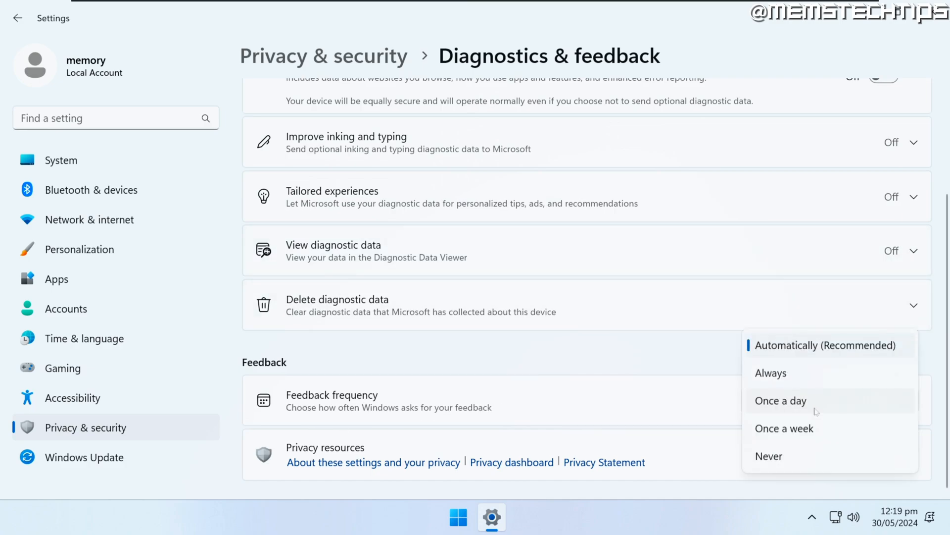
left_click(768, 455)
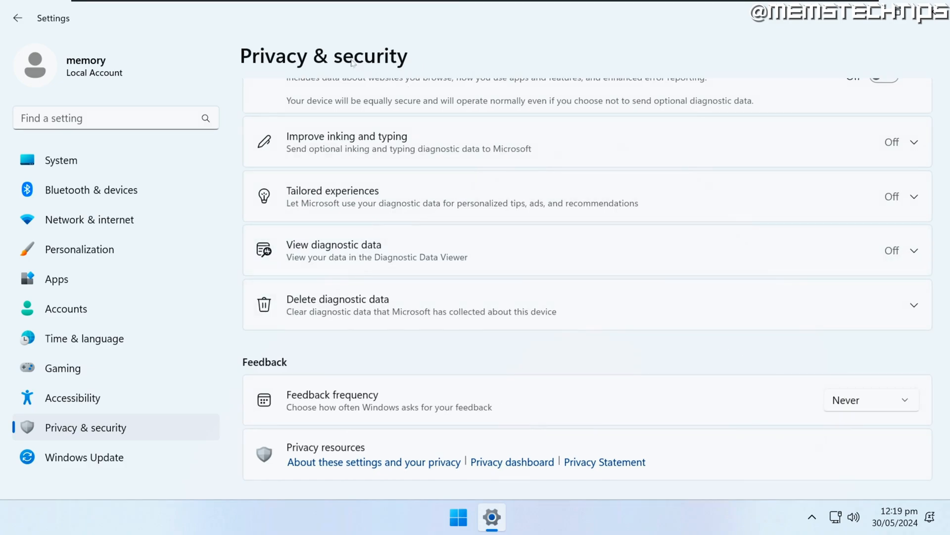
left_click(83, 456)
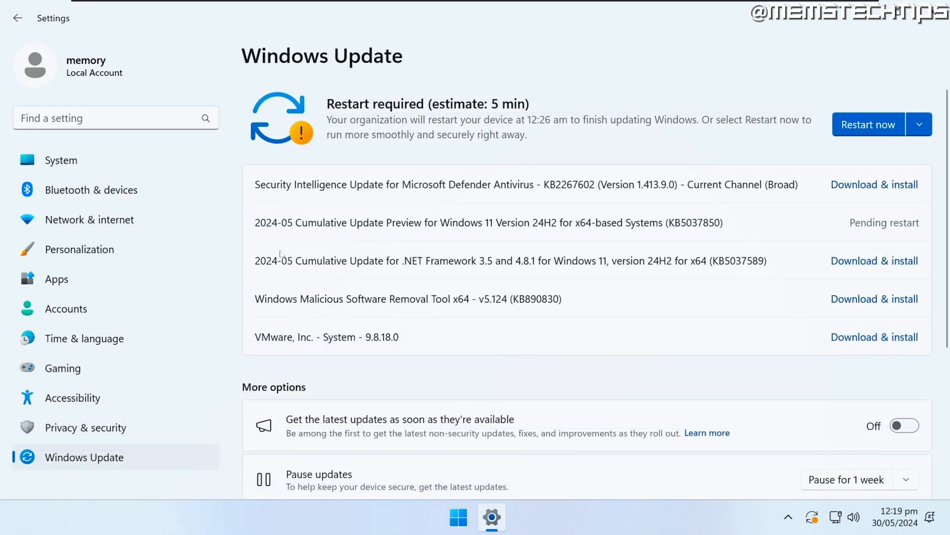
mouse_move(350, 293)
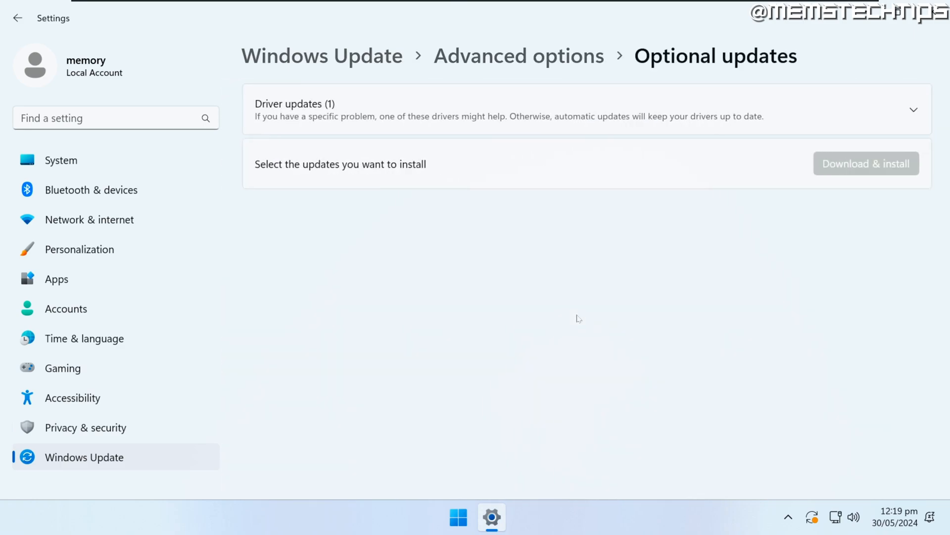
Expand the optional Driver updates, then show System > About with the IoT Enterprise LTSC specifications.
left_click(912, 110)
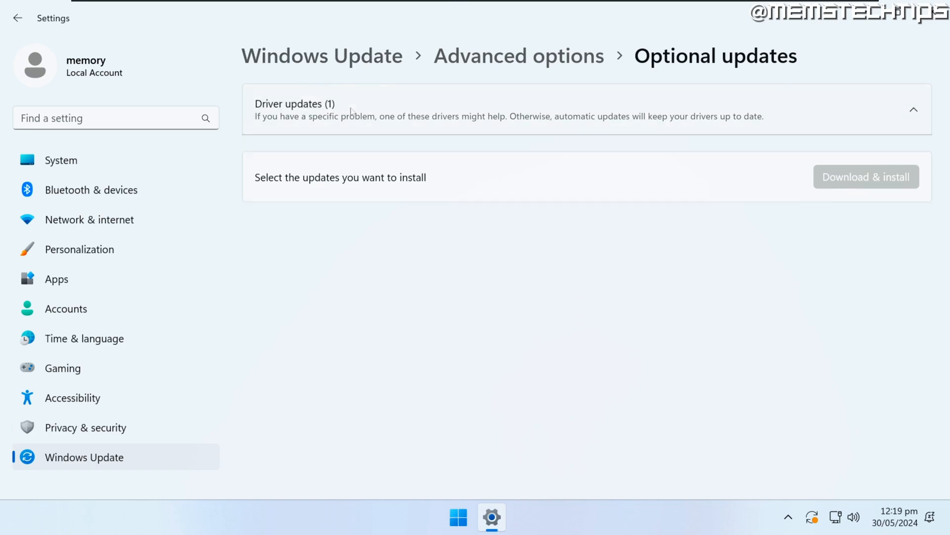
left_click(61, 161)
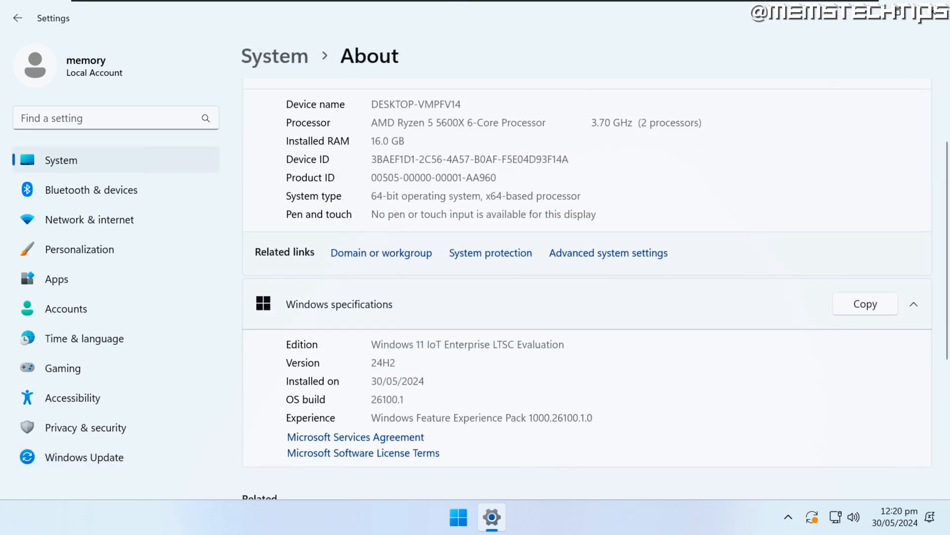
Review the About page and show Product key and activation reporting Active.
scroll("up", 3)
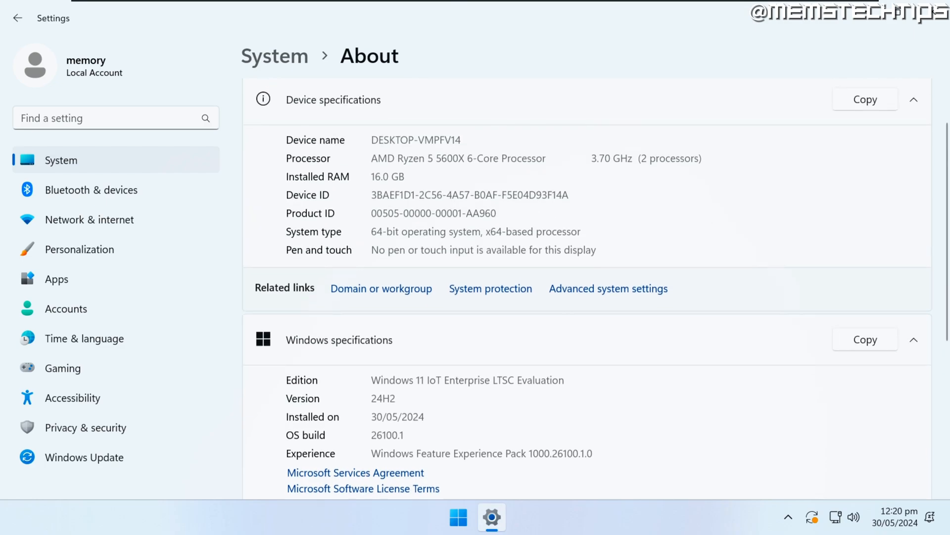
scroll("up", 3)
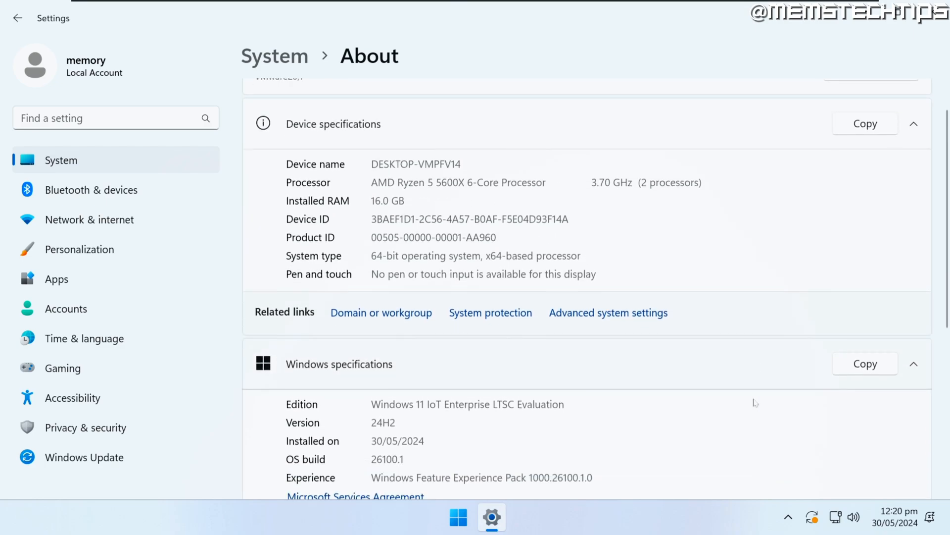
scroll("down", 3)
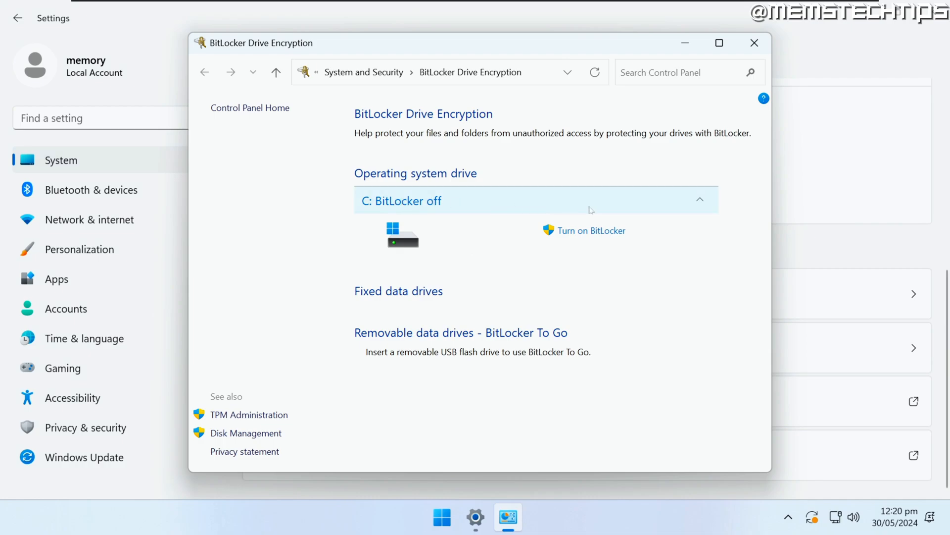
mouse_move(676, 207)
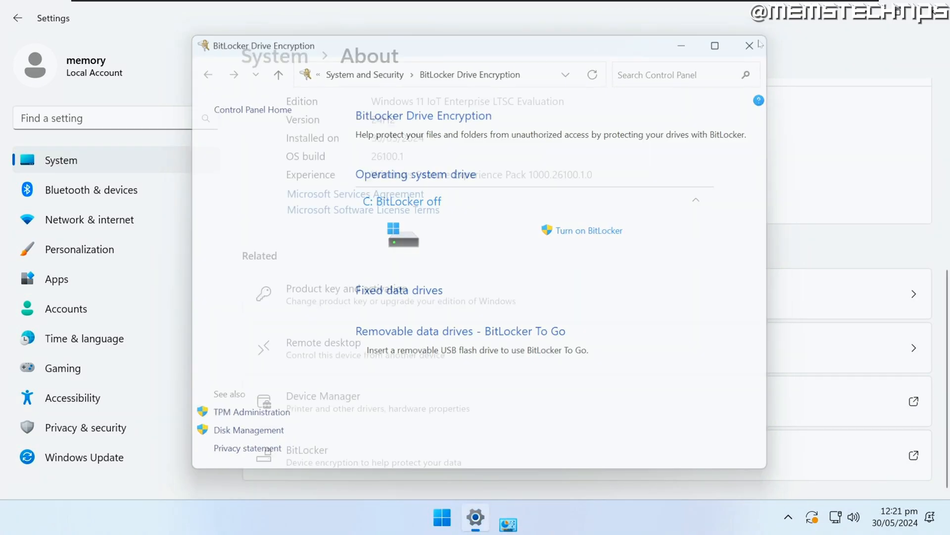
left_click(748, 46)
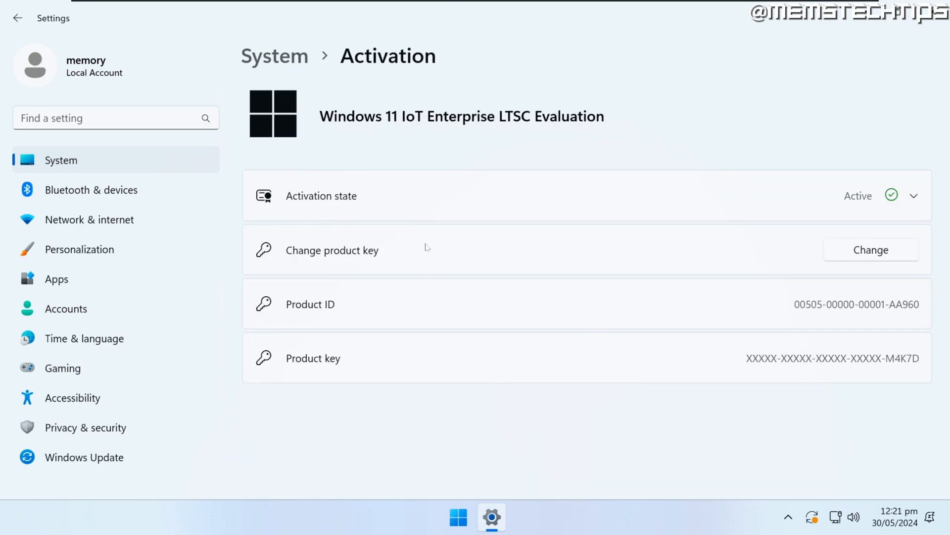
left_click(916, 195)
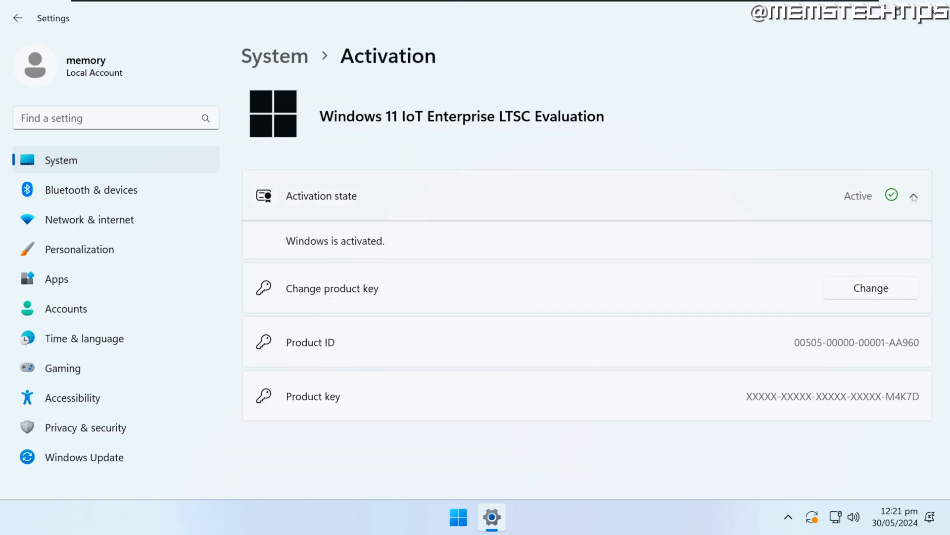
left_click(915, 195)
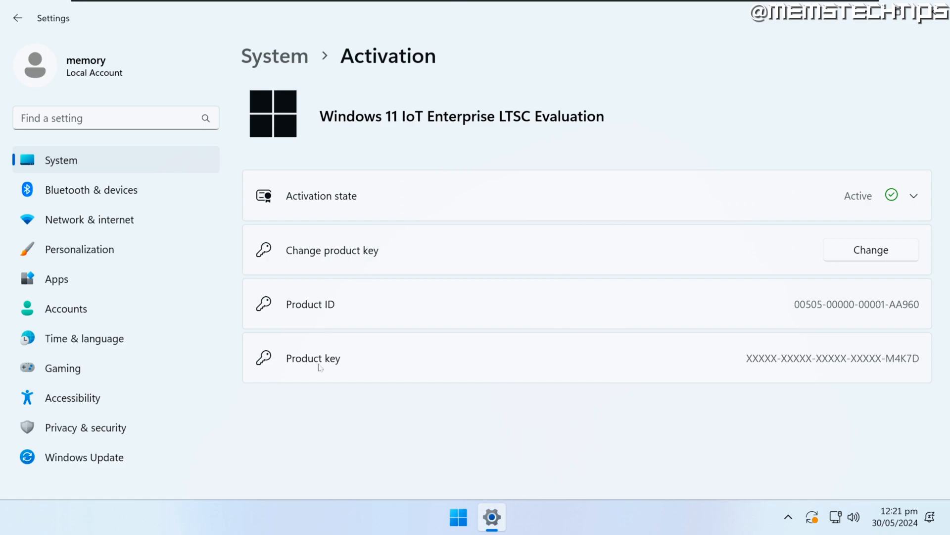
mouse_move(907, 363)
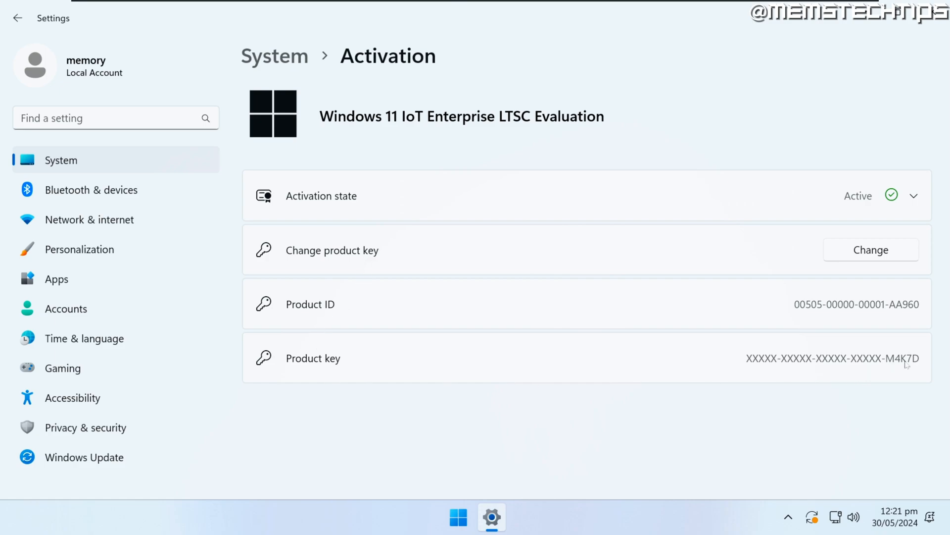
mouse_move(525, 118)
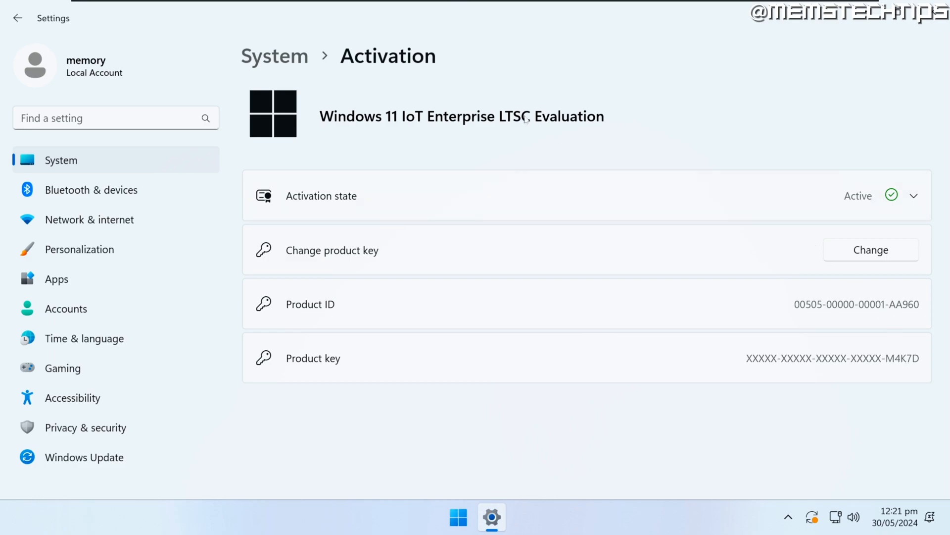
mouse_move(566, 147)
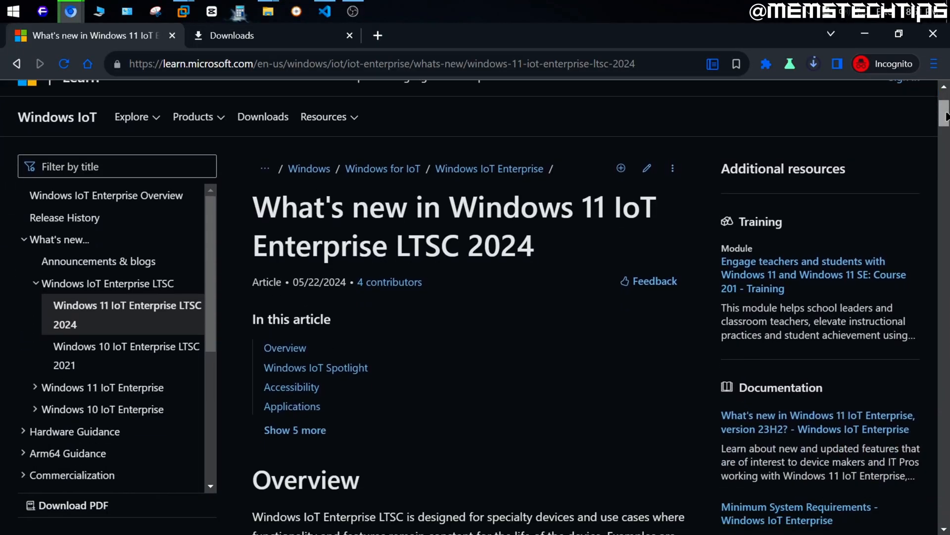
Reach the Minimum System Requirements link in the What's new article and follow it.
scroll("down", 3)
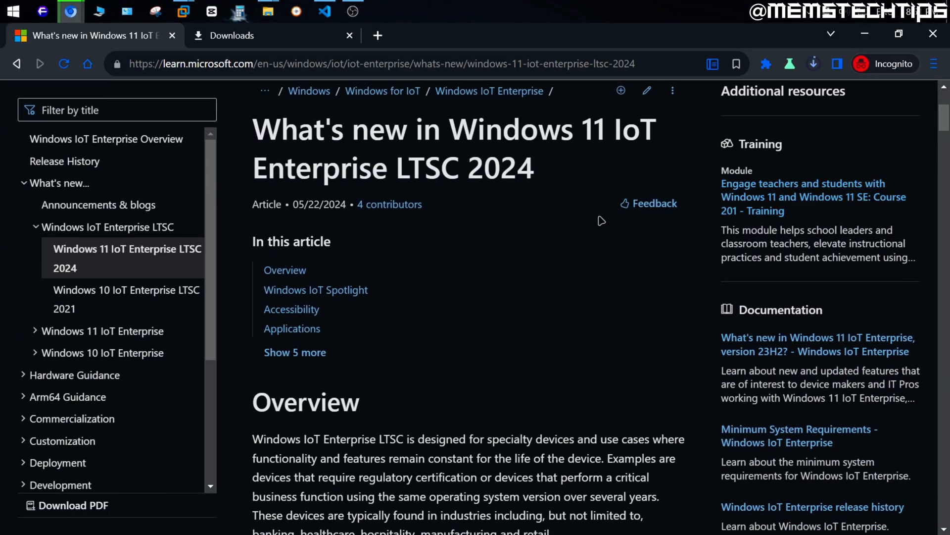
scroll("down", 3)
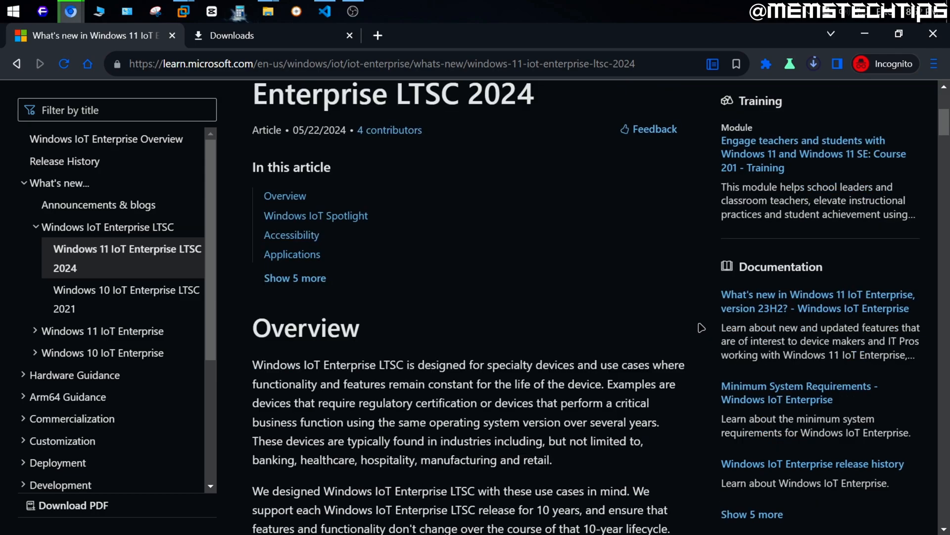
scroll("down", 3)
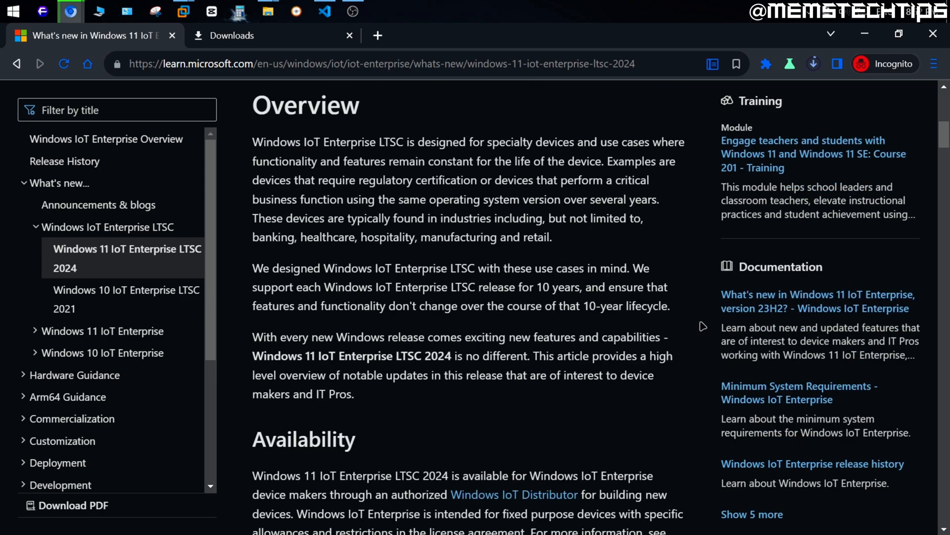
mouse_move(704, 251)
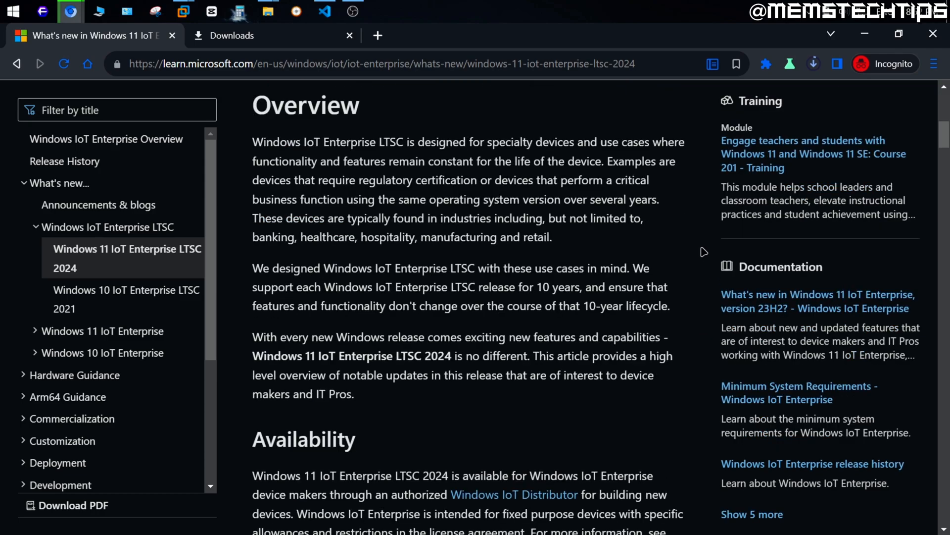
mouse_move(629, 244)
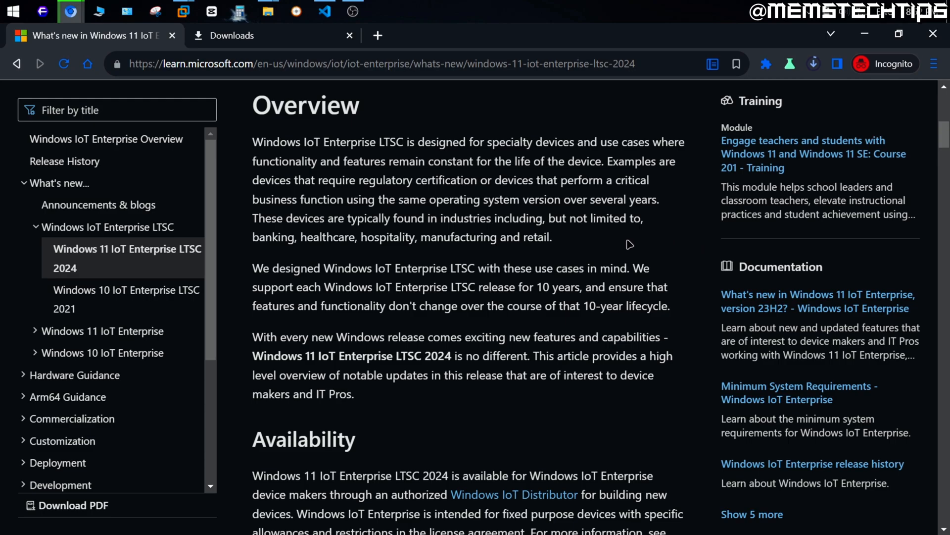
left_click(798, 392)
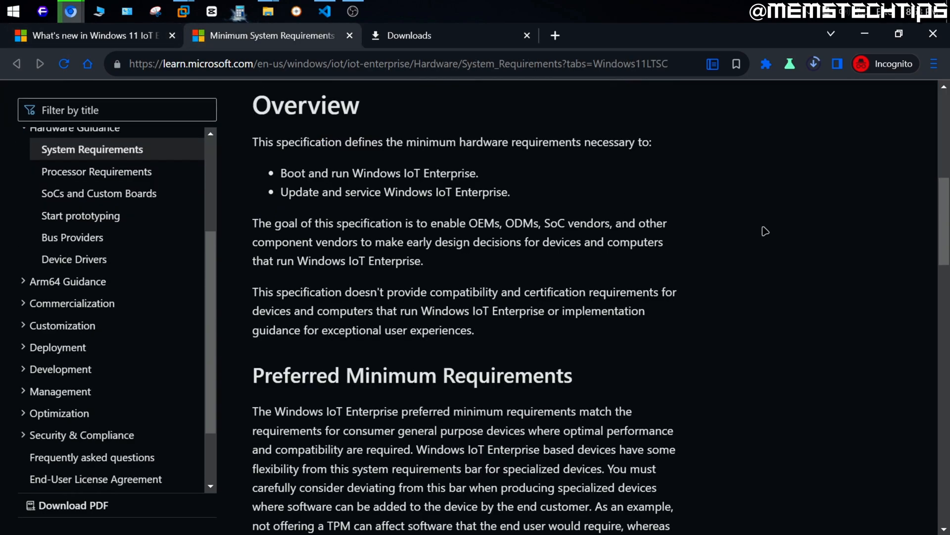
Review the Windows 11 LTSC requirements table, then return to the Start menu.
scroll("down", 3)
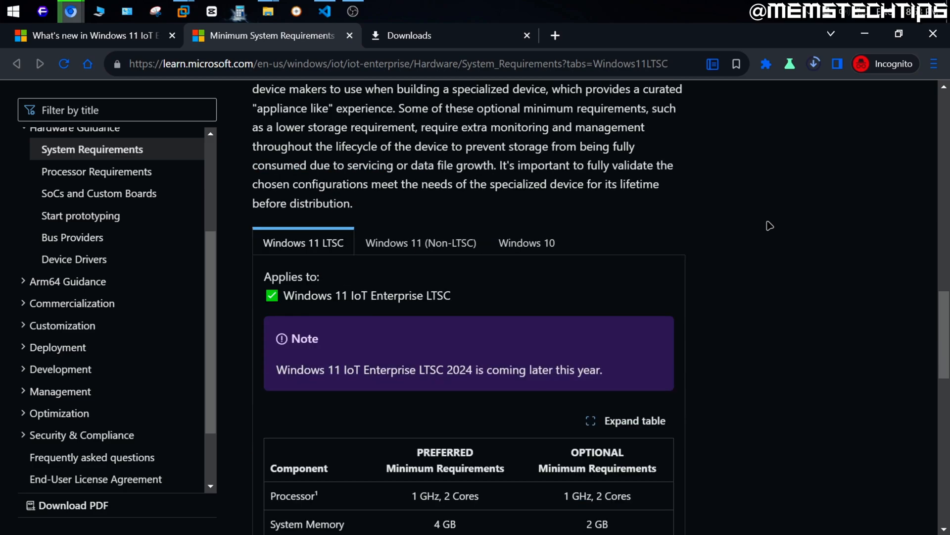
scroll("down", 3)
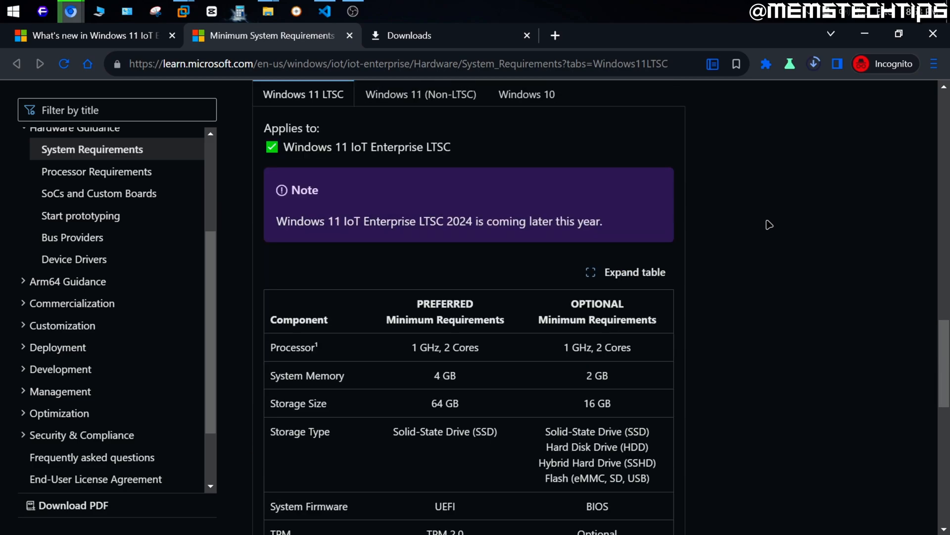
left_click(474, 516)
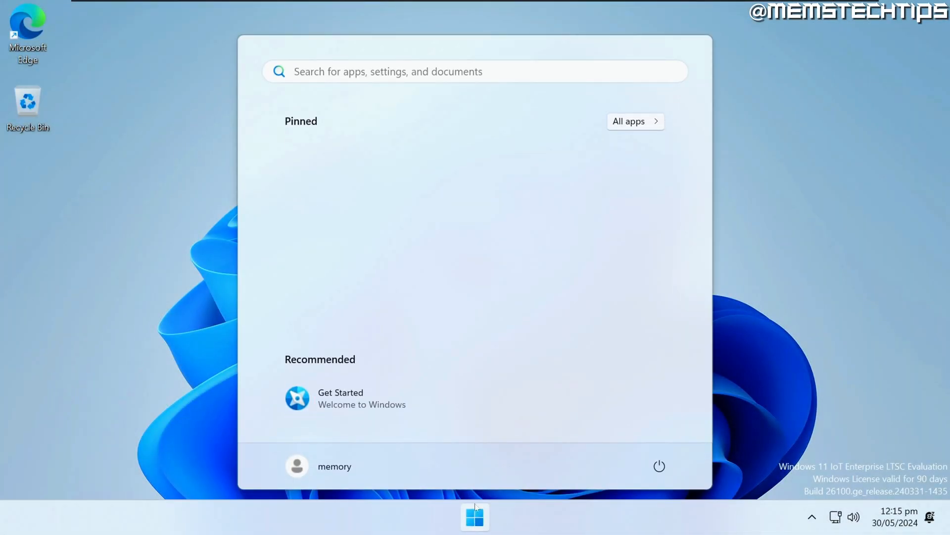
mouse_move(491, 415)
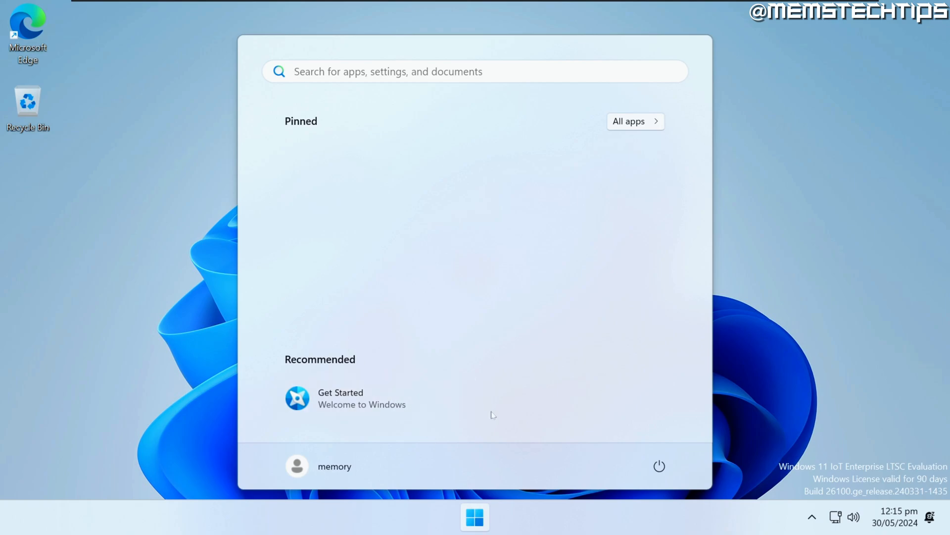
mouse_move(597, 139)
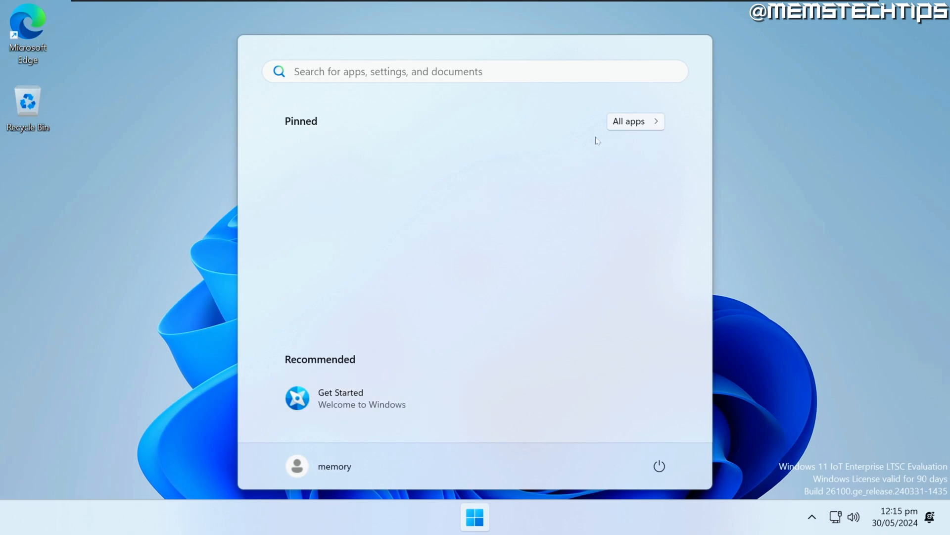
Show All apps in Start and scroll down to Windows Backup and Windows Tools.
left_click(629, 121)
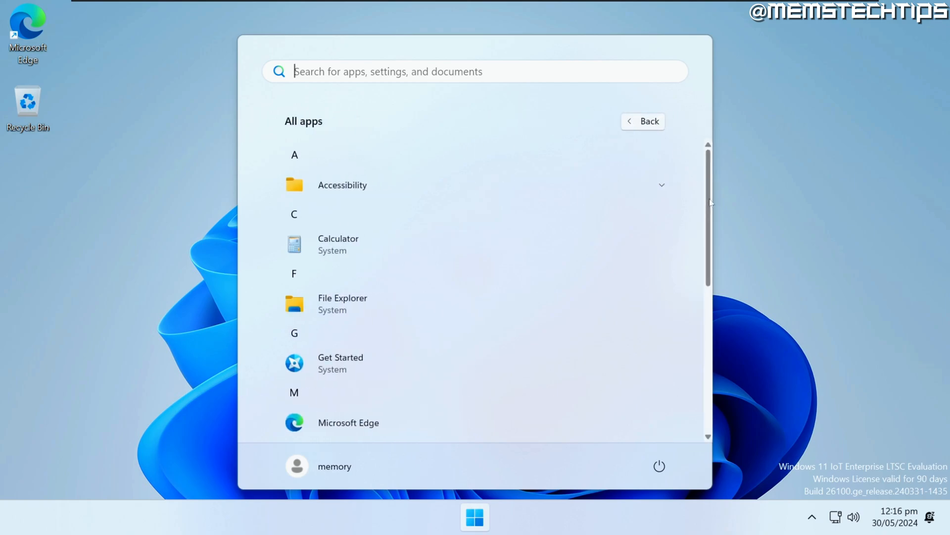
scroll("down", 3)
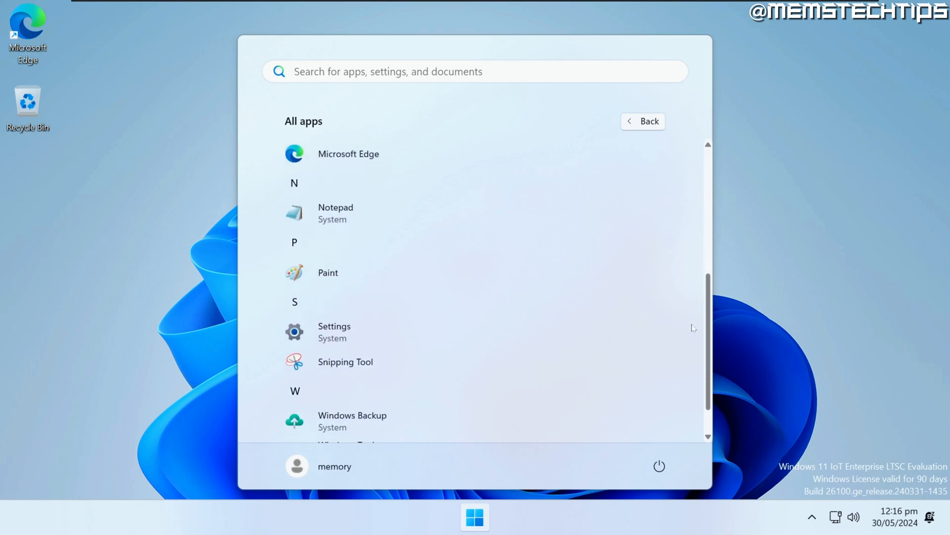
scroll("down", 3)
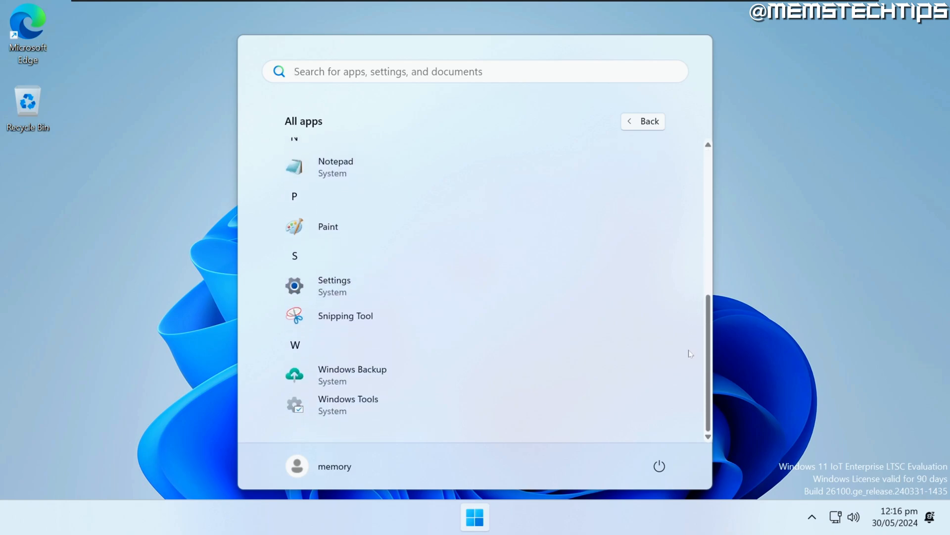